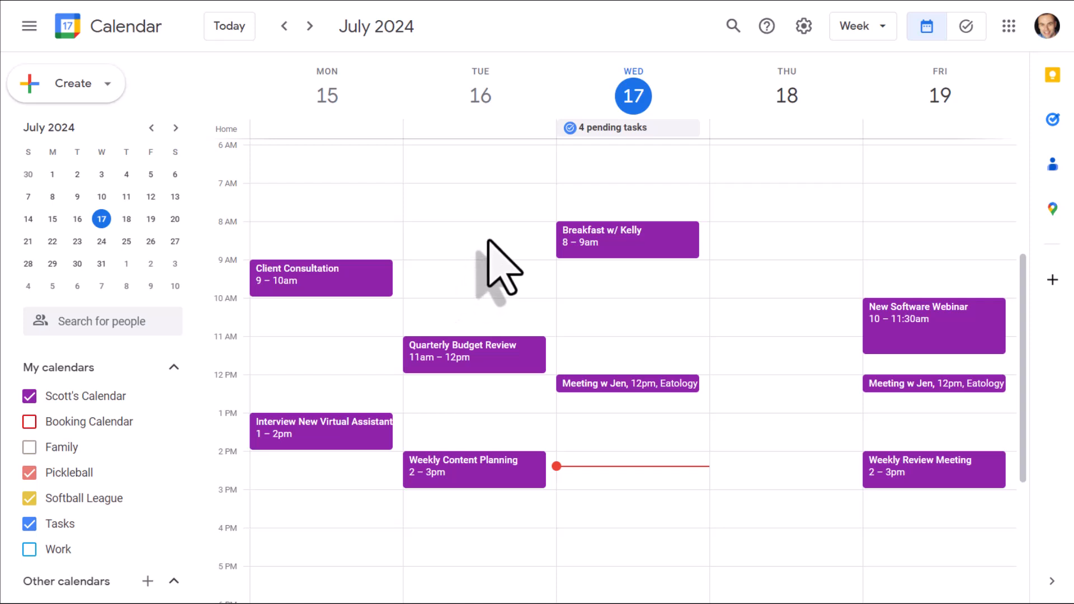
mouse_move(345, 359)
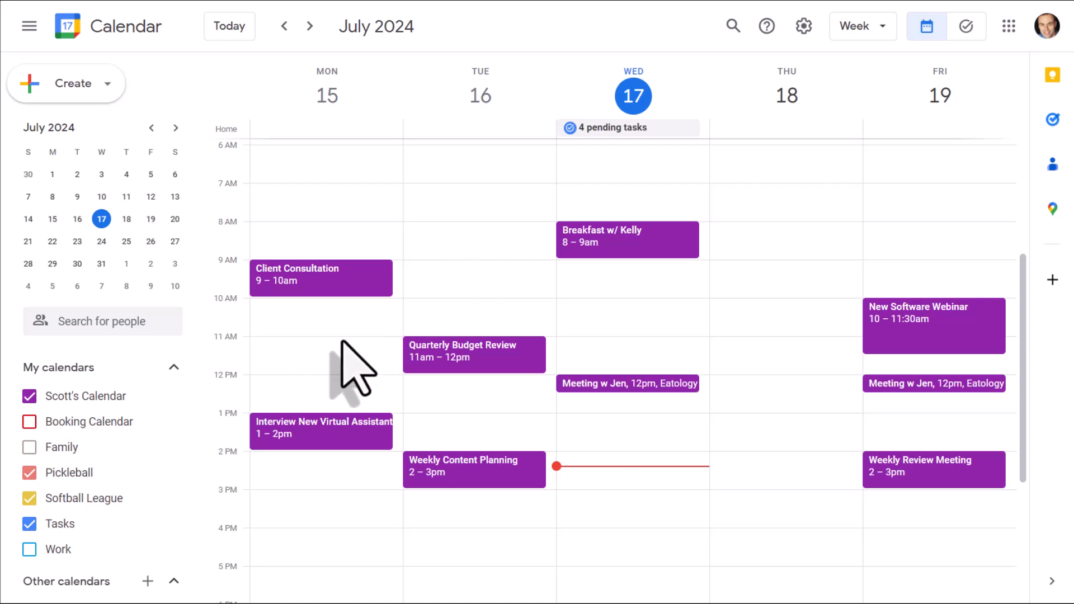
mouse_move(84, 397)
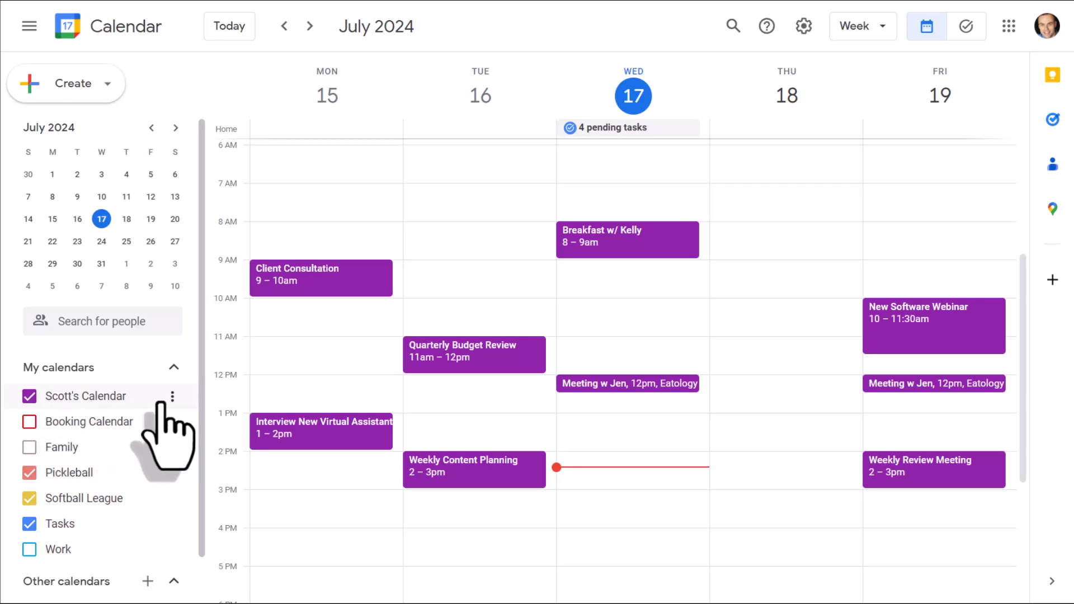
- Reach the Settings and sharing page for Scott's Calendar from the My calendars list
left_click(174, 396)
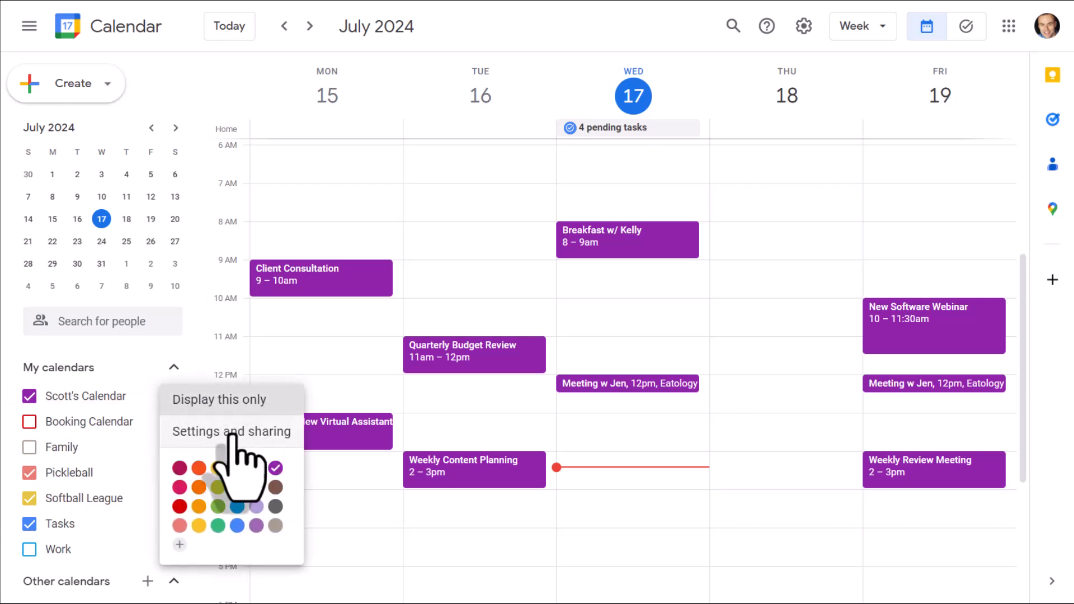
left_click(232, 432)
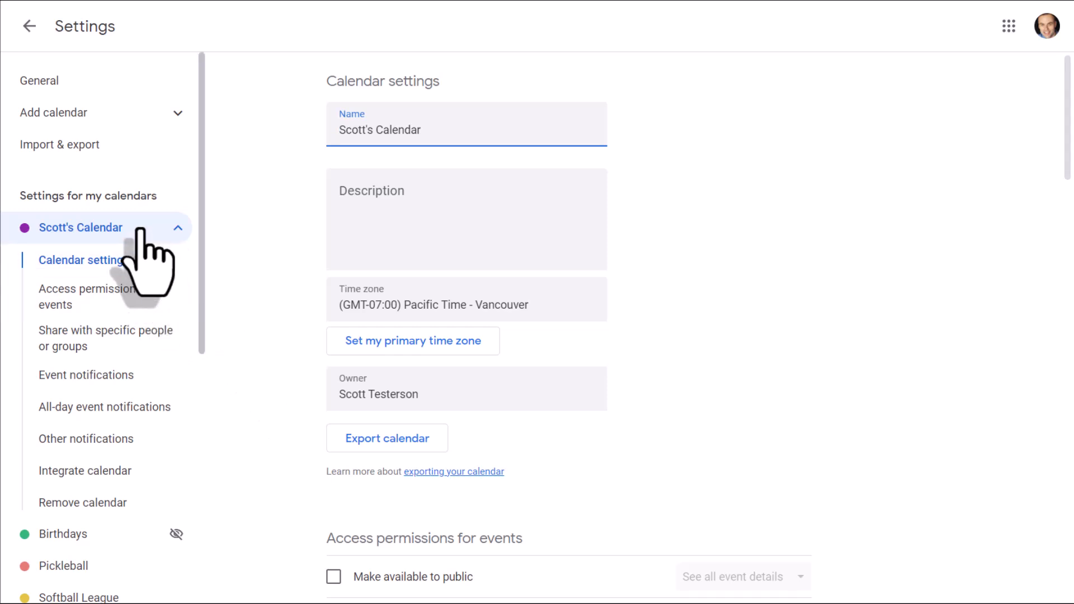
left_click(31, 27)
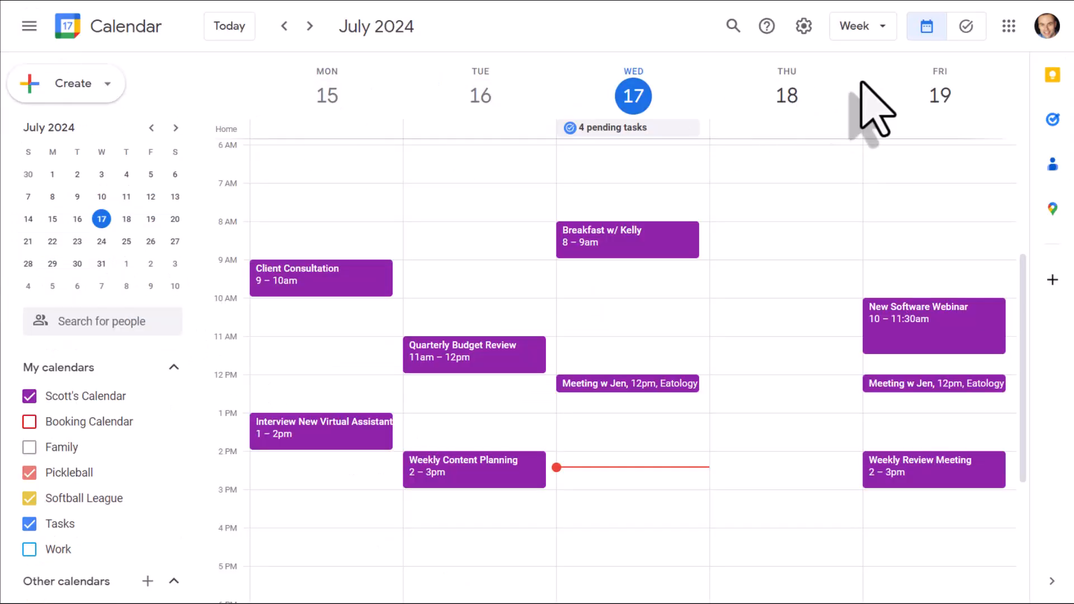
mouse_move(804, 27)
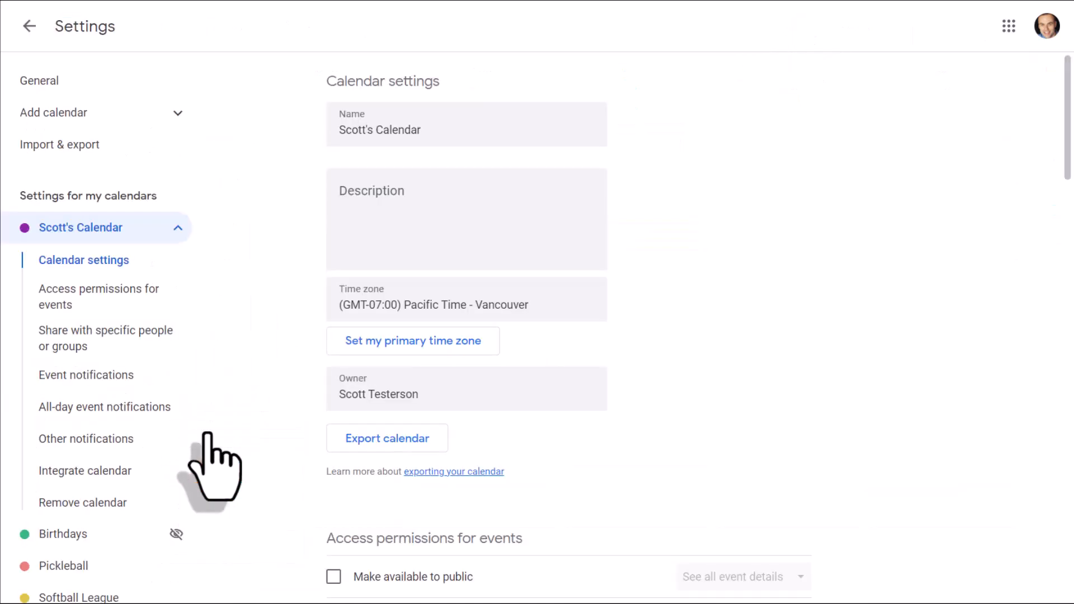
left_click(465, 130)
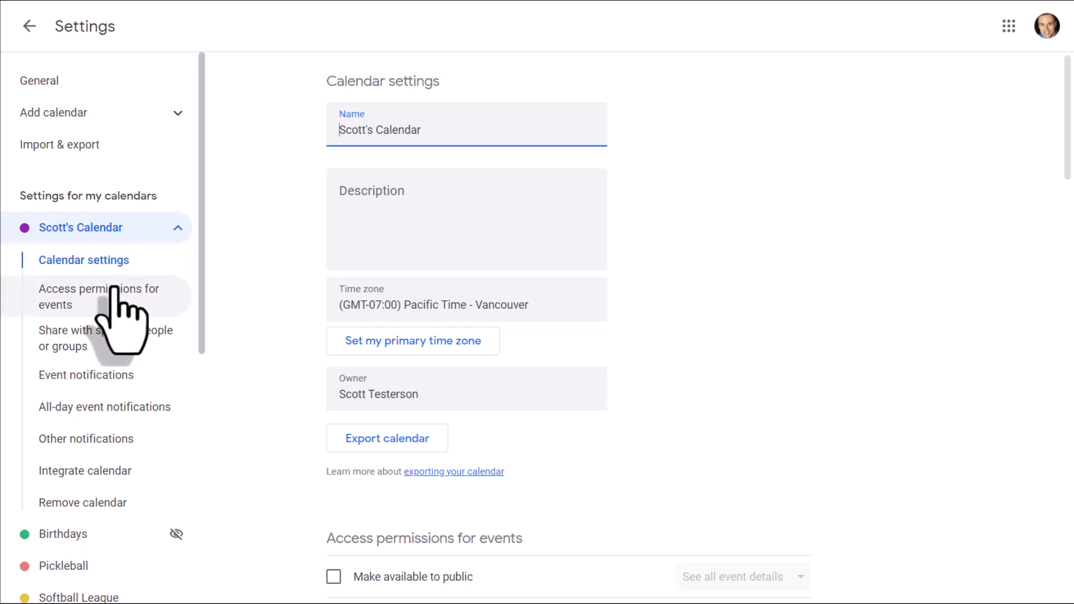
mouse_move(112, 349)
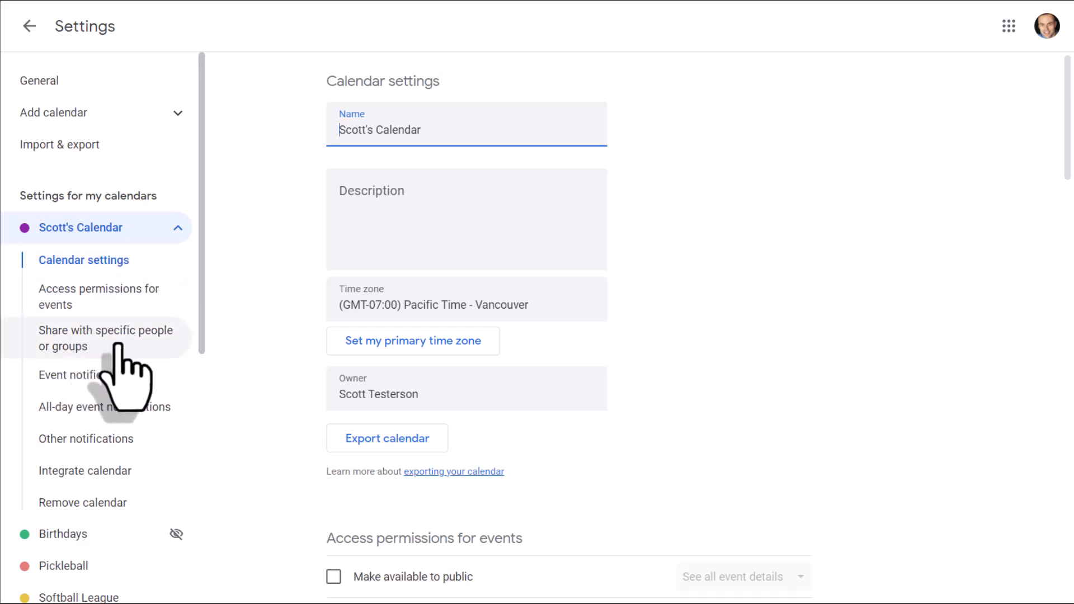
- Jump to the 'Share with specific people or groups' section listing current access
scroll("down", 3)
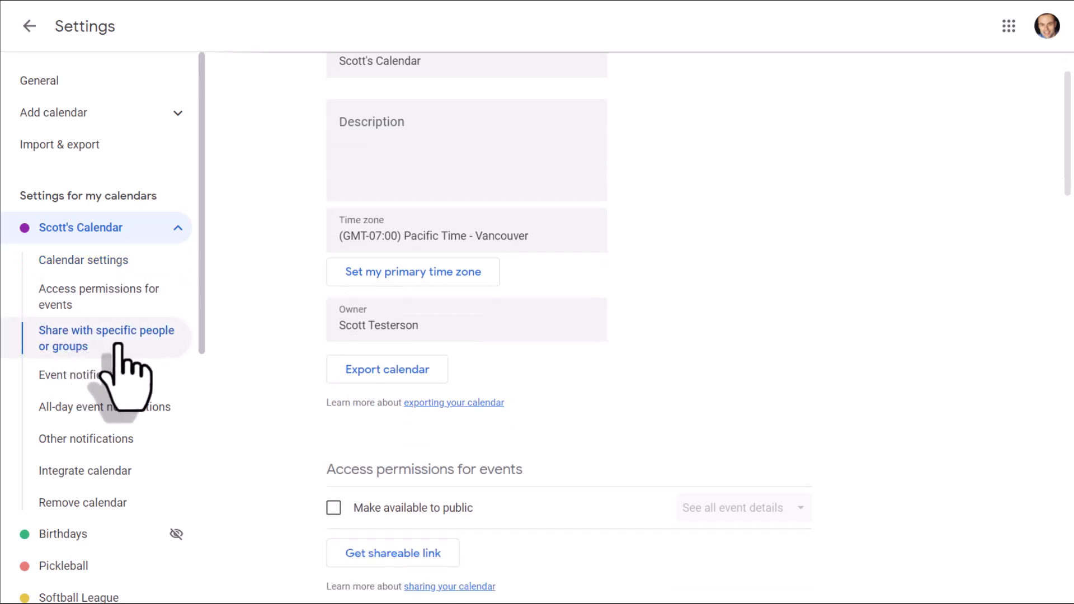
left_click(106, 338)
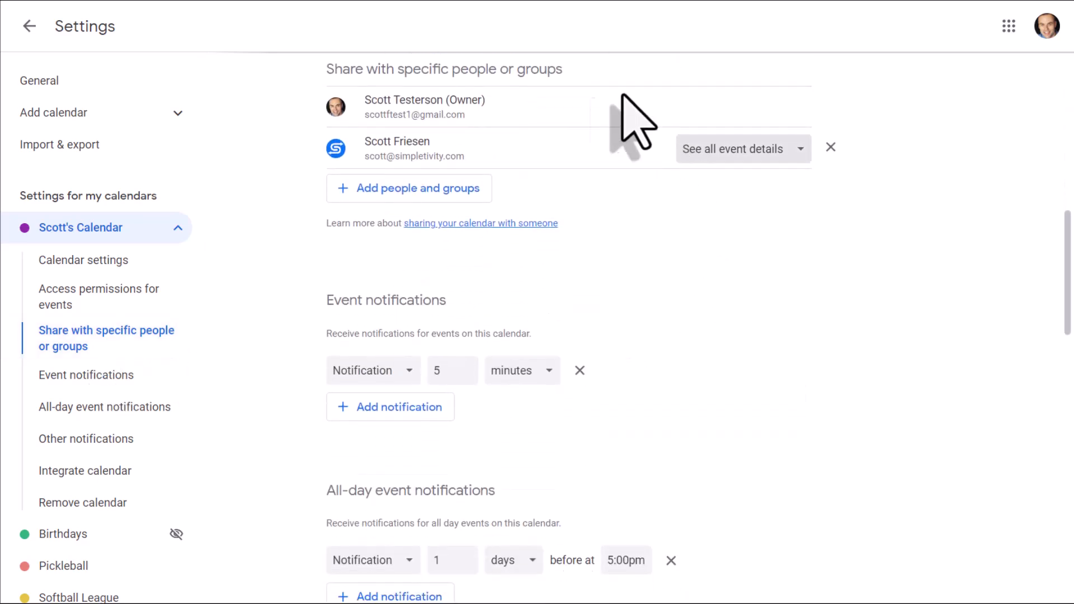
mouse_move(595, 132)
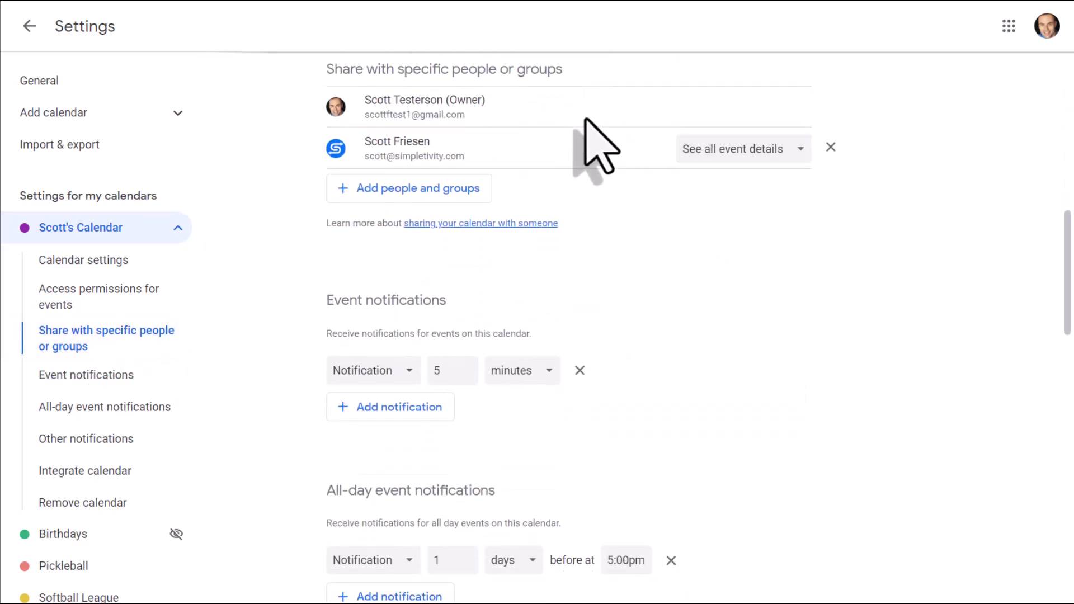
mouse_move(543, 177)
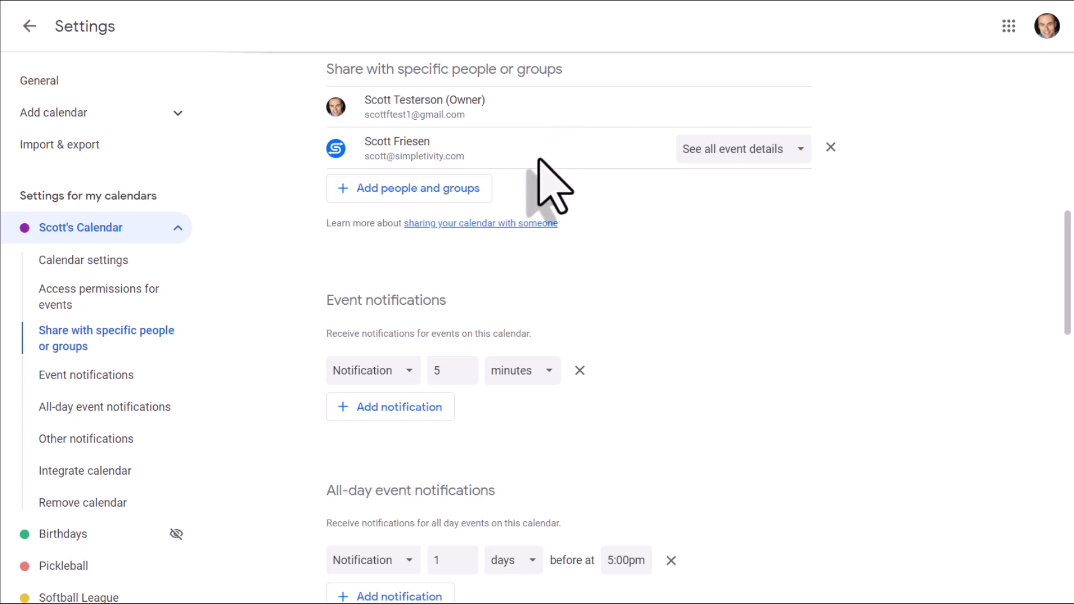
mouse_move(519, 168)
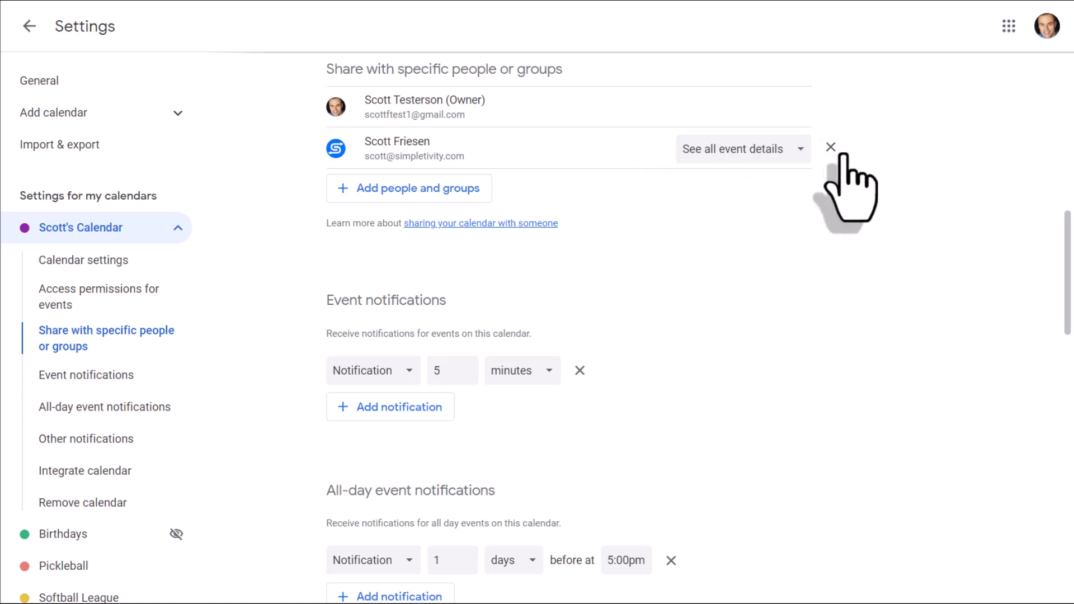
mouse_move(831, 147)
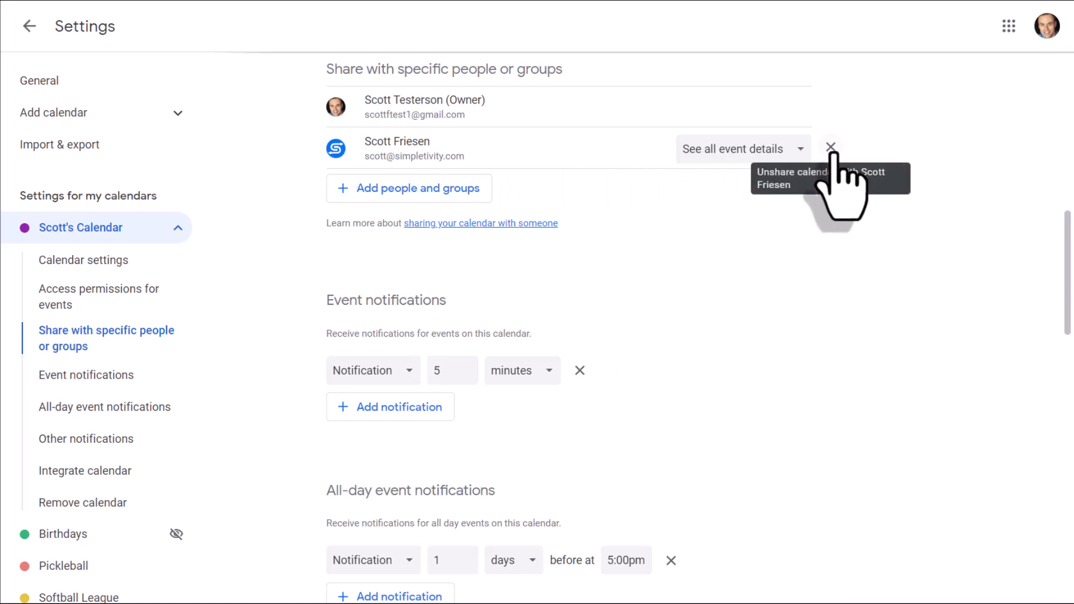
mouse_move(745, 165)
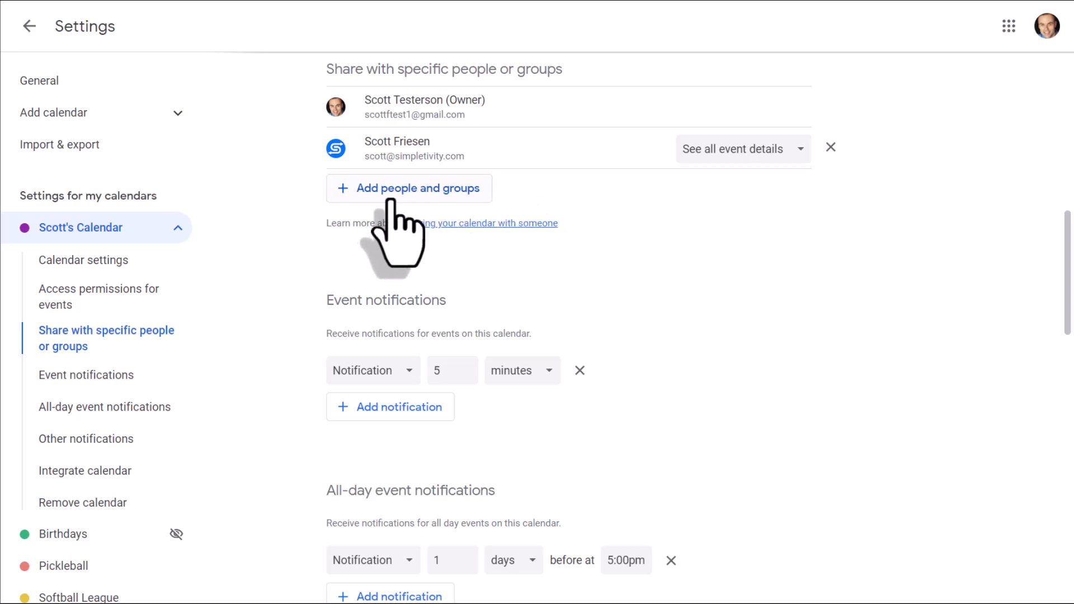
mouse_move(417, 224)
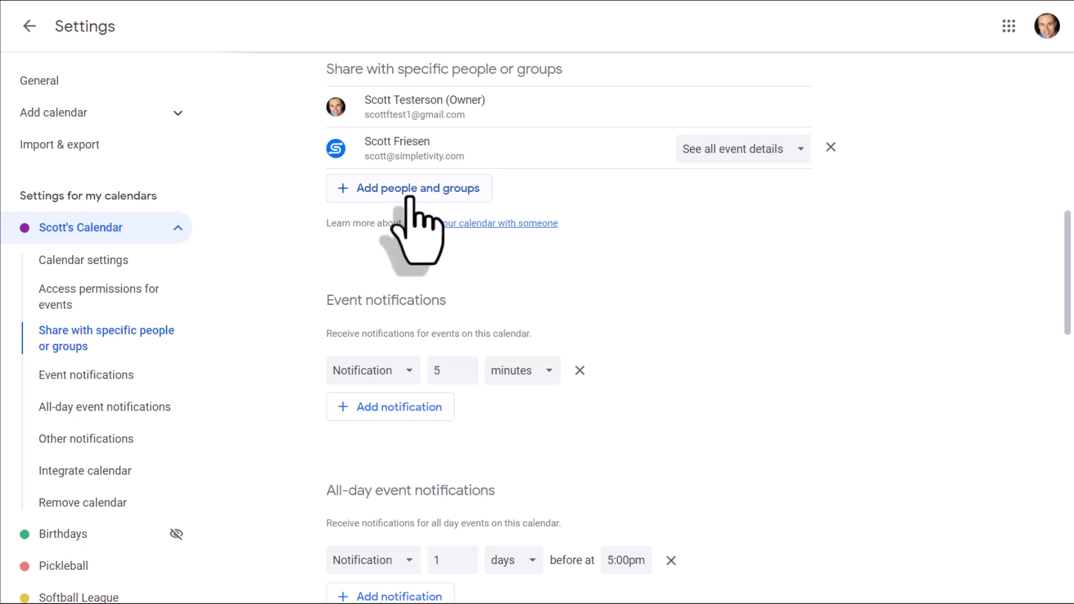
- Add 'Simple Scott' as a new recipient with permission to see all event details
left_click(410, 188)
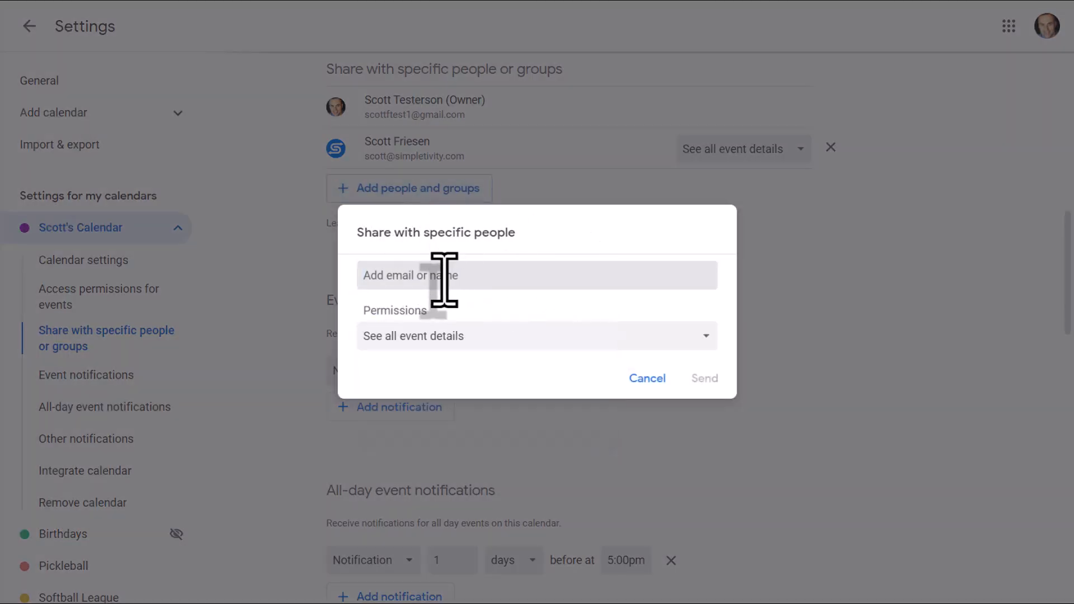
left_click(536, 275)
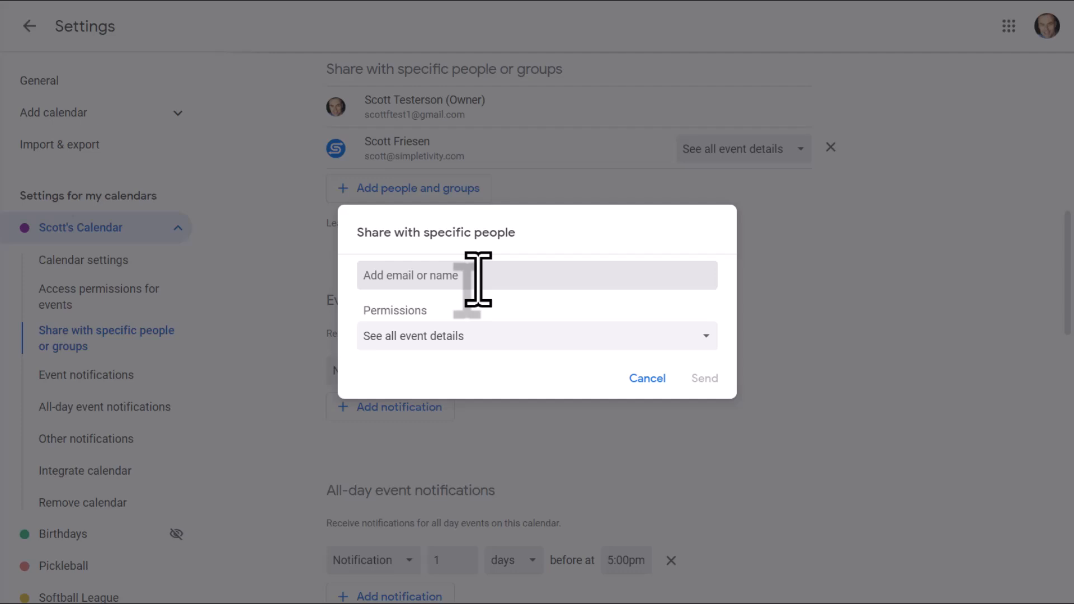
type("Simple Scott")
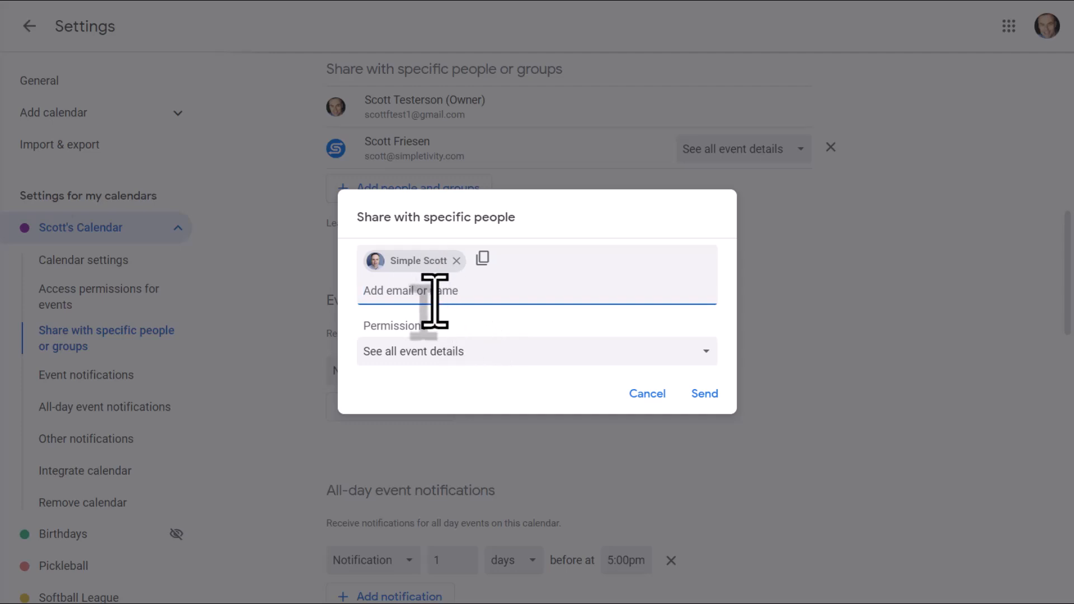
mouse_move(588, 291)
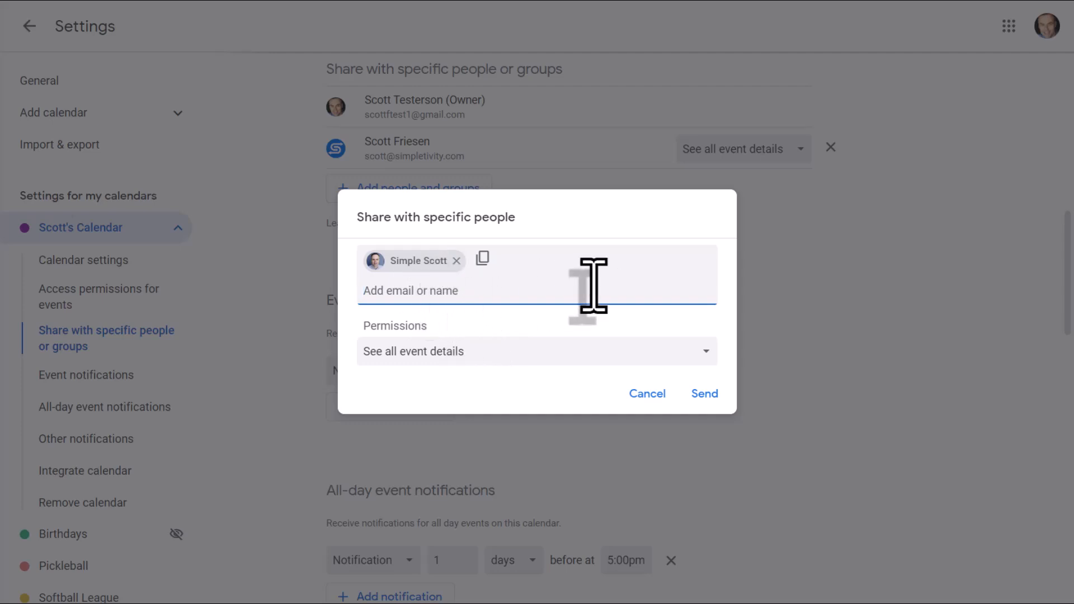
mouse_move(495, 291)
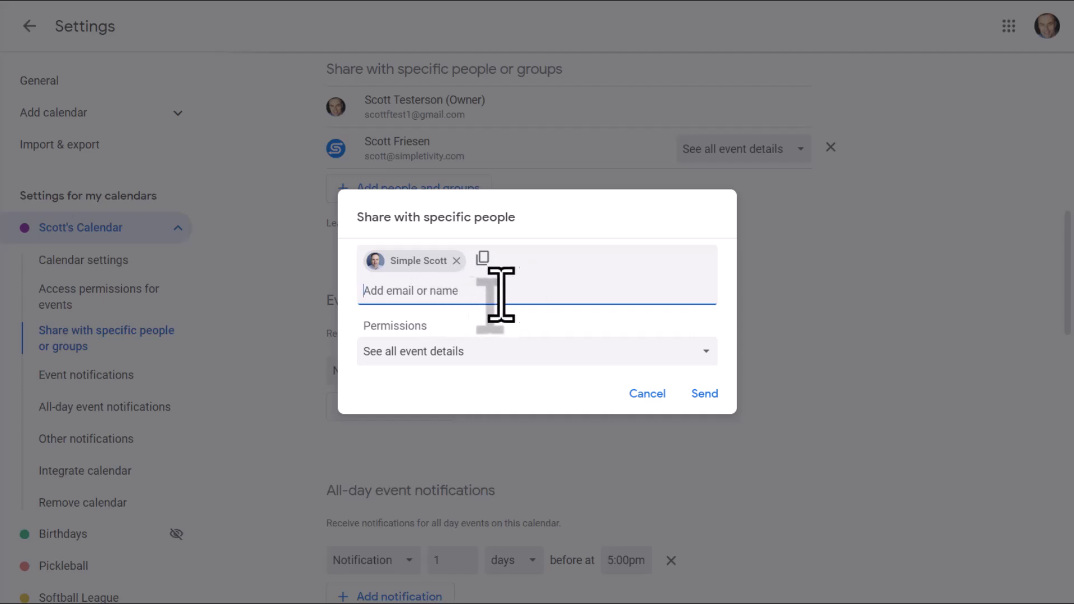
mouse_move(673, 326)
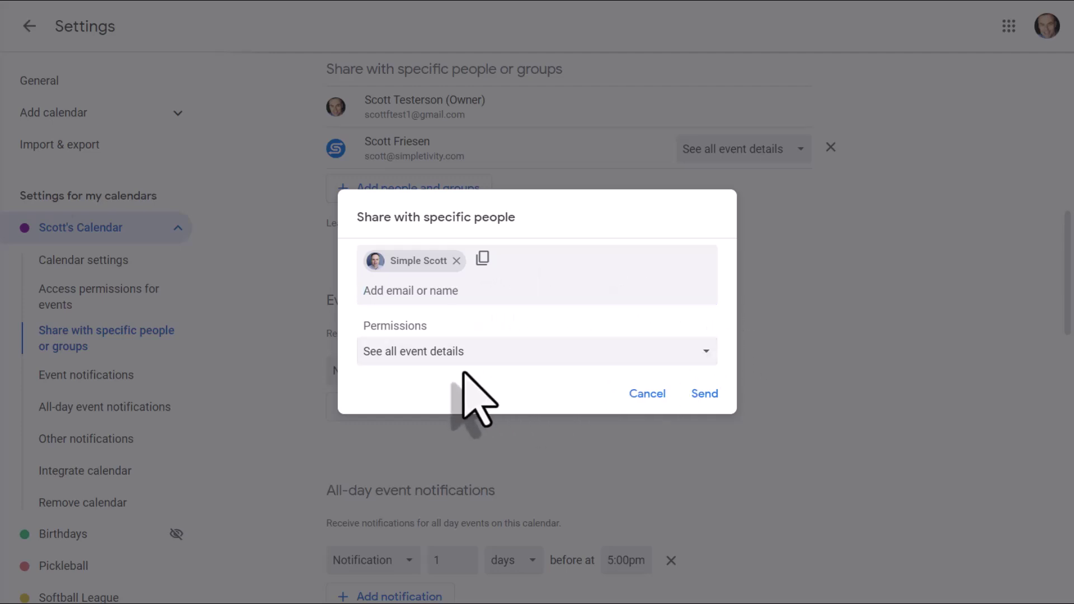
mouse_move(468, 399)
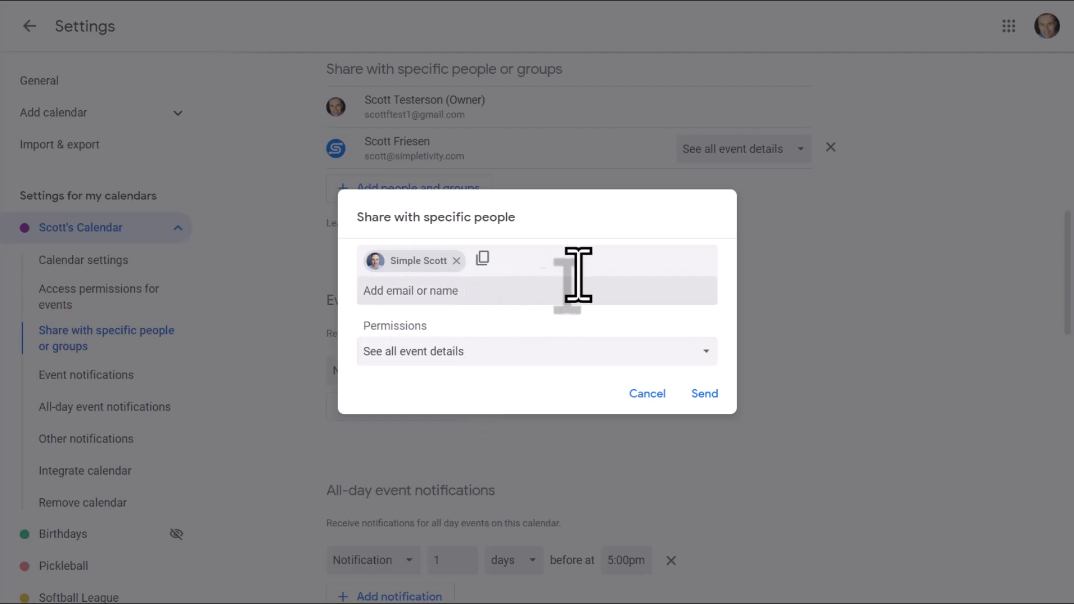
mouse_move(519, 347)
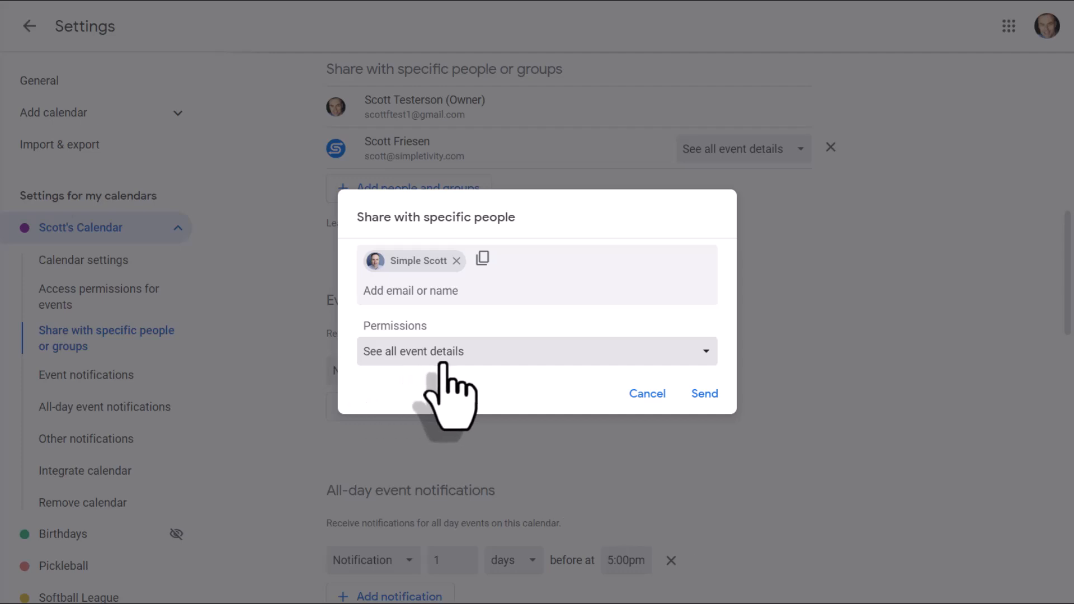
mouse_move(520, 366)
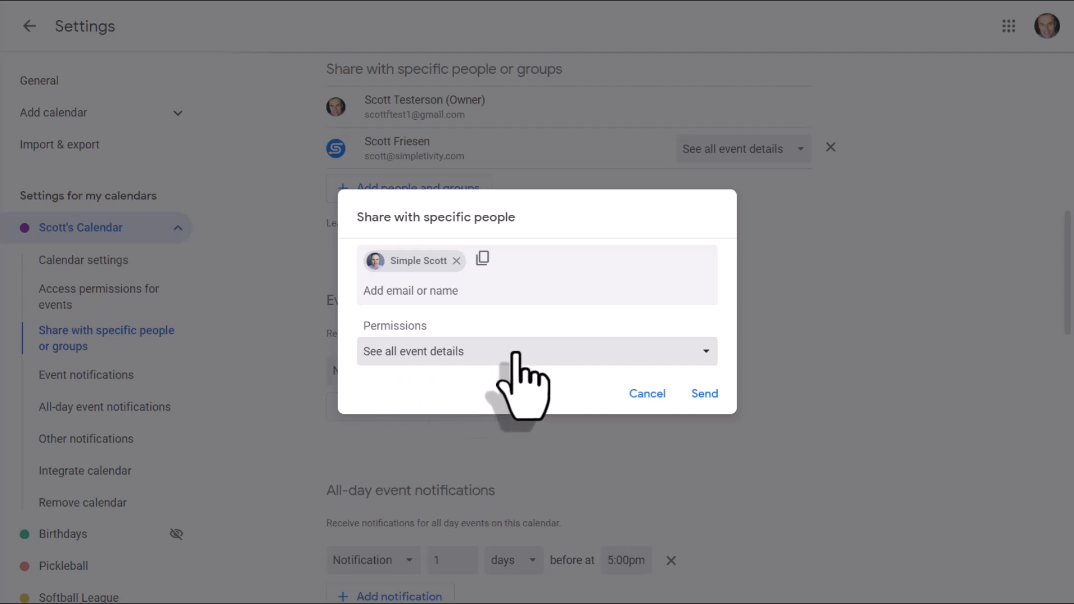
left_click(537, 352)
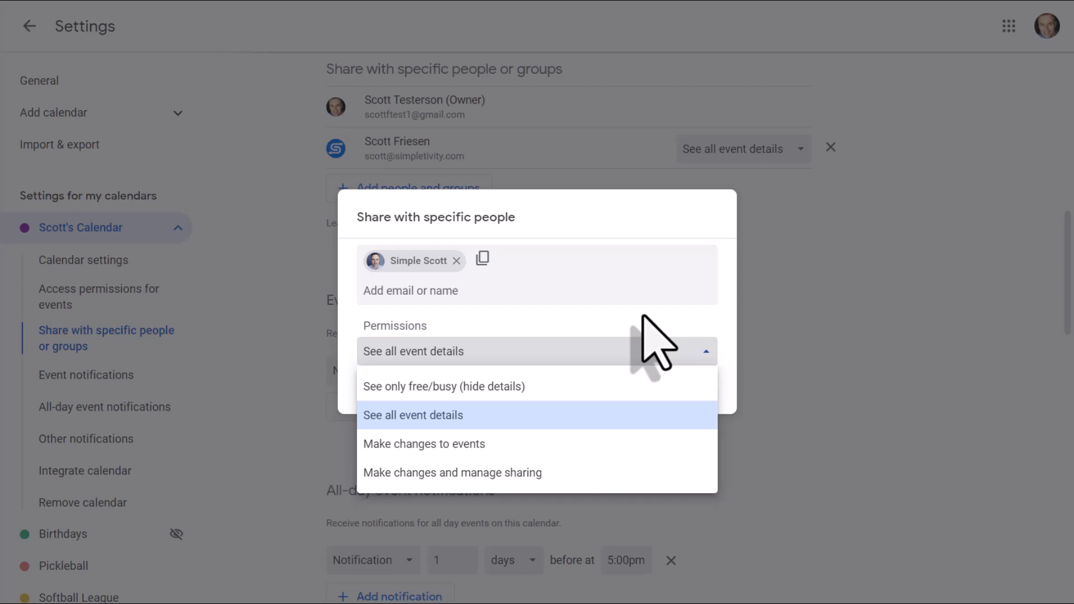
left_click(413, 415)
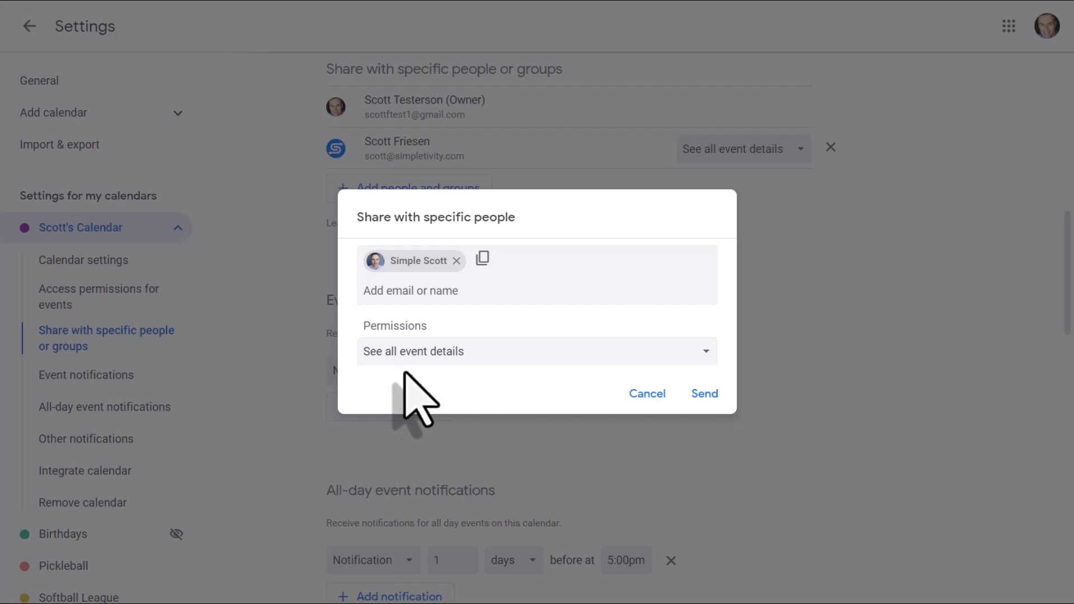
mouse_move(467, 596)
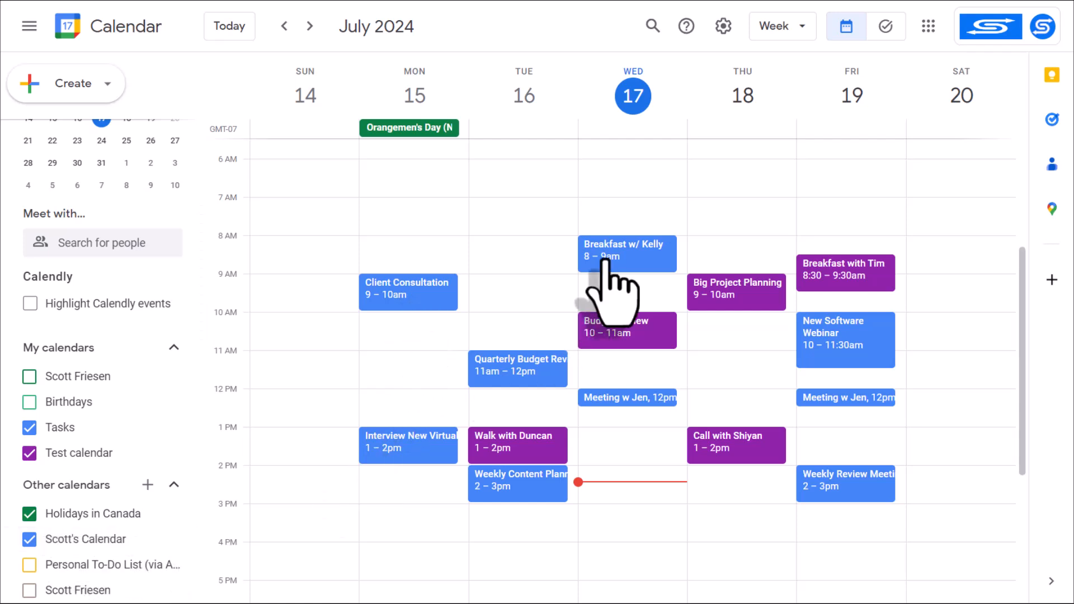
- Inspect the Wednesday 8 am breakfast and Quarterly Budget Review events' full details in week view
left_click(624, 252)
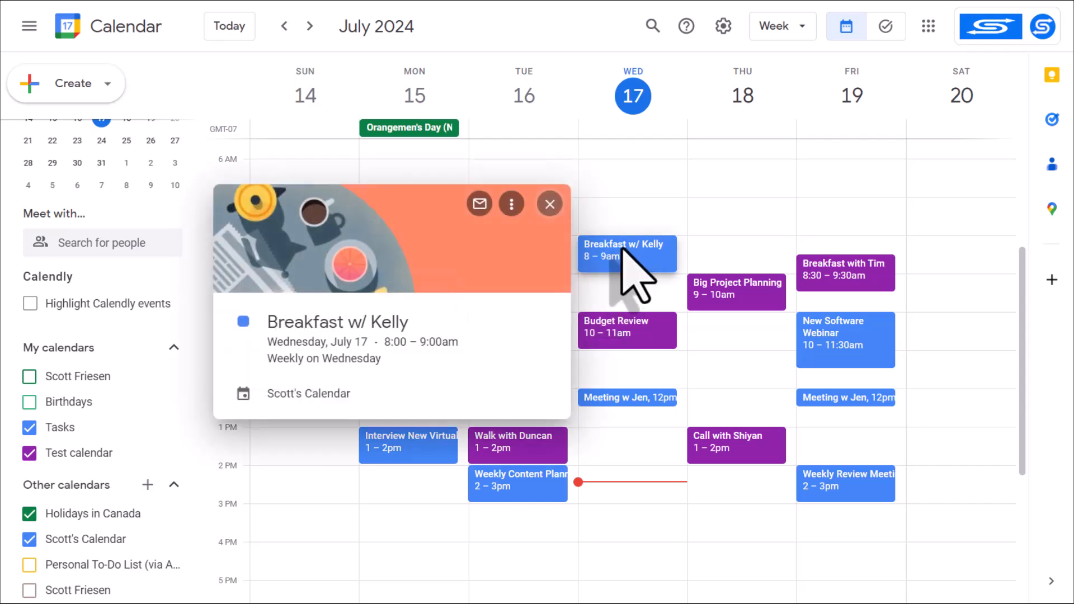
mouse_move(416, 350)
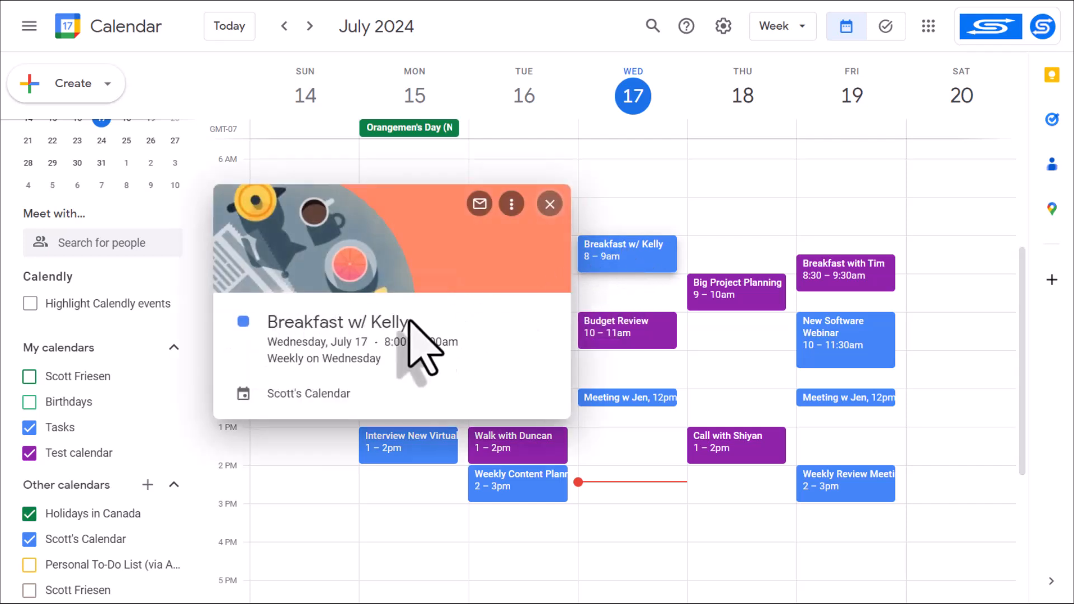
left_click(550, 204)
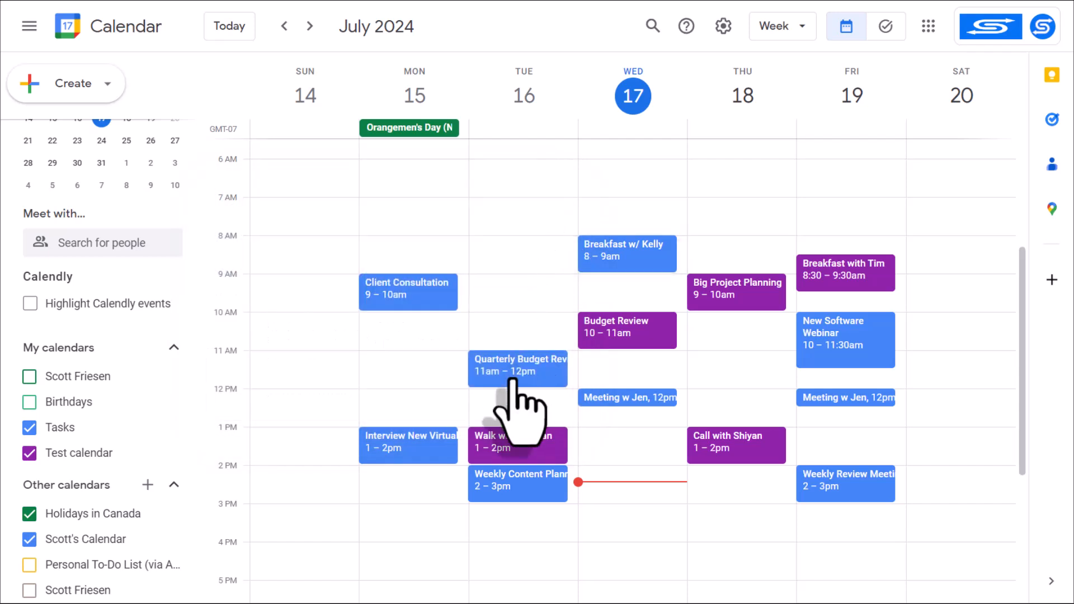
left_click(517, 369)
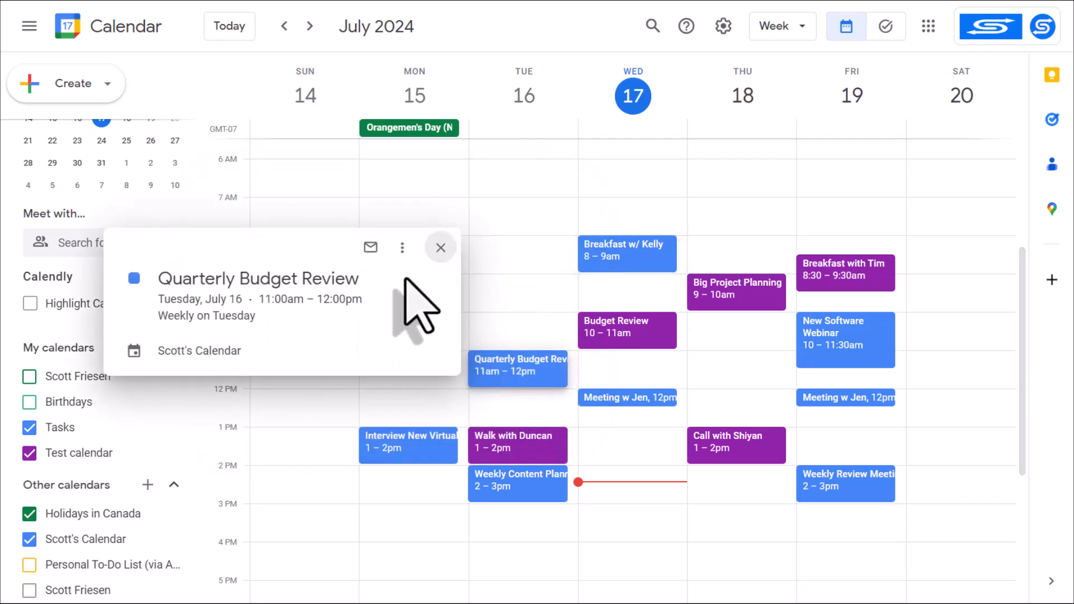
left_click(403, 247)
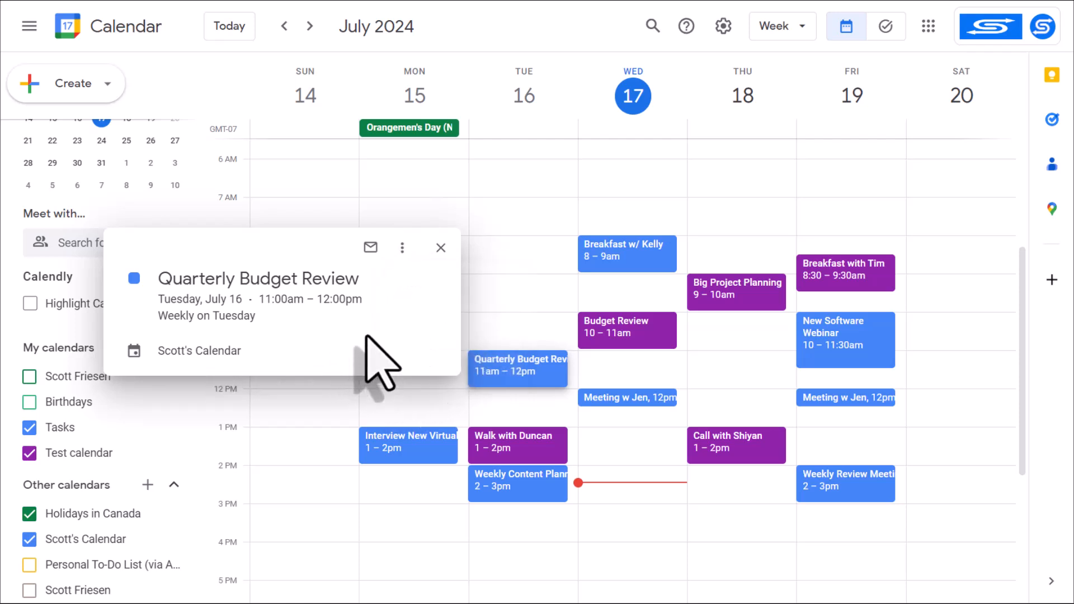
left_click(441, 248)
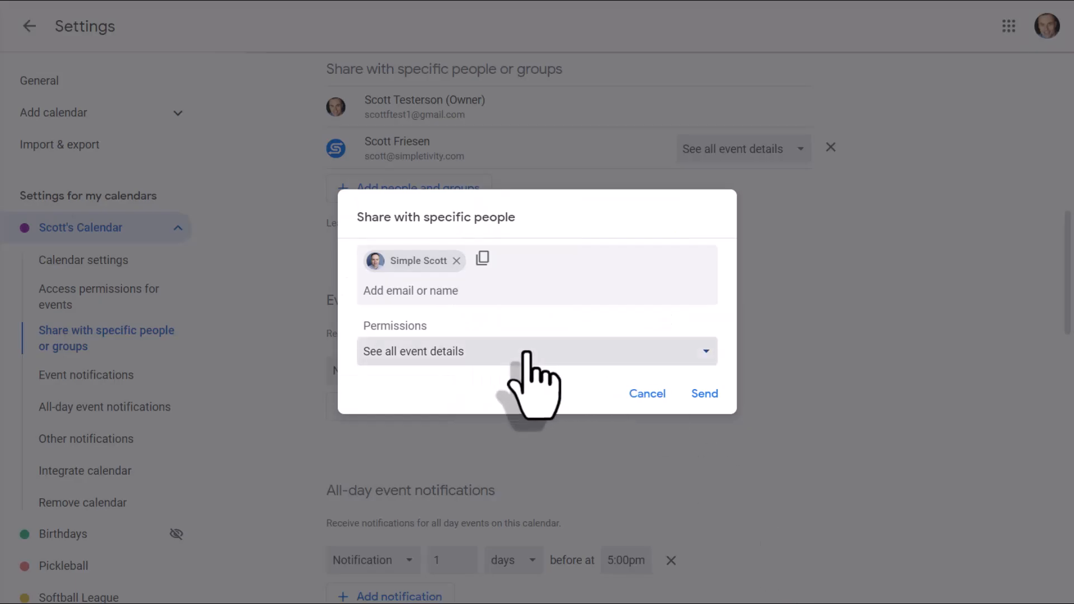
- Cancel the new invite and set the existing person to 'See only free/busy (hide details)'
left_click(536, 351)
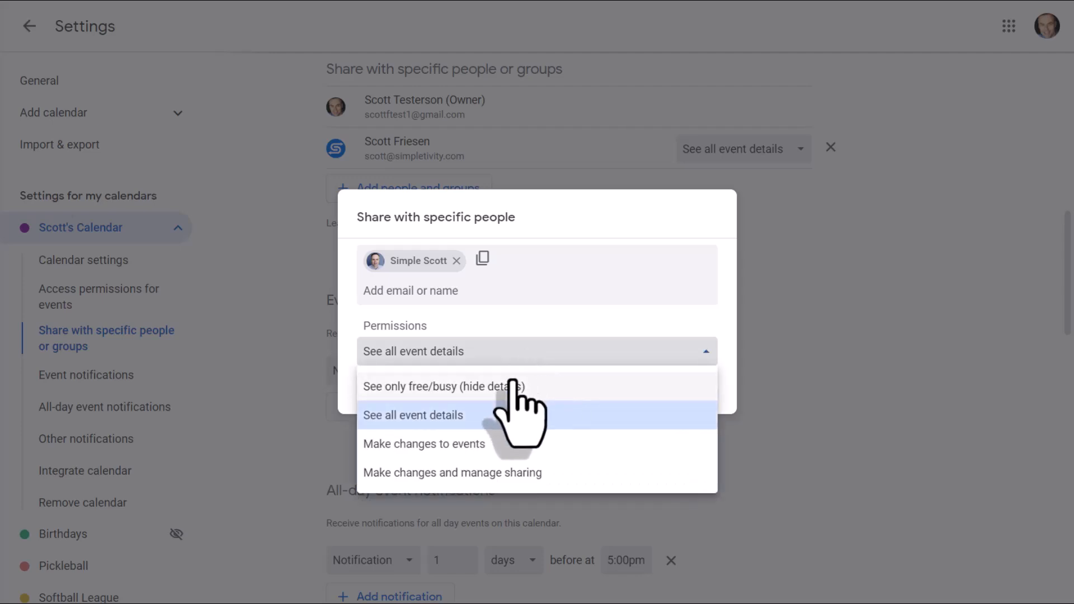
mouse_move(463, 422)
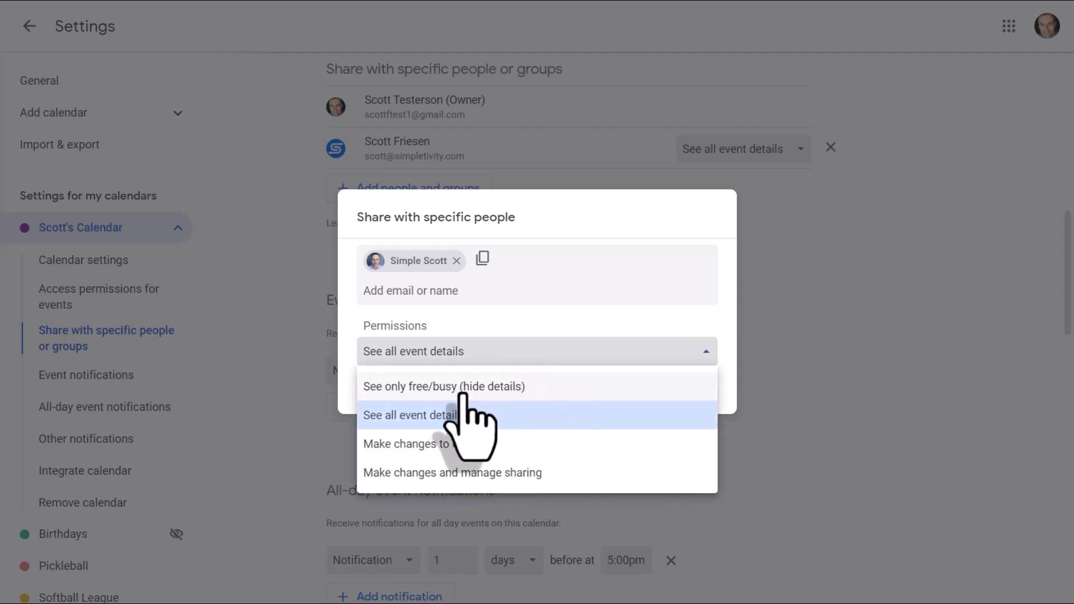
mouse_move(541, 414)
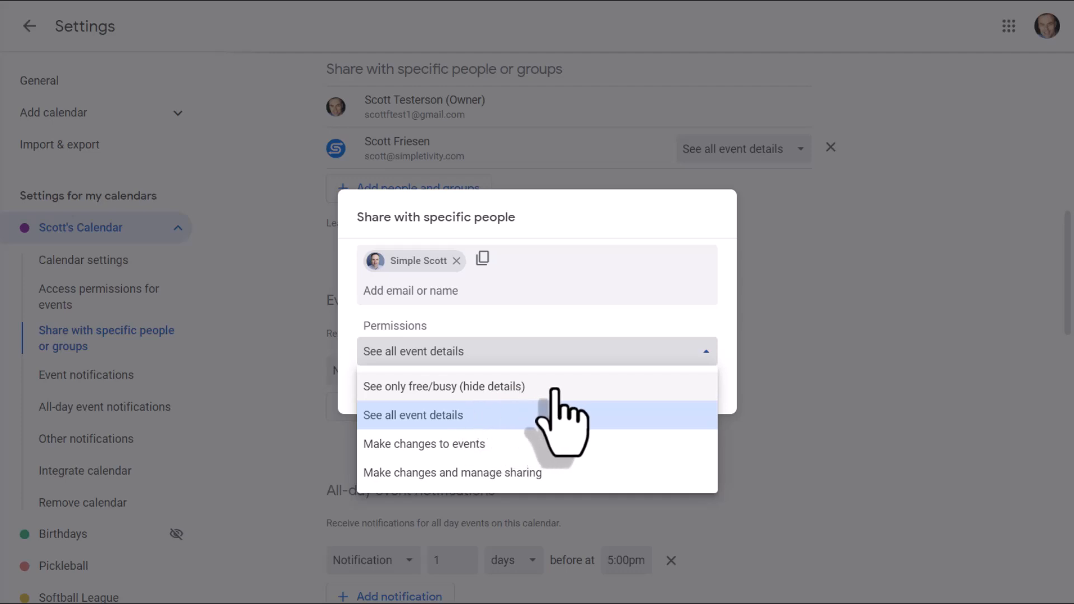
left_click(414, 415)
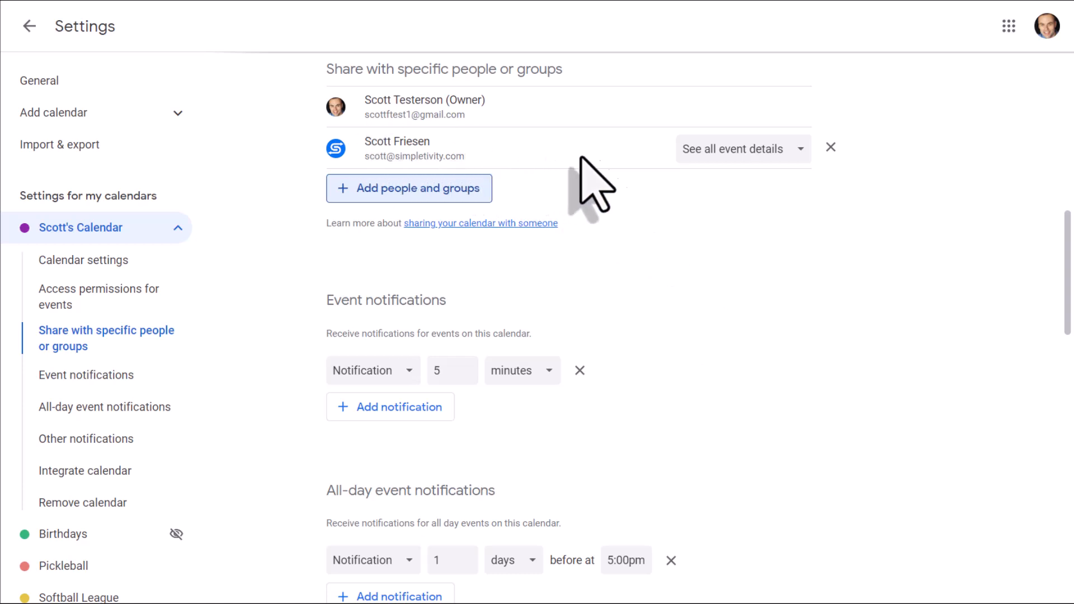
left_click(744, 149)
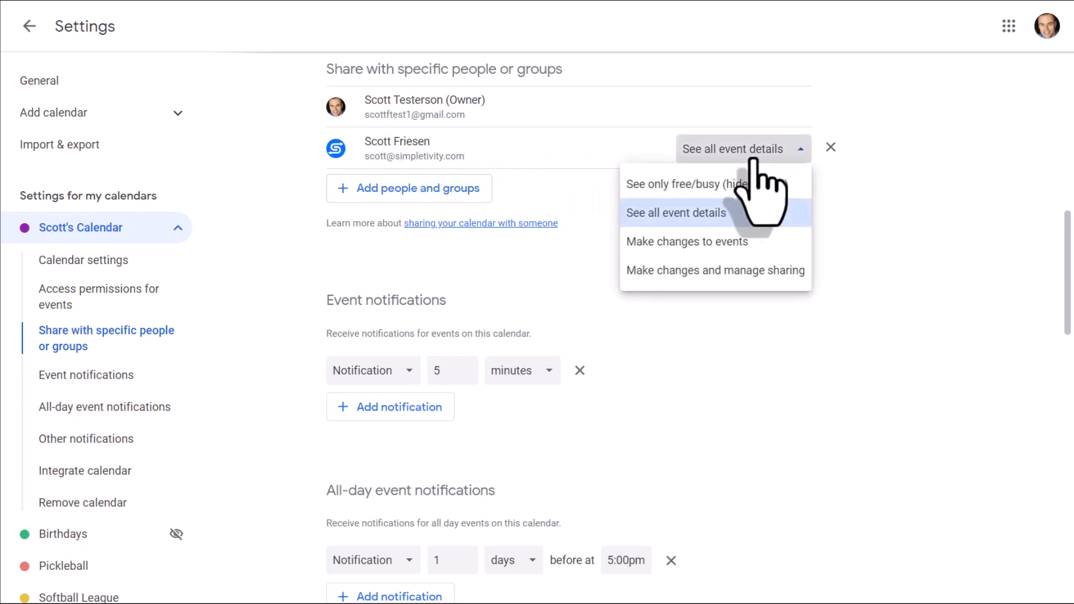
left_click(685, 184)
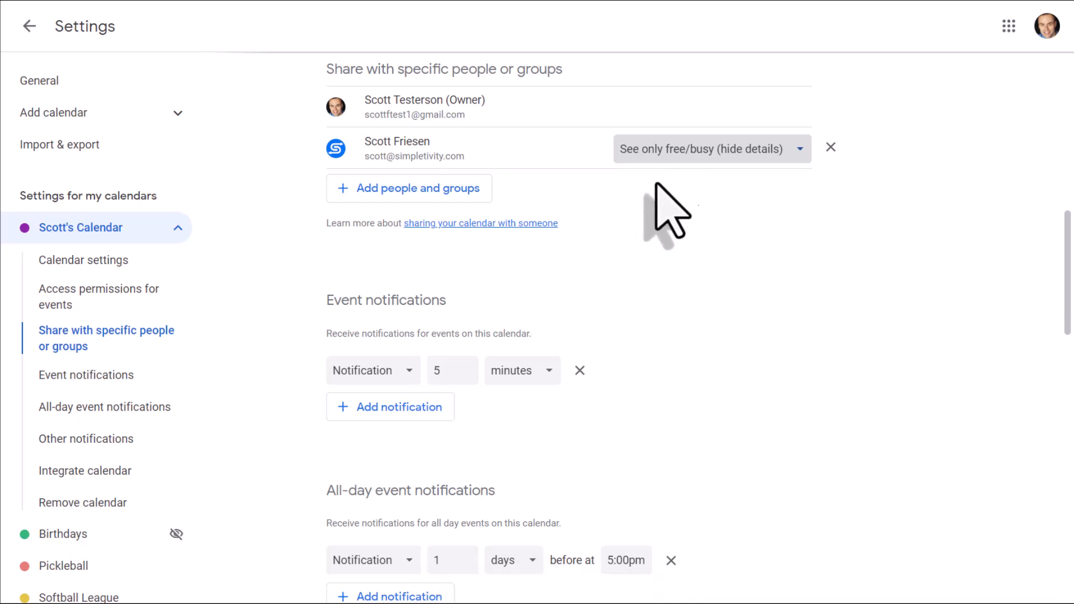
mouse_move(728, 226)
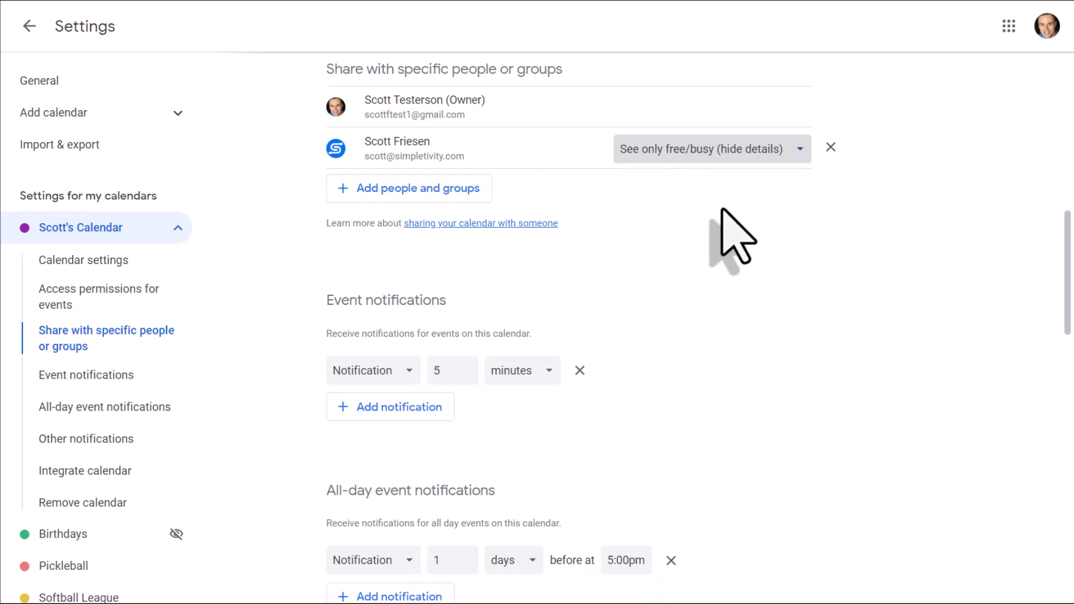
mouse_move(743, 497)
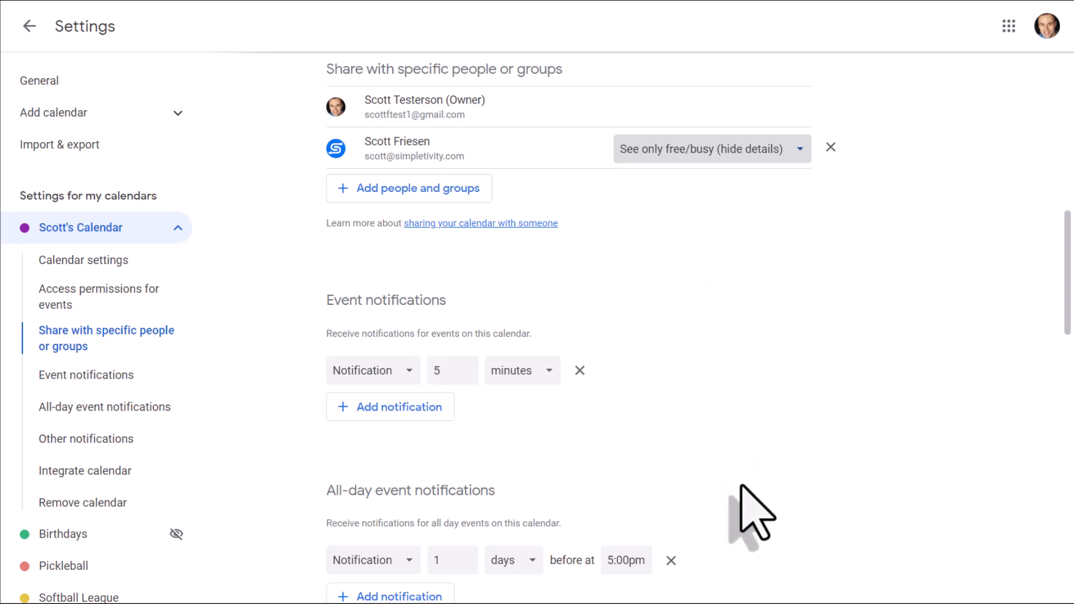
mouse_move(645, 209)
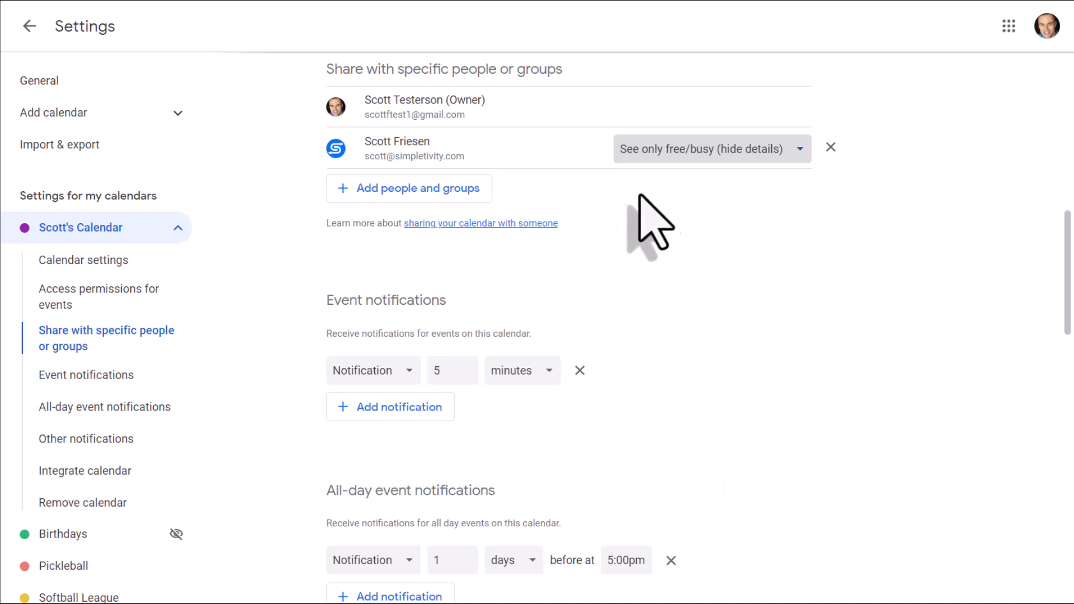
mouse_move(526, 545)
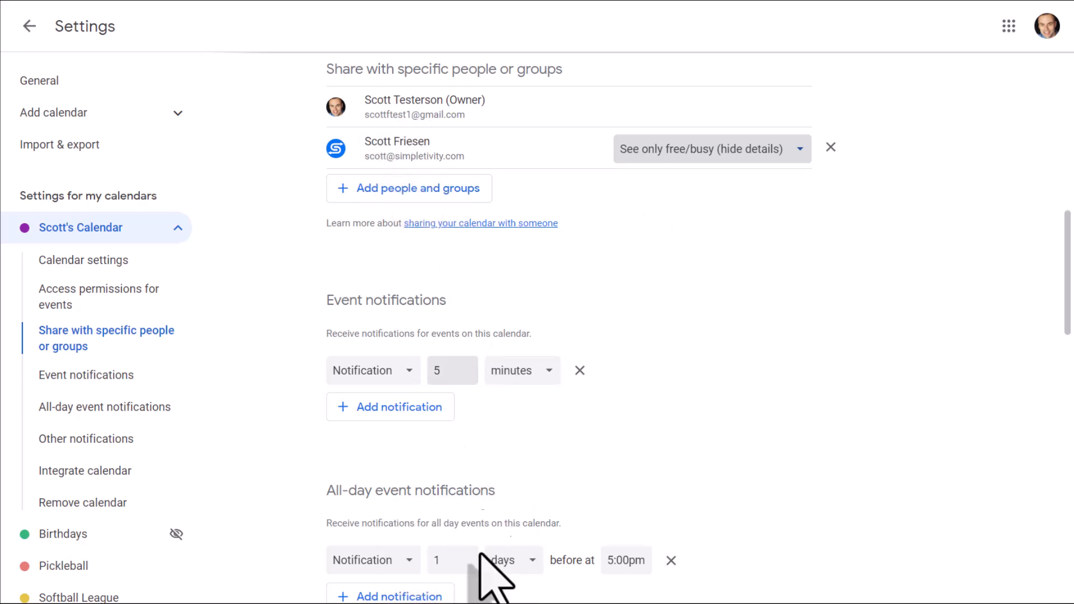
- Check that the Wednesday 8am and Monday 9am events now show only as private 'busy' blocks
left_click(30, 27)
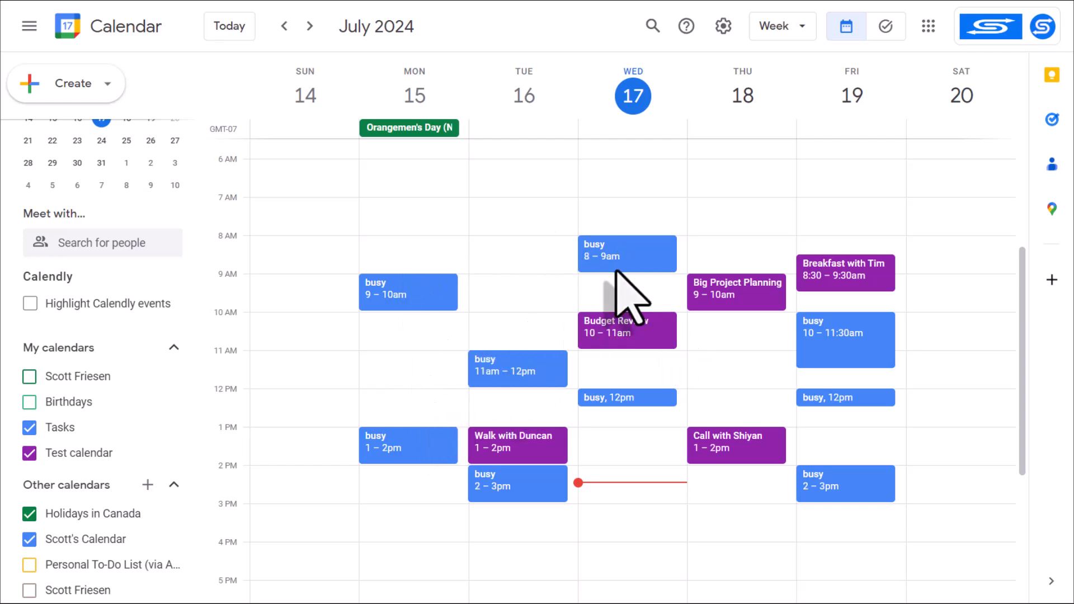
mouse_move(759, 412)
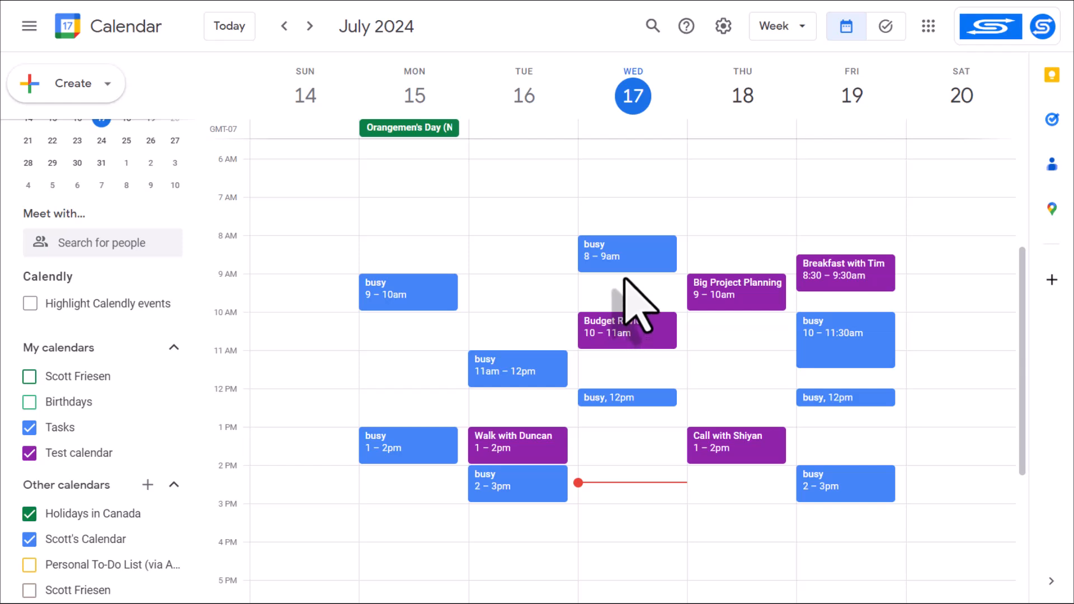
left_click(627, 252)
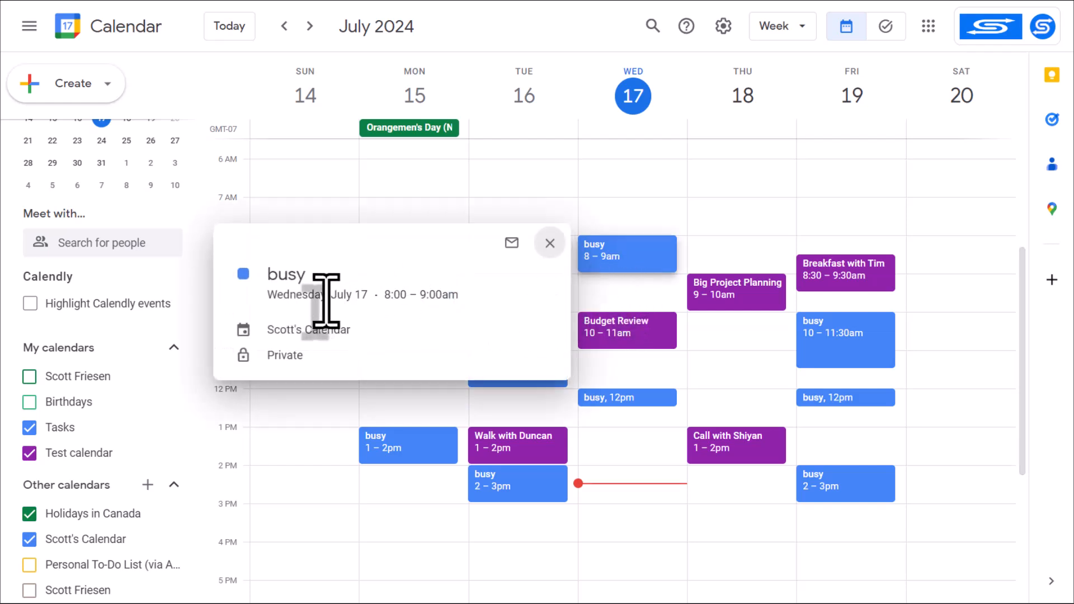
mouse_move(544, 300)
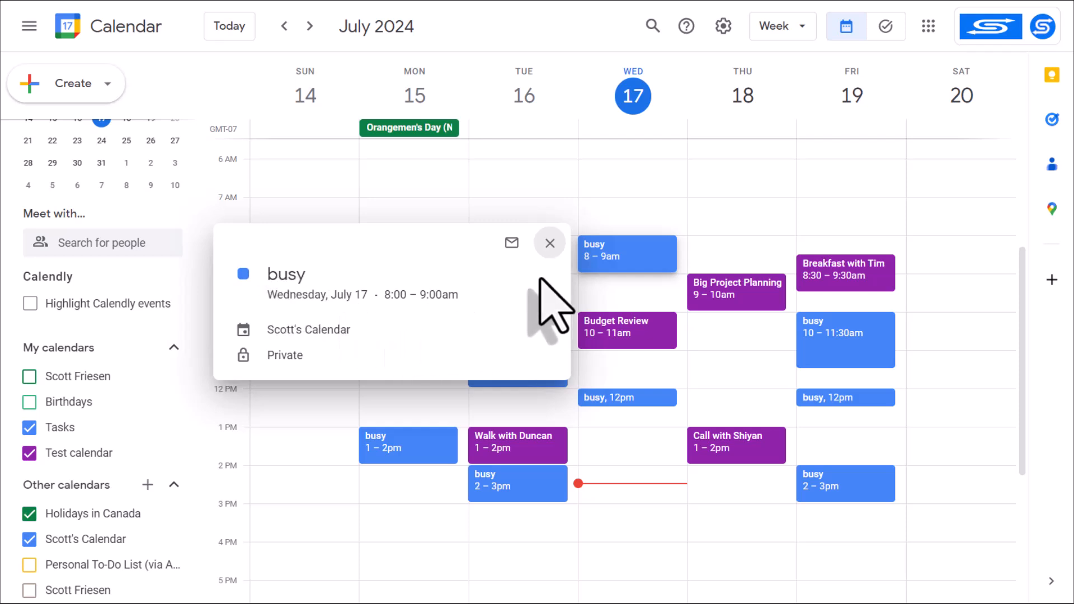
left_click(550, 243)
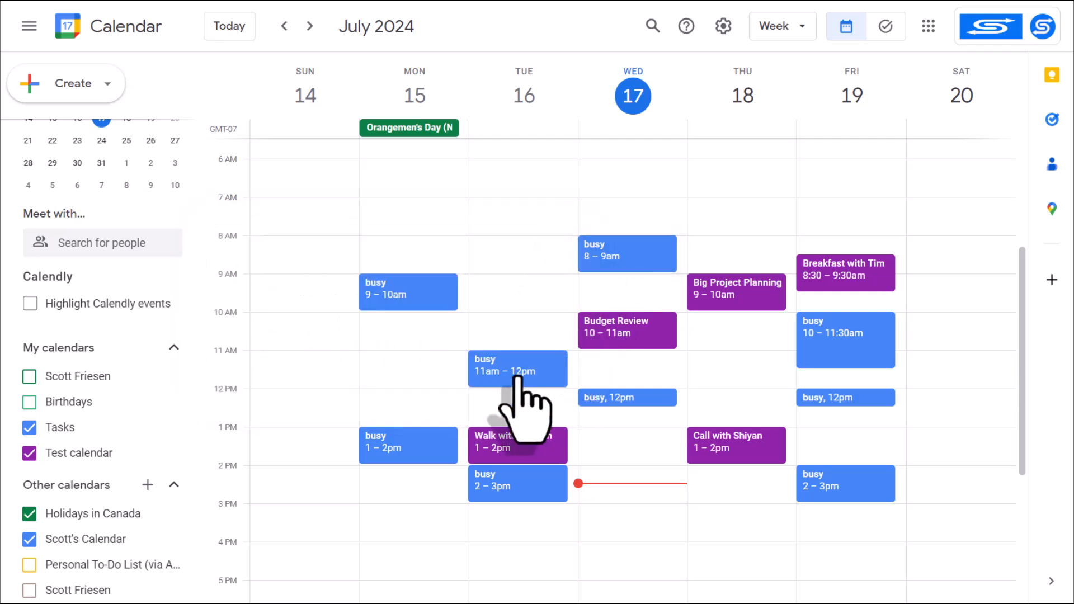
mouse_move(525, 333)
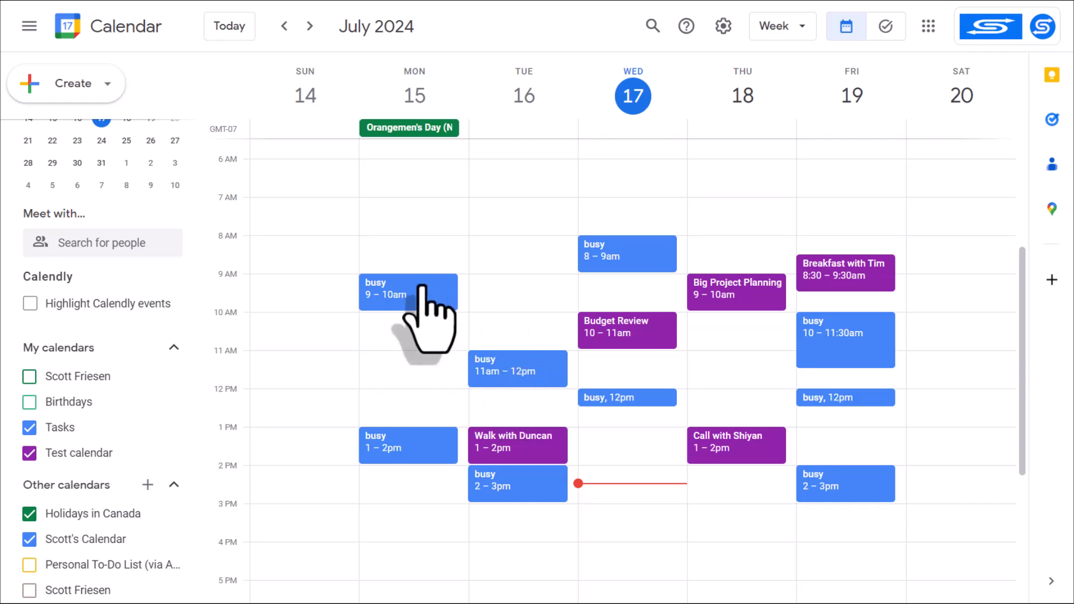
left_click(409, 291)
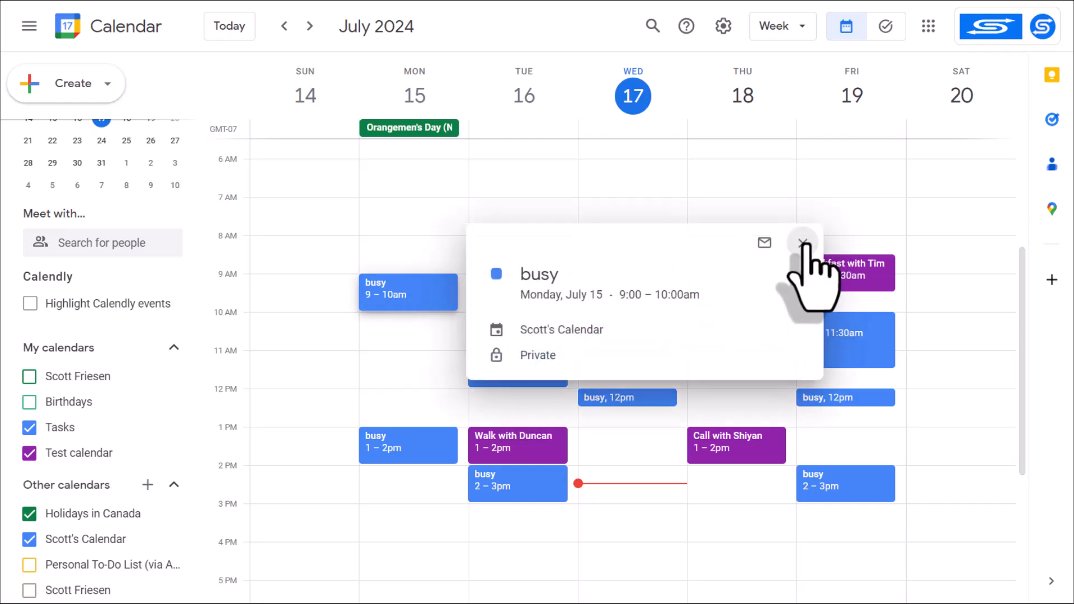
left_click(804, 243)
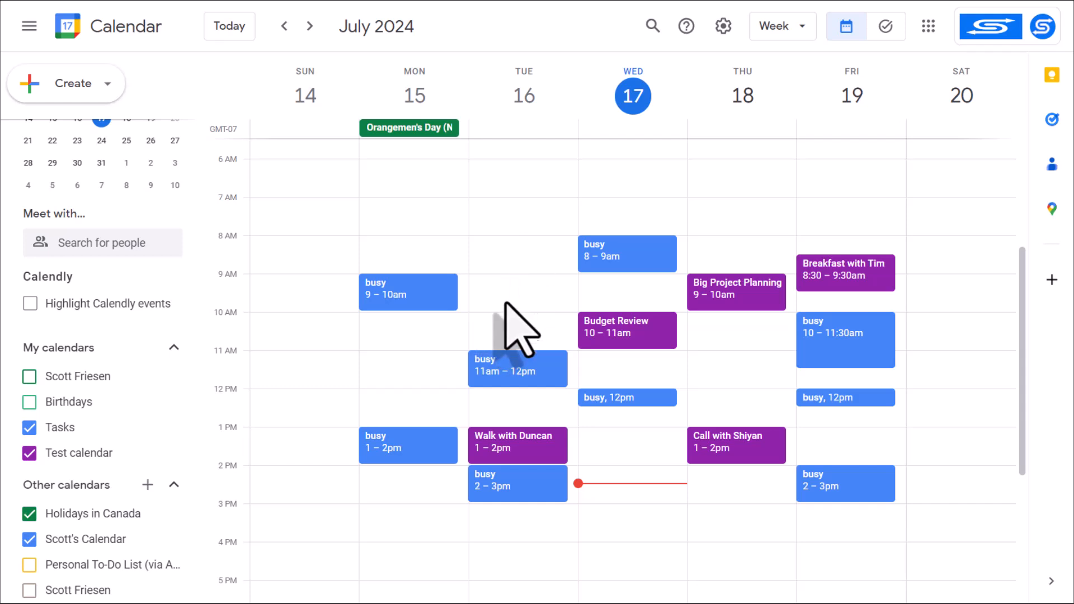
mouse_move(464, 348)
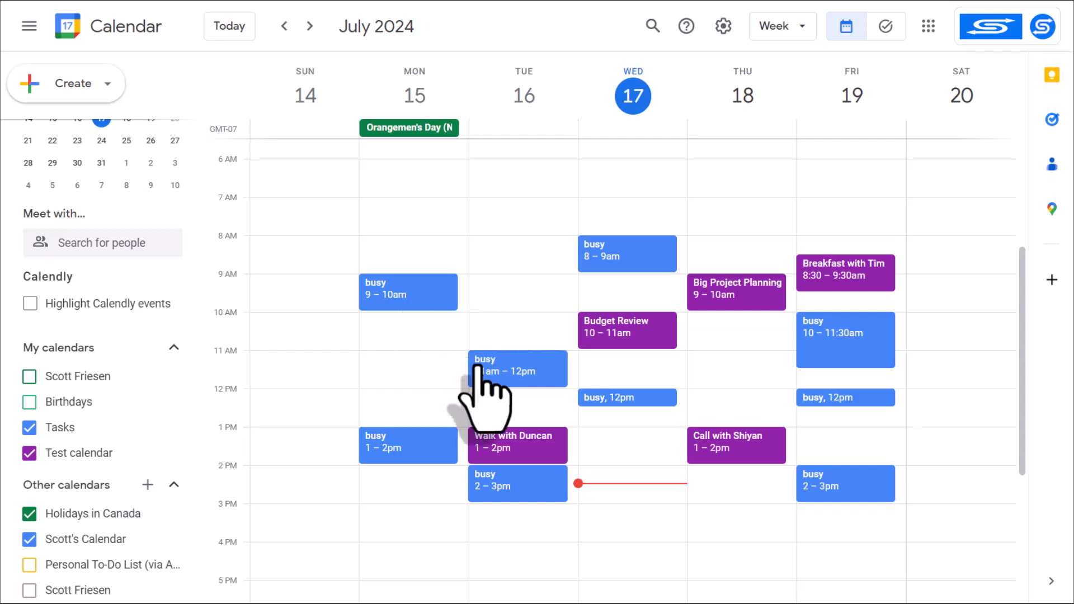
mouse_move(790, 393)
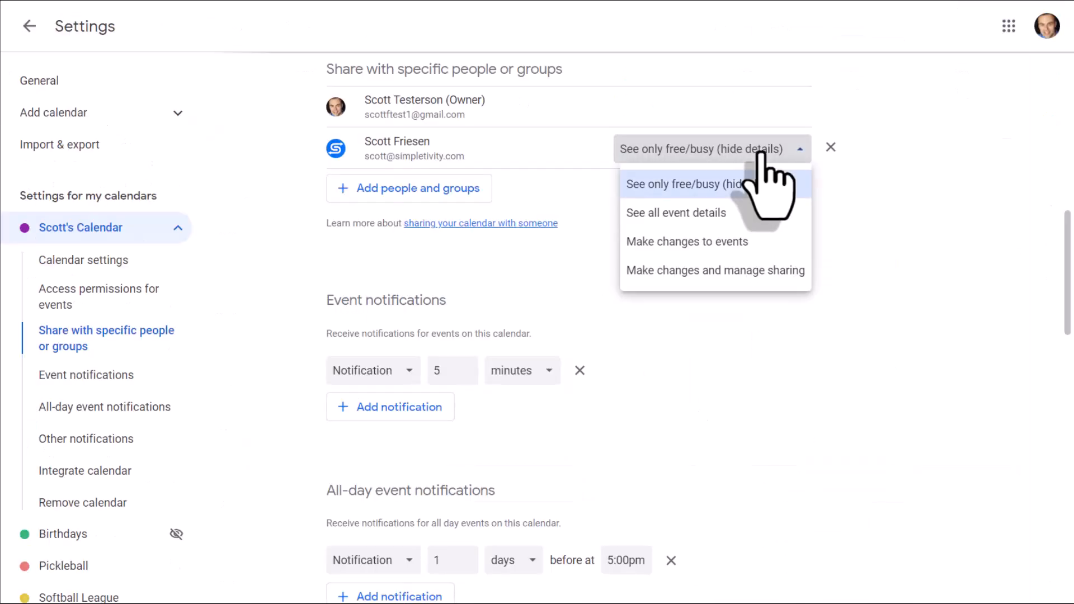
mouse_move(737, 269)
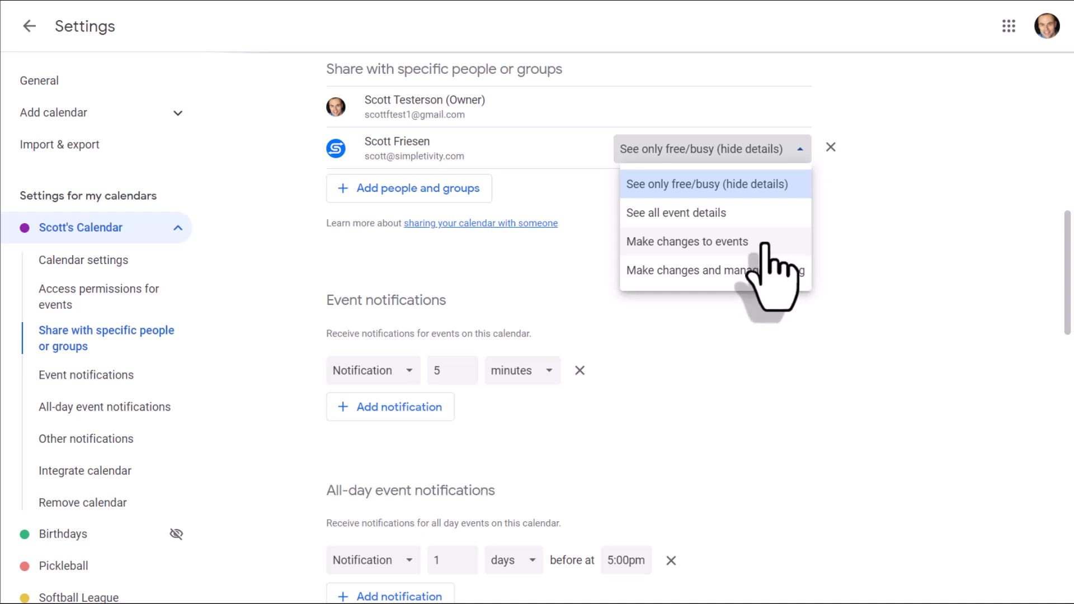
- Grant the shared person 'Make changes to events' permission and return to the calendar
left_click(688, 242)
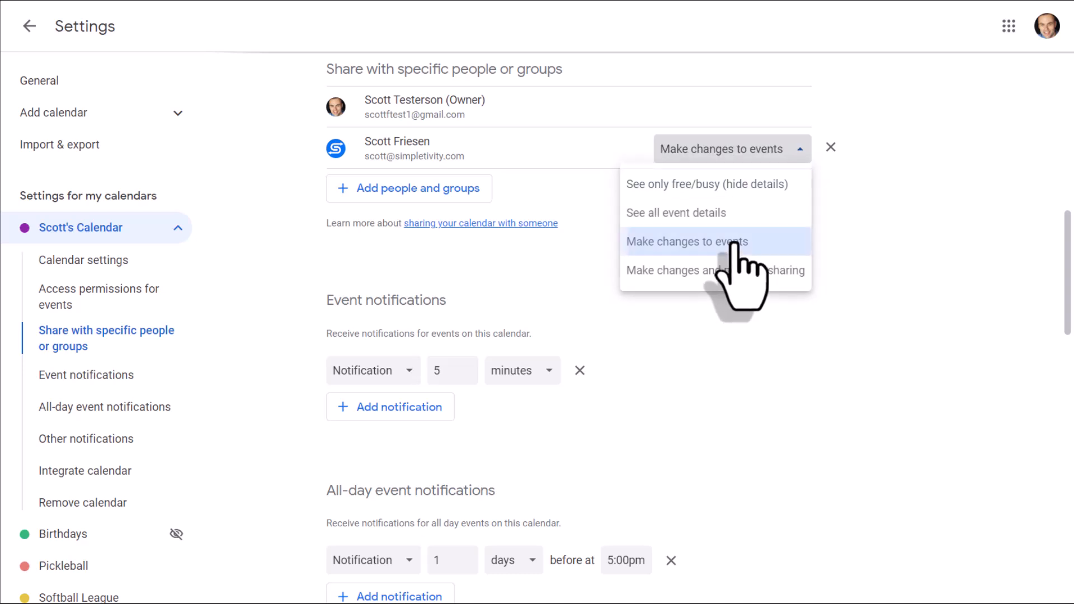
left_click(686, 242)
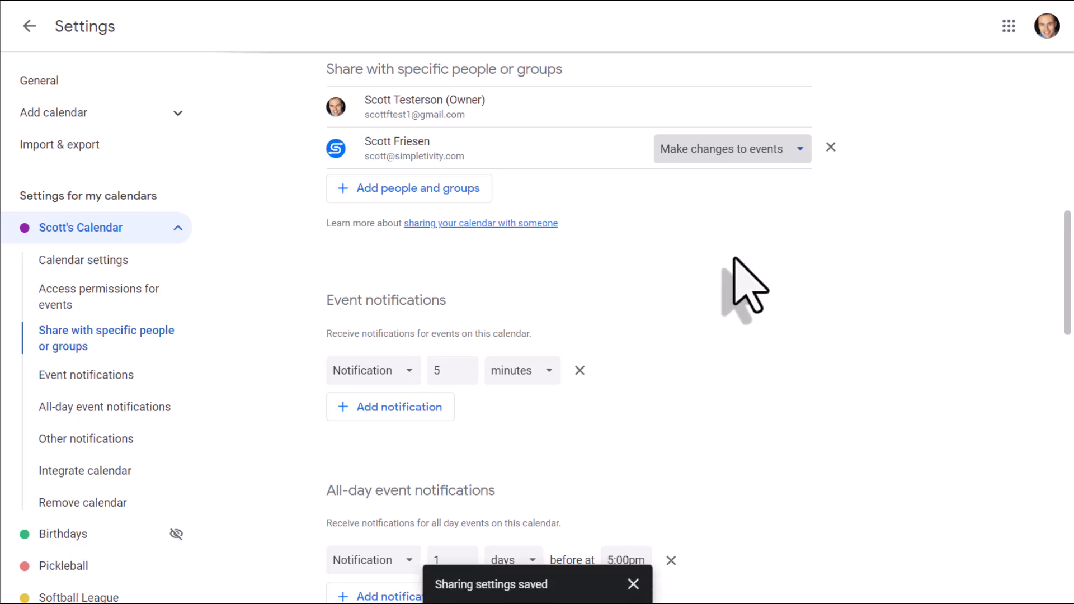
left_click(31, 27)
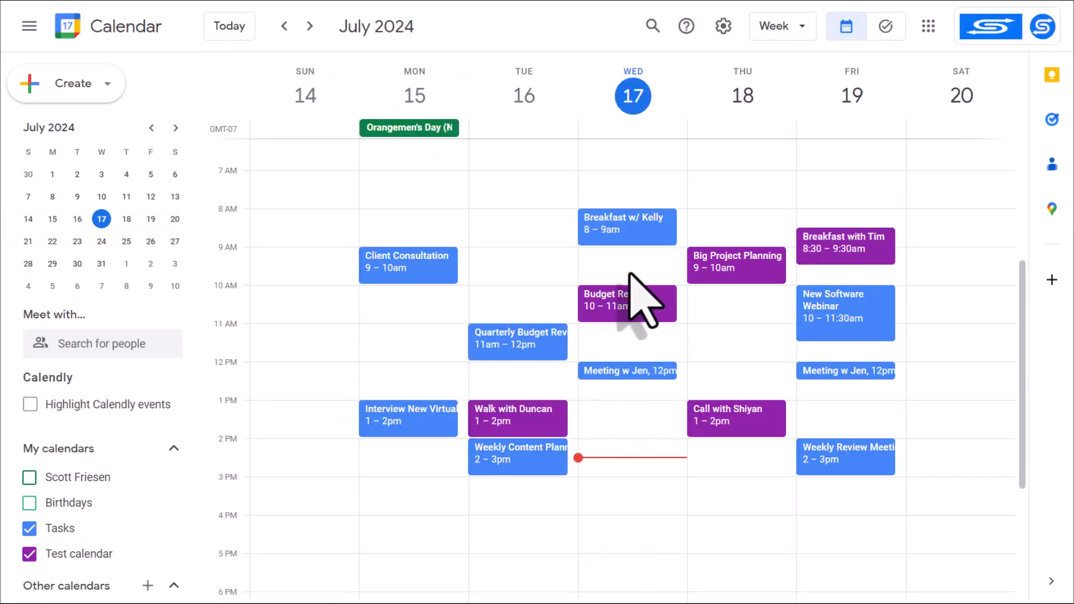
- Confirm Breakfast w/ Kelly shows its full title and is editable via the pencil icon
left_click(627, 226)
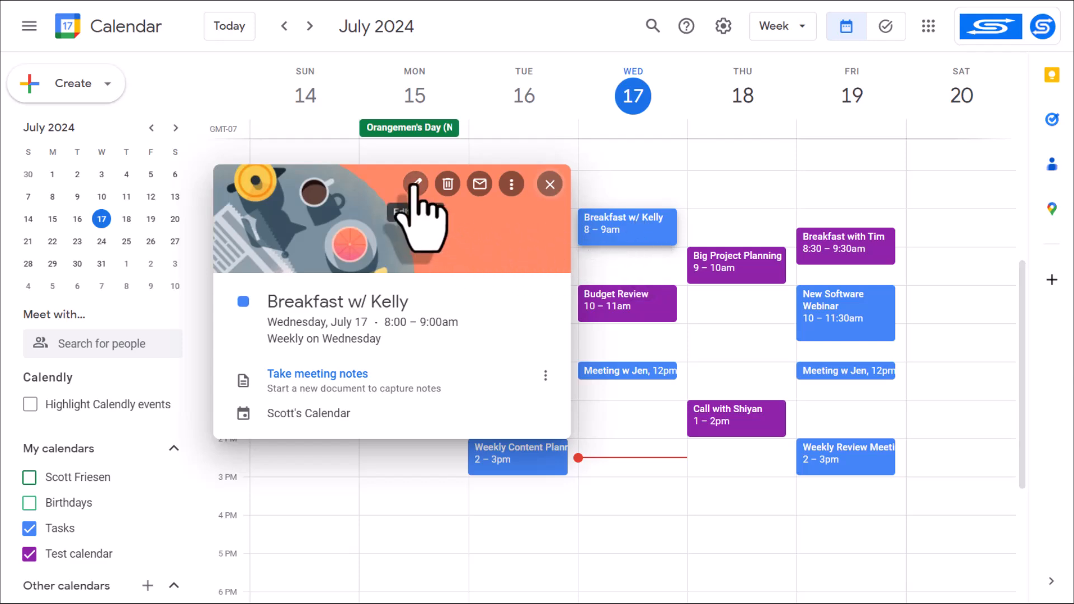
left_click(423, 183)
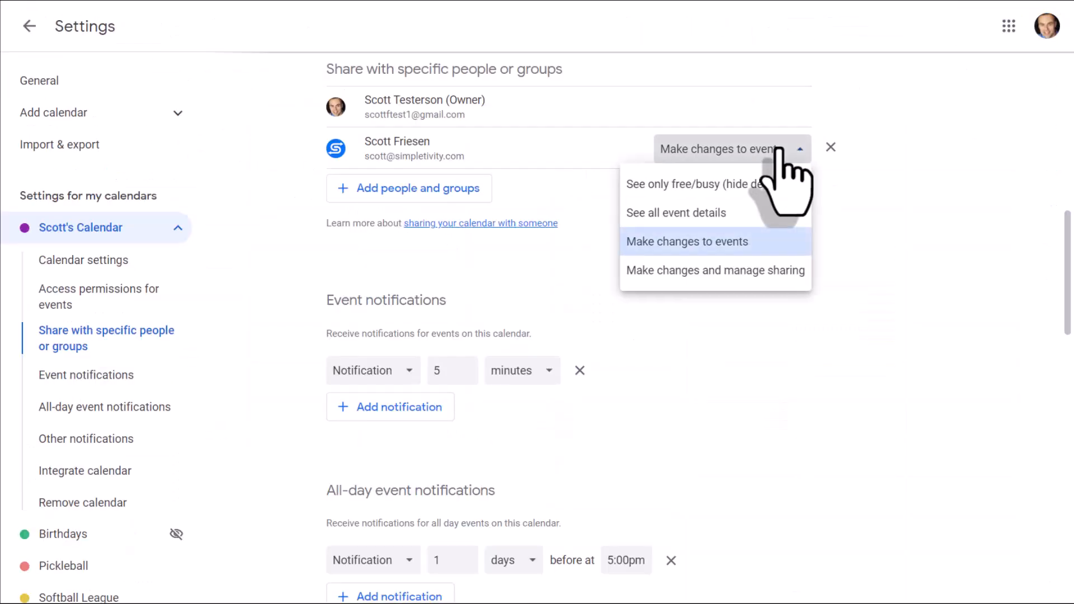
mouse_move(734, 314)
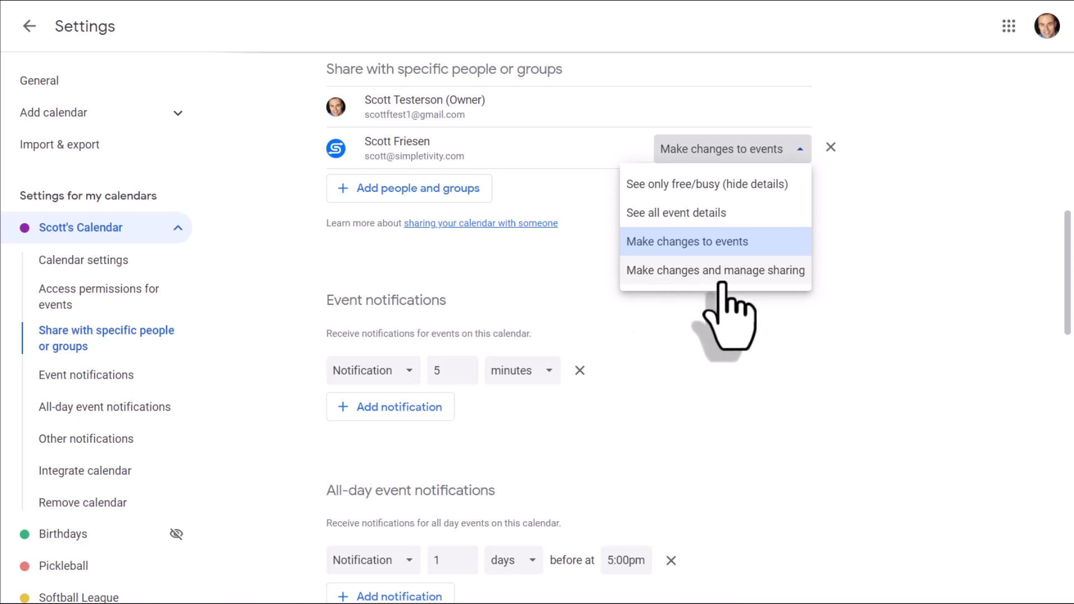
mouse_move(775, 300)
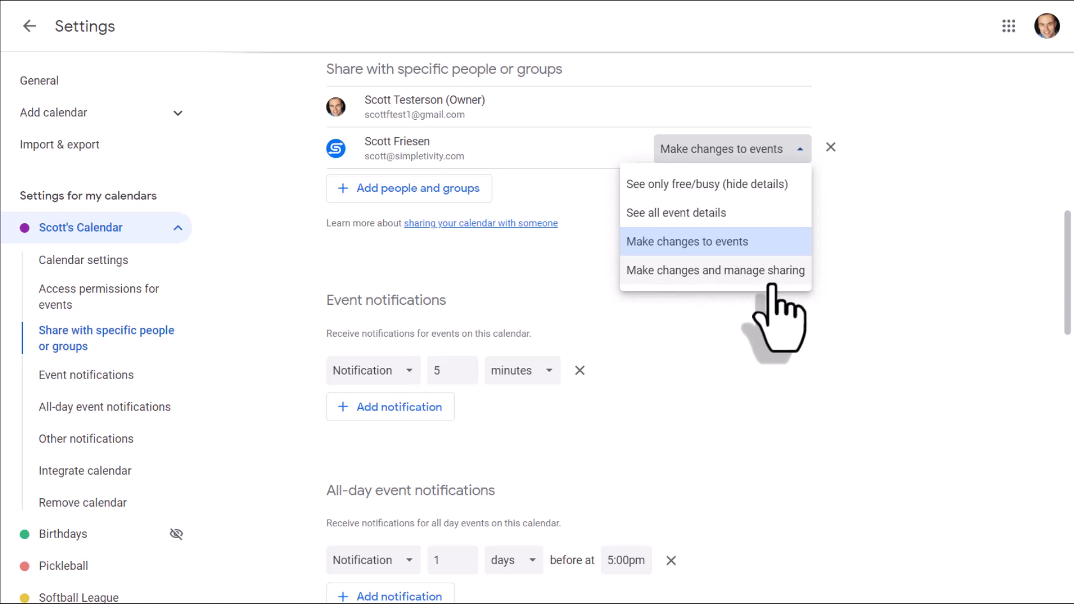
left_click(687, 242)
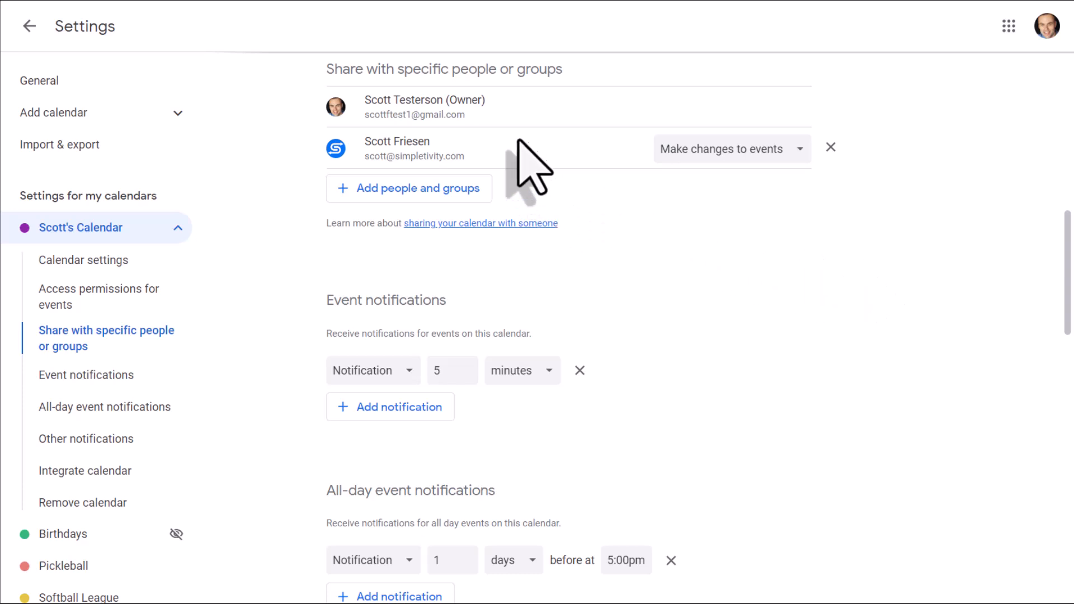
mouse_move(514, 117)
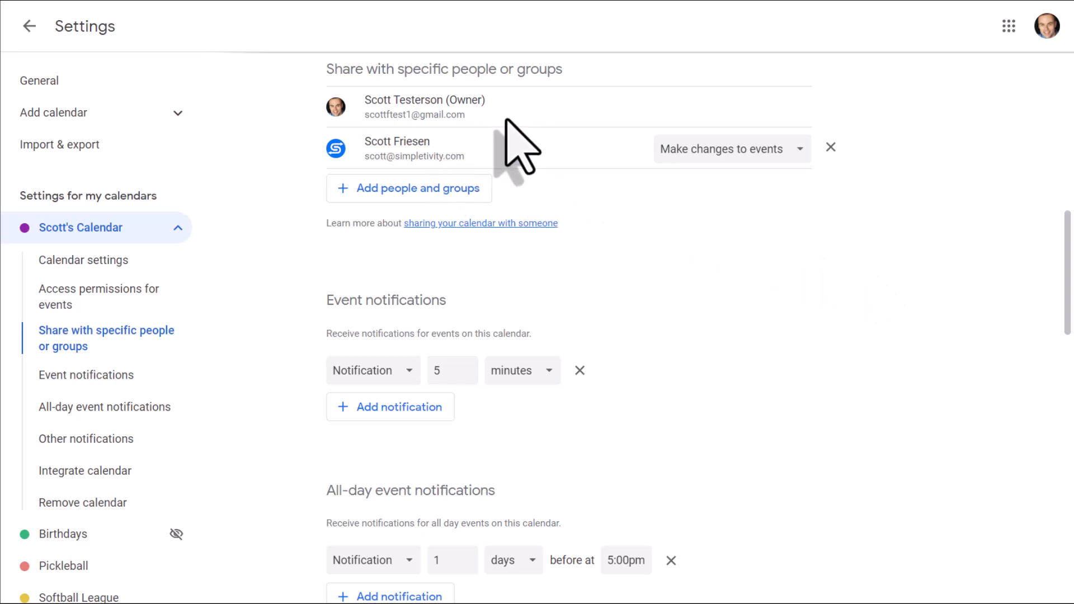
mouse_move(652, 168)
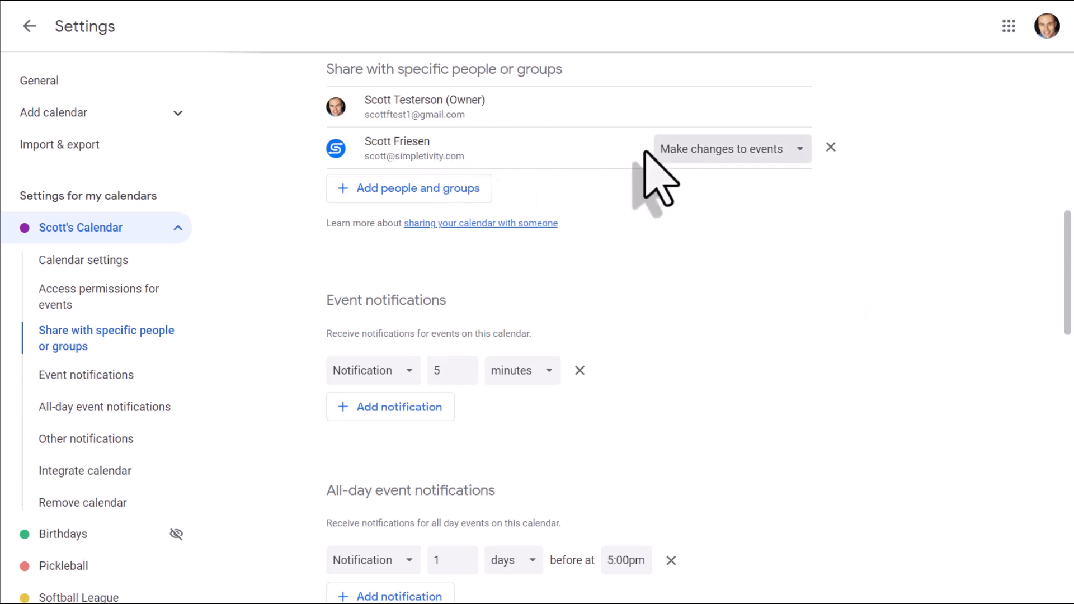
mouse_move(947, 222)
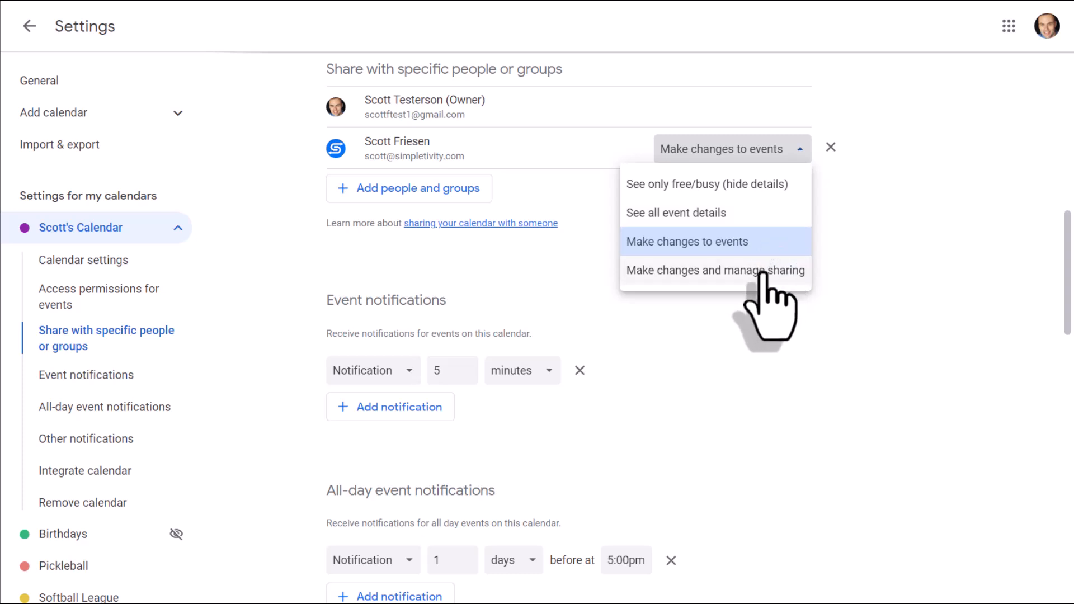
mouse_move(726, 278)
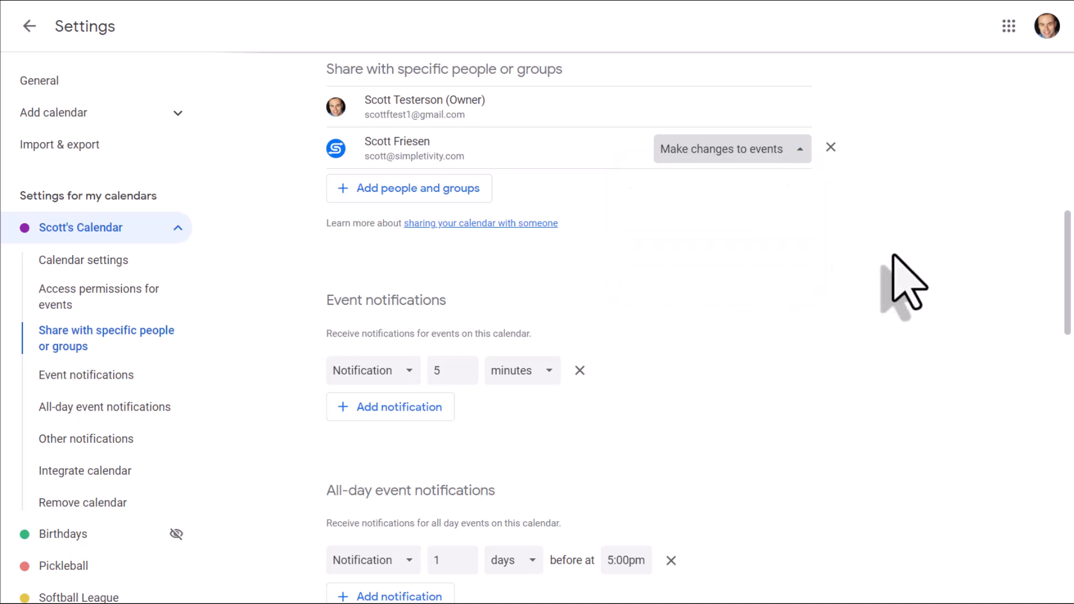
left_click(30, 27)
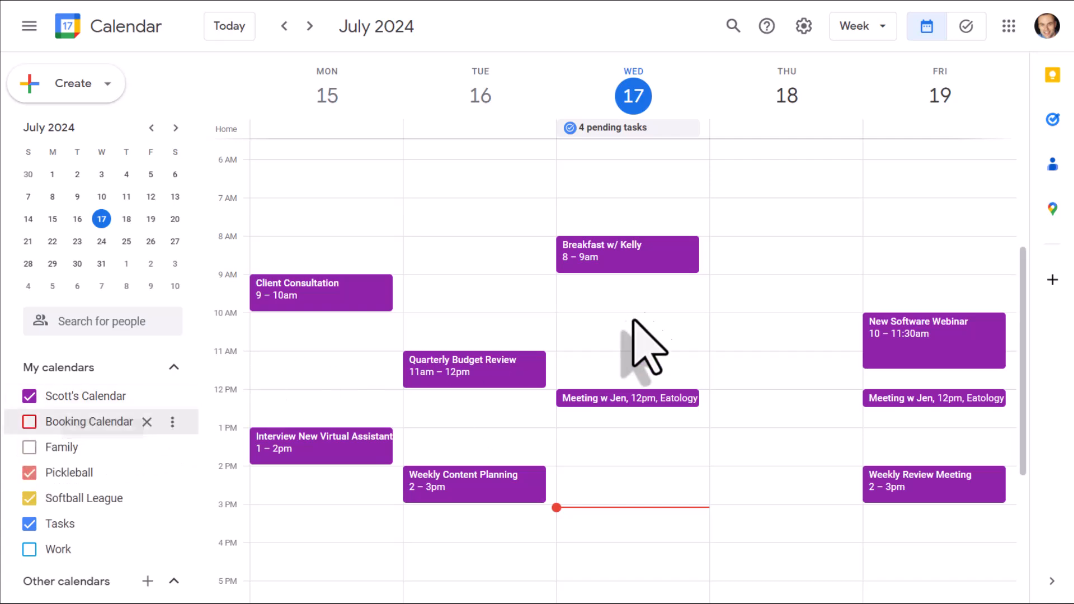
- Show Pipedrive's Deals won over time report of won deal value per month by owner
left_click(463, 370)
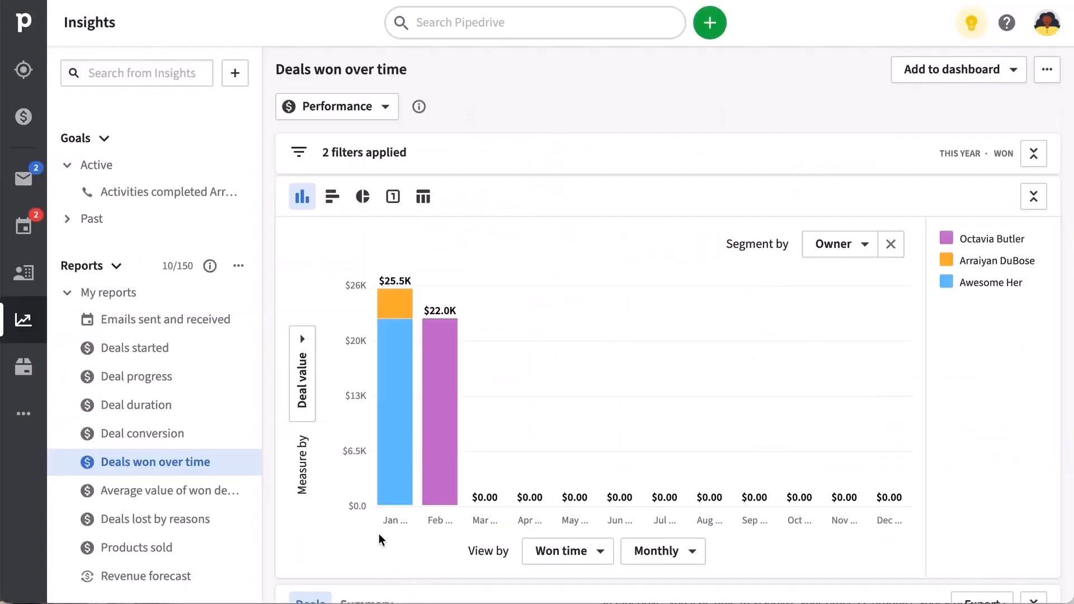
mouse_move(435, 506)
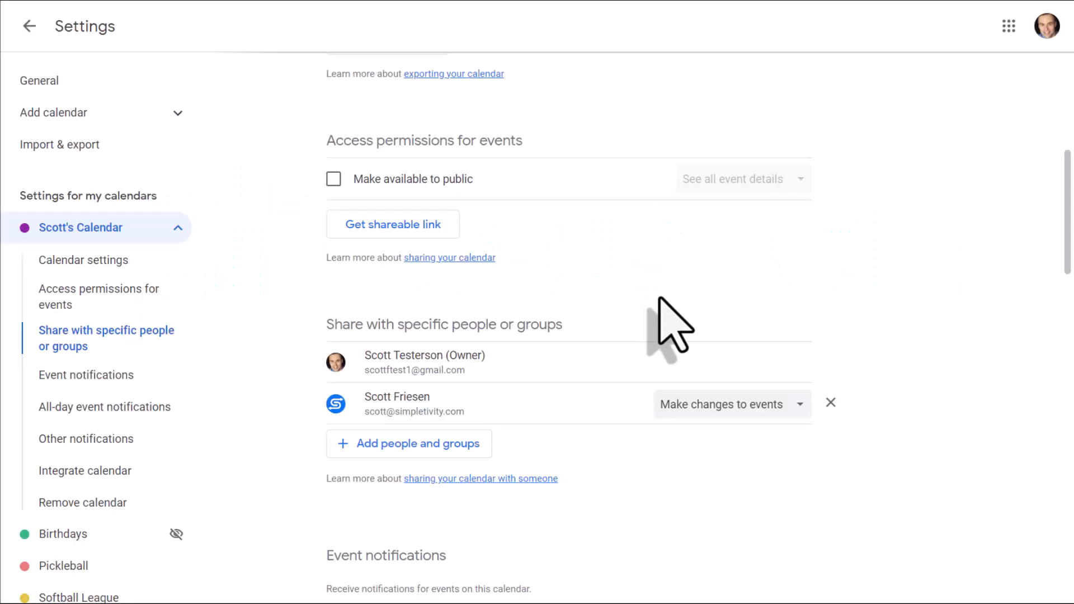
mouse_move(549, 415)
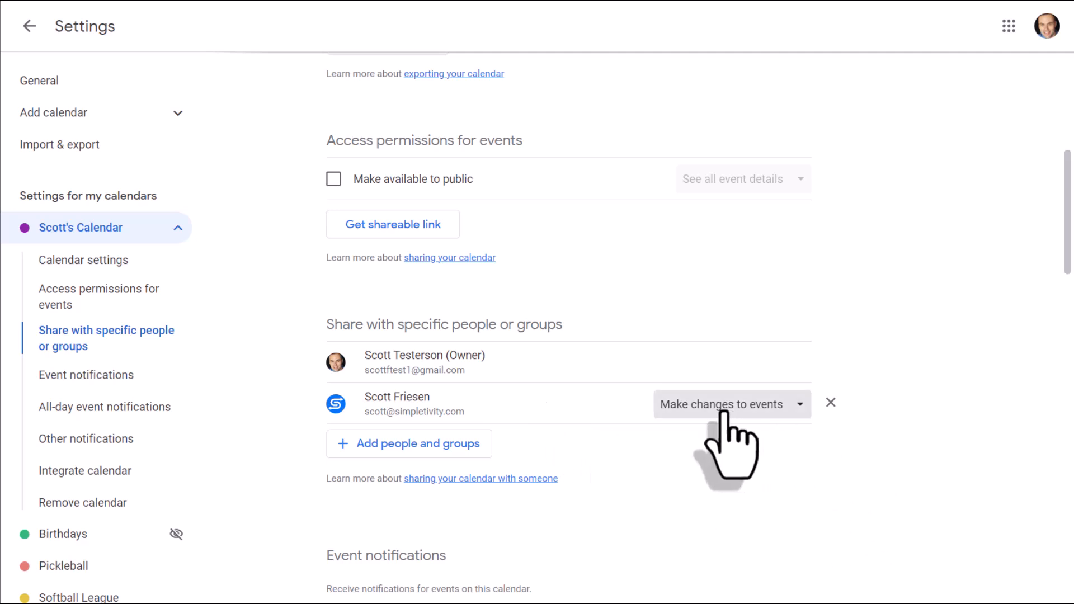
mouse_move(524, 439)
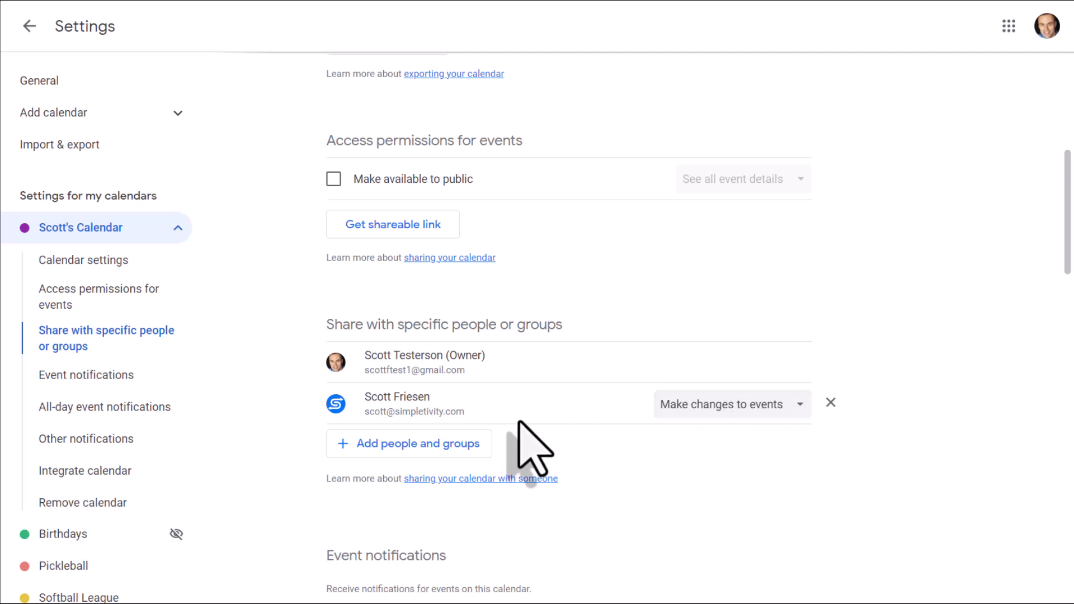
mouse_move(530, 305)
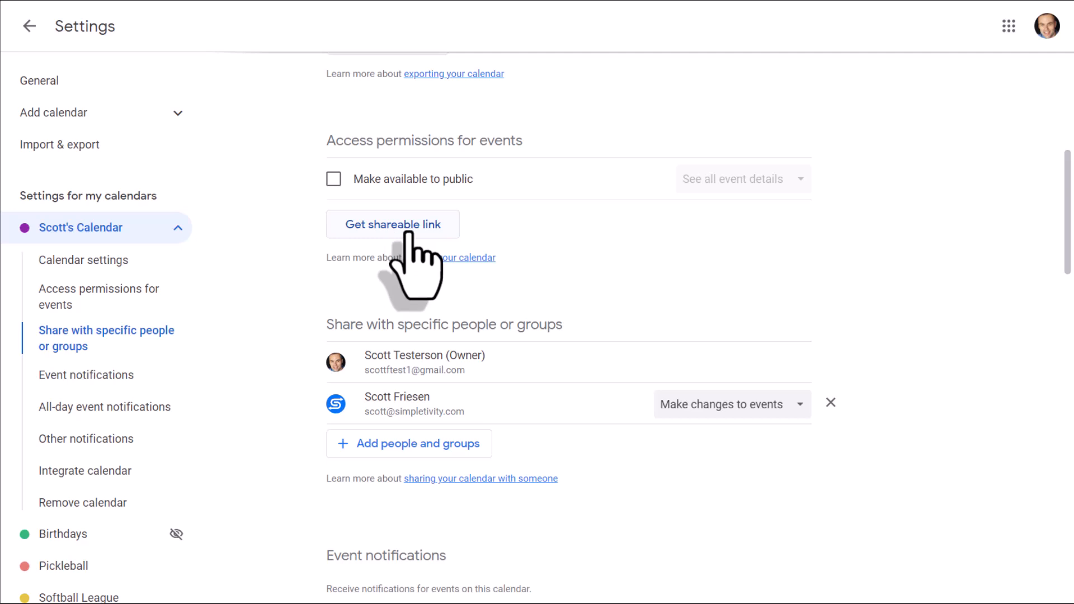
mouse_move(532, 163)
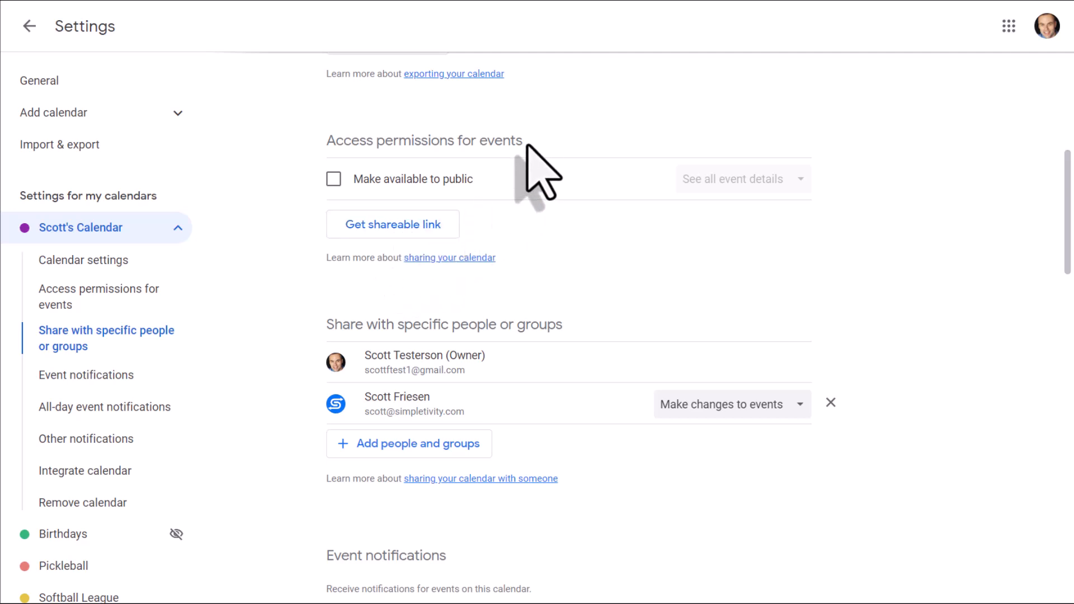
mouse_move(490, 154)
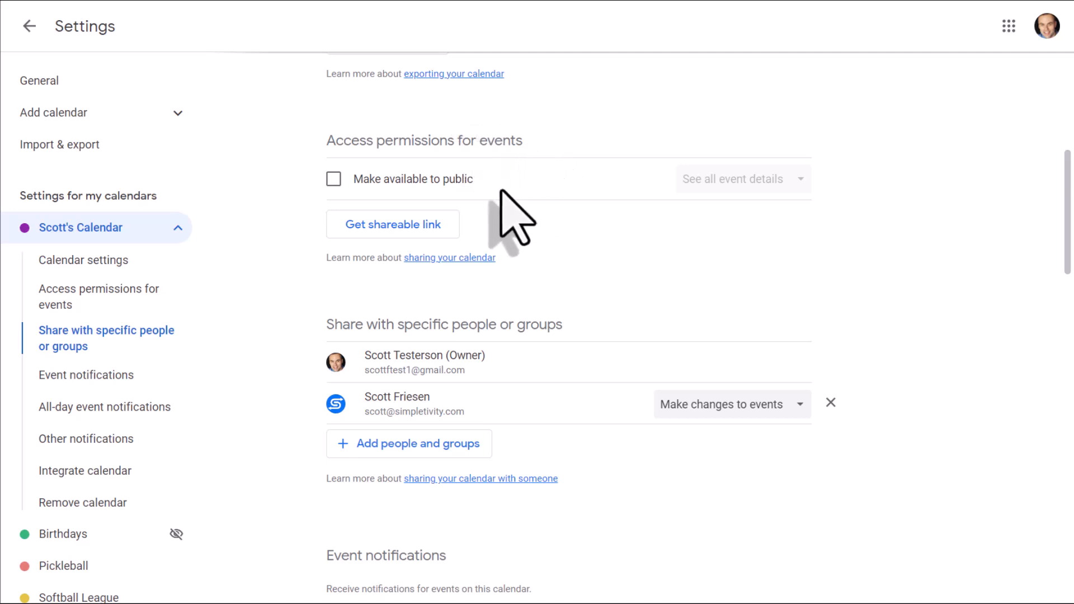
mouse_move(458, 221)
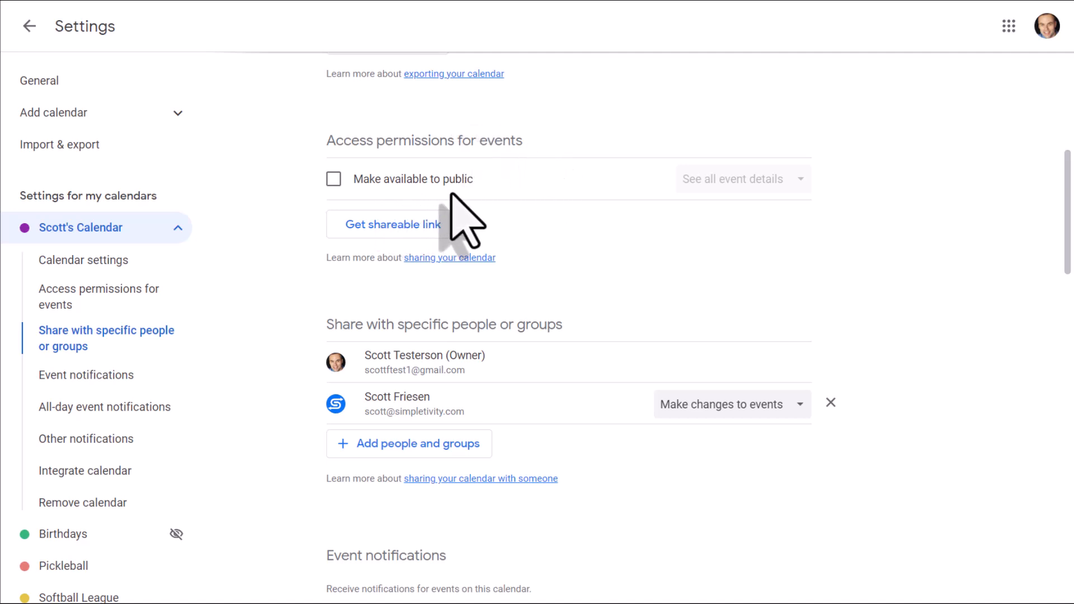
mouse_move(459, 210)
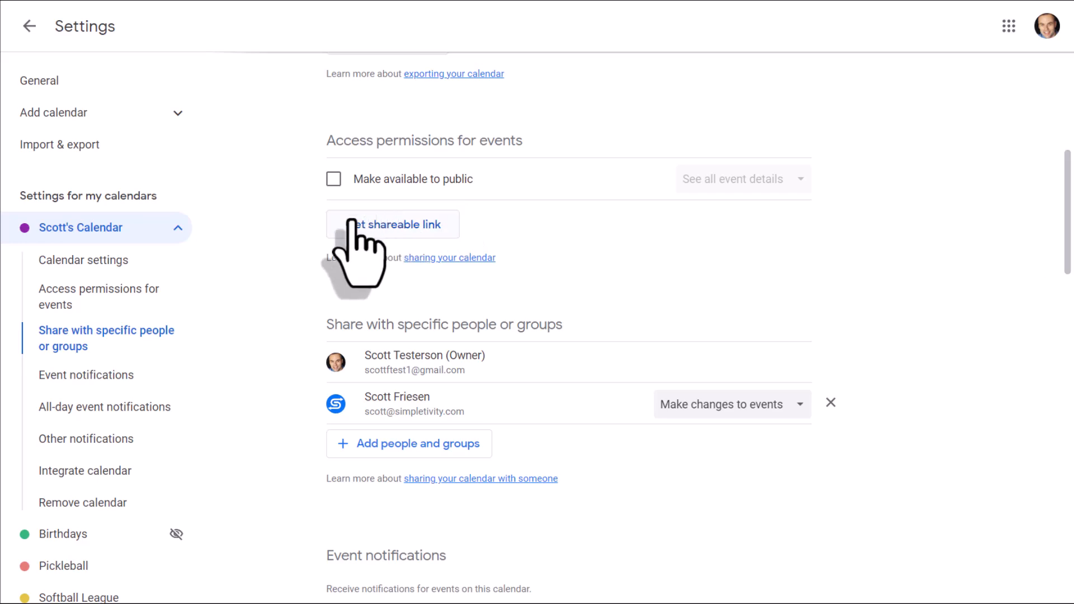
- Copy Scott's Calendar's shareable link to the clipboard and return to week view
left_click(393, 224)
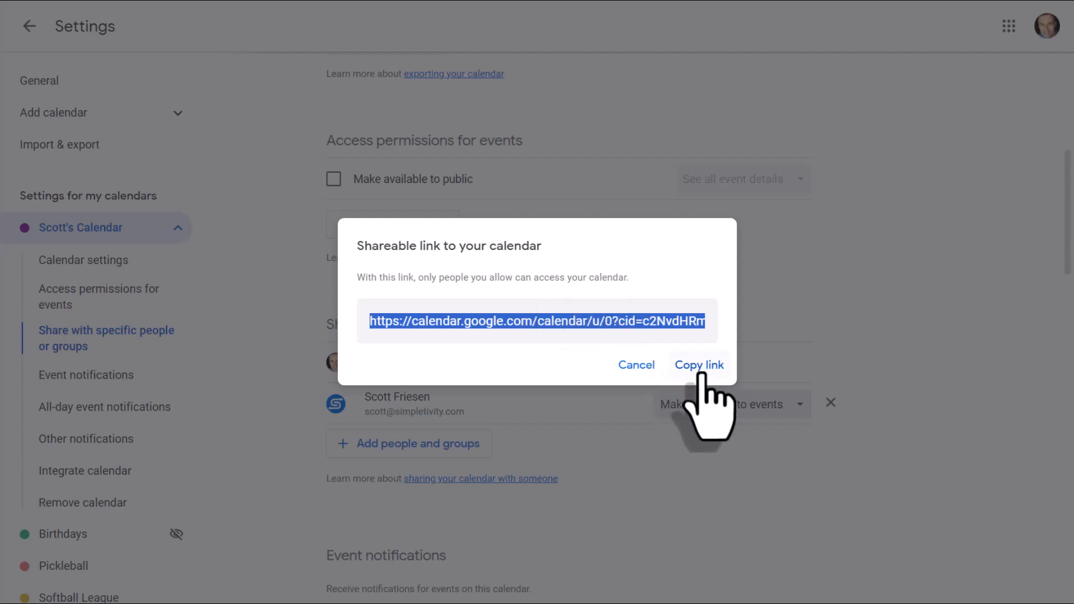
left_click(699, 365)
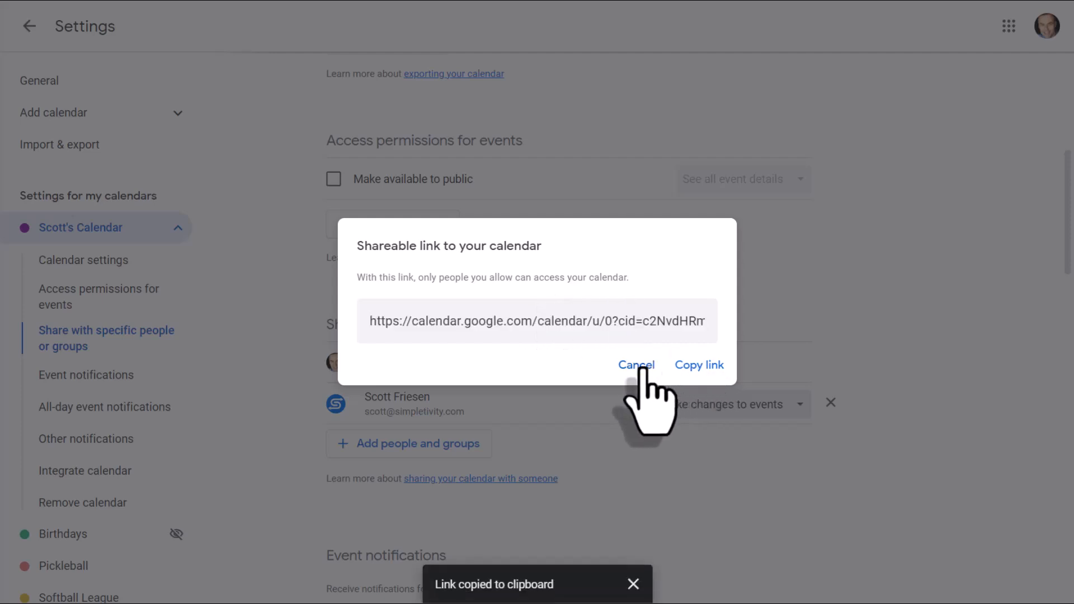
left_click(637, 364)
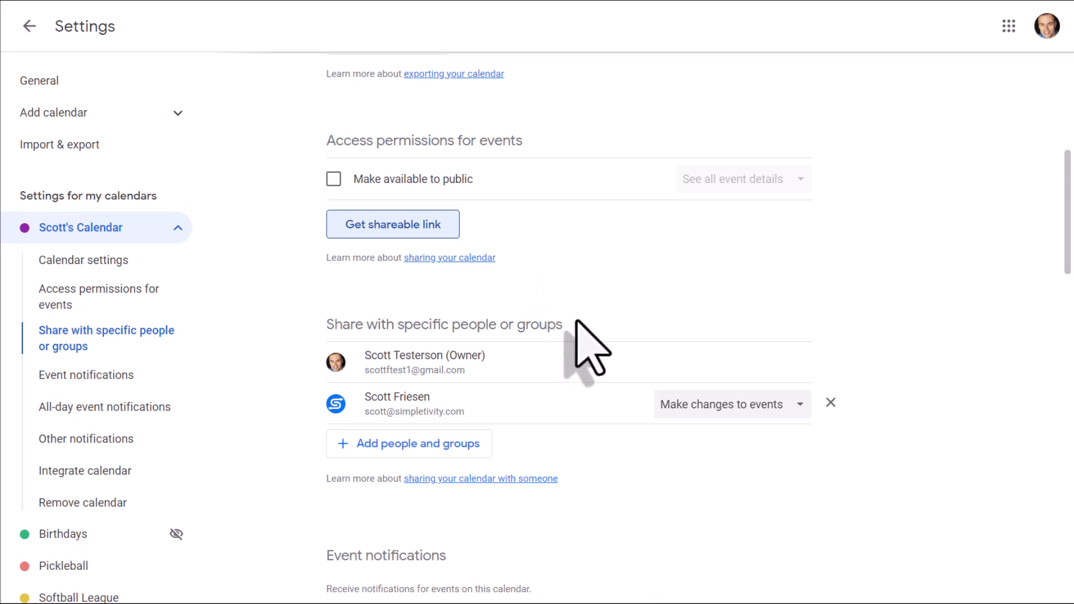
mouse_move(521, 432)
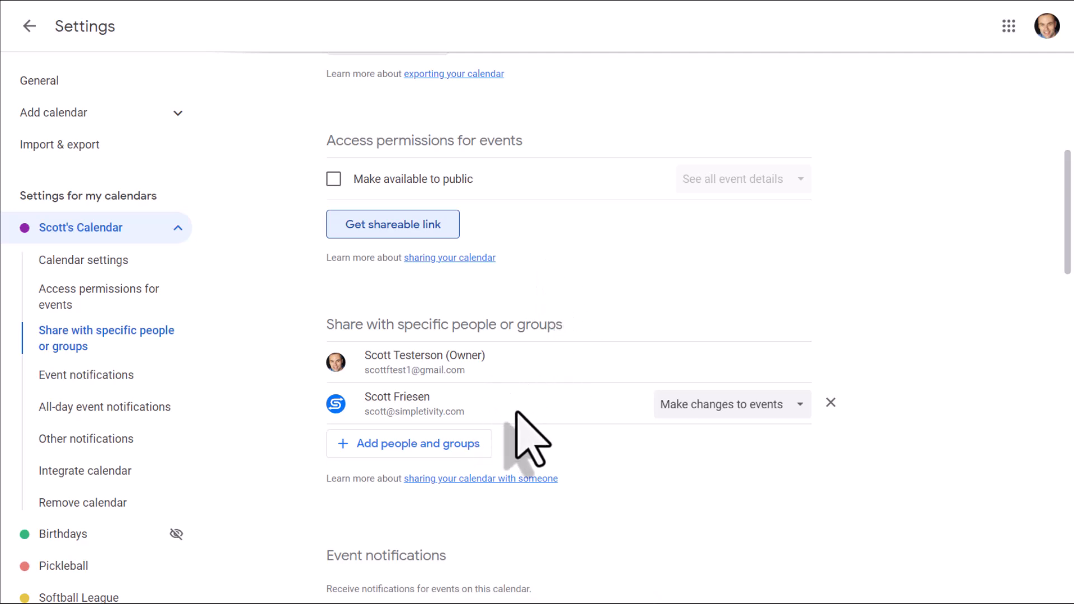
mouse_move(567, 464)
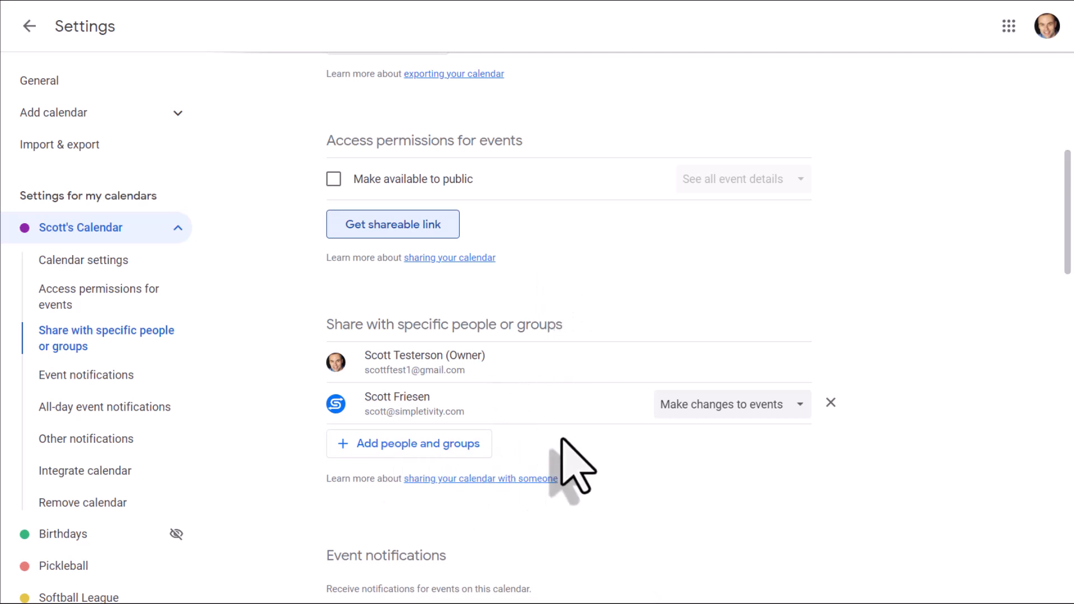
mouse_move(556, 394)
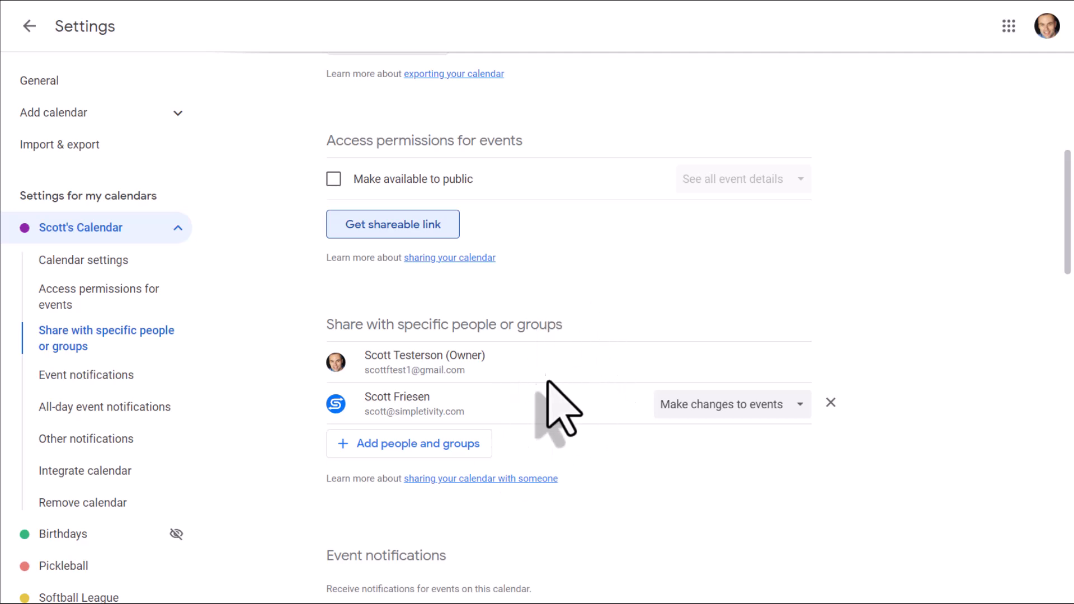
mouse_move(526, 285)
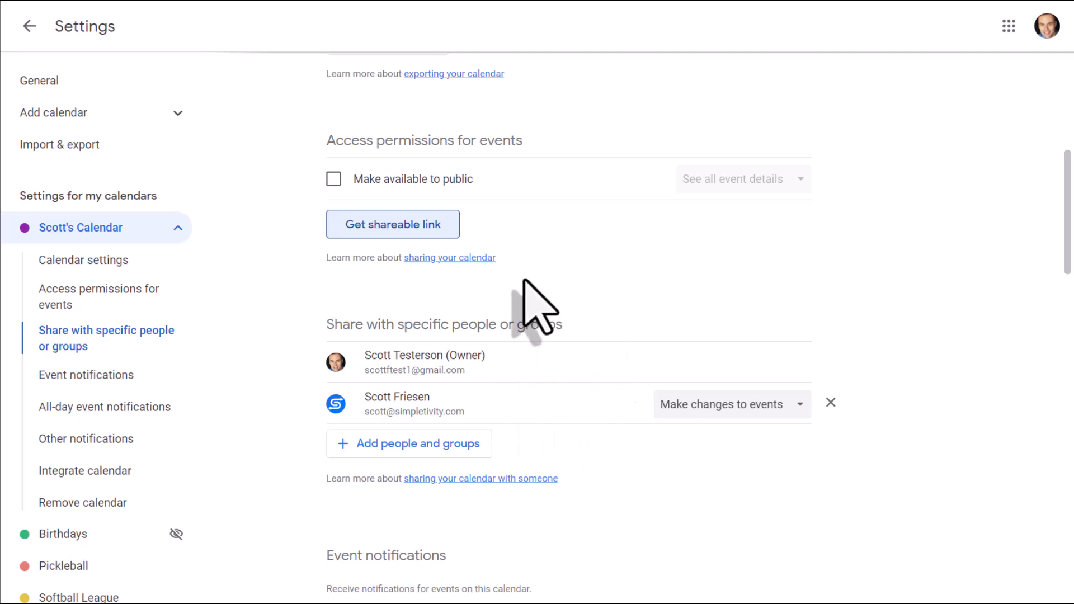
left_click(31, 27)
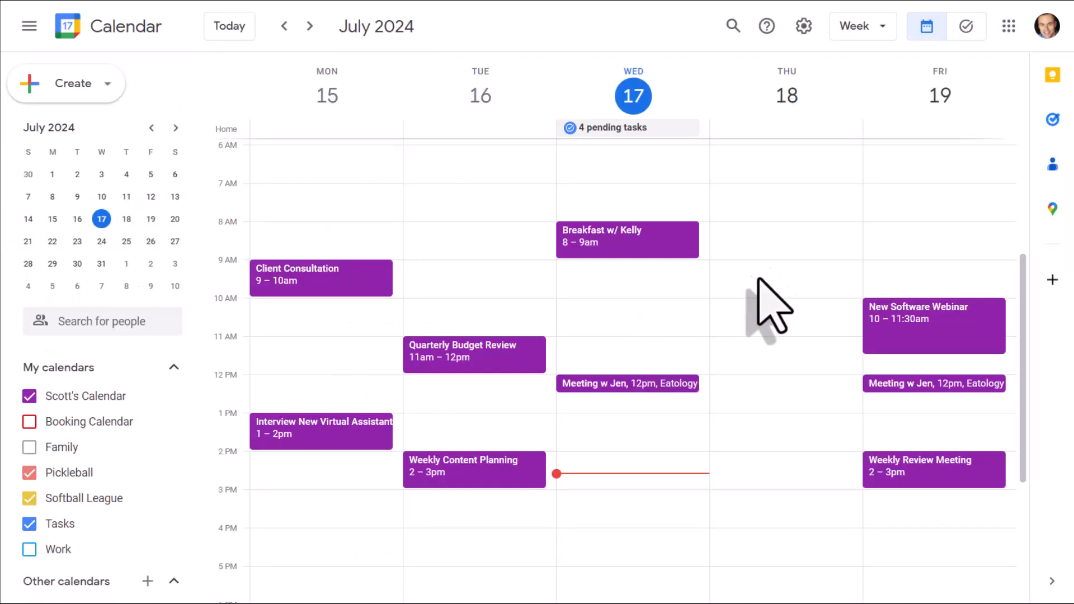
mouse_move(678, 349)
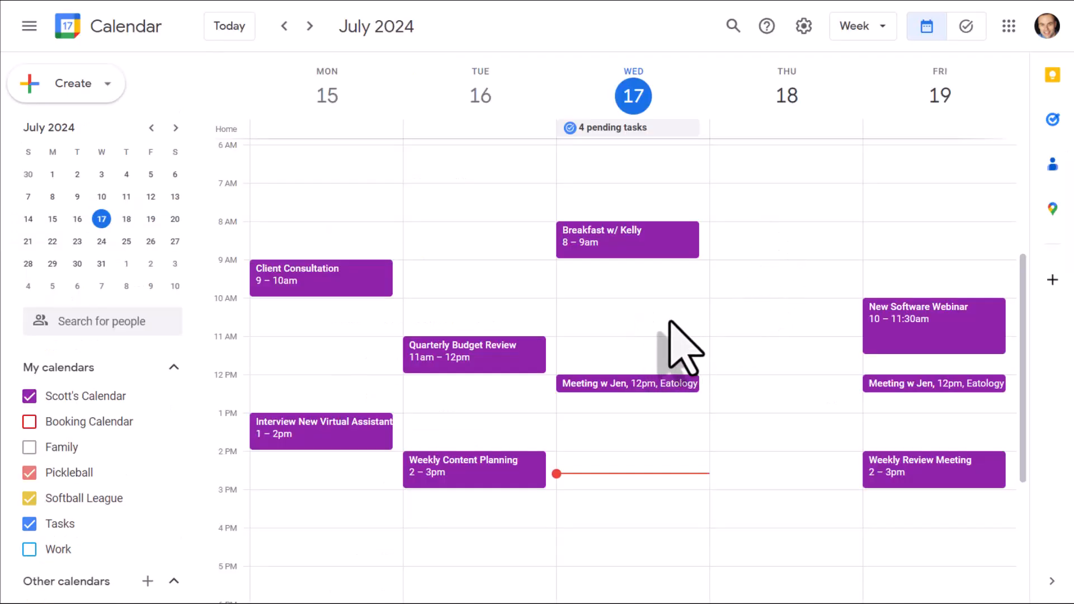
mouse_move(568, 322)
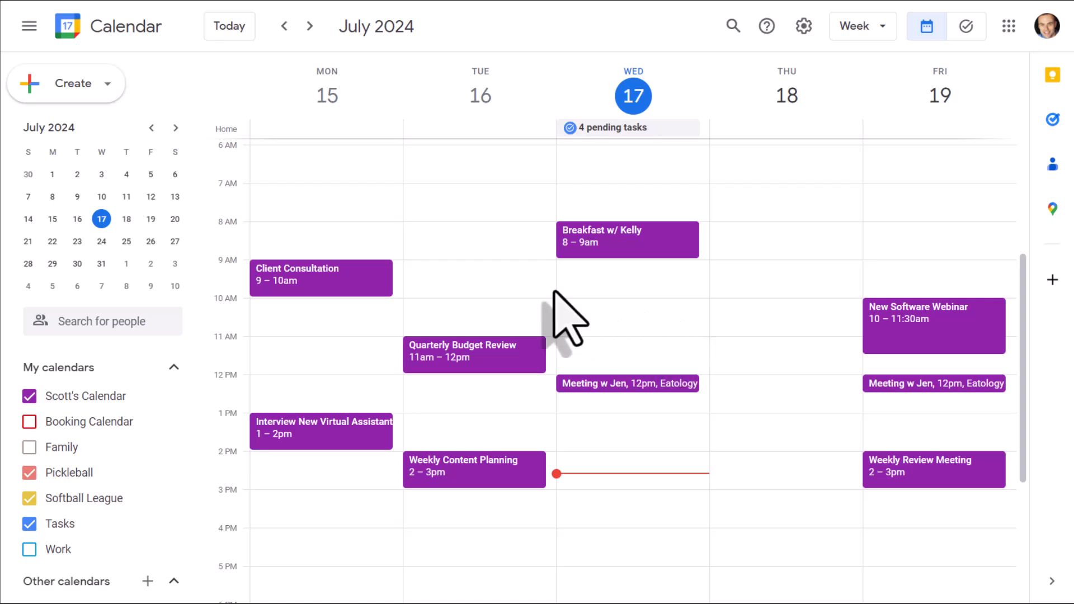
mouse_move(465, 322)
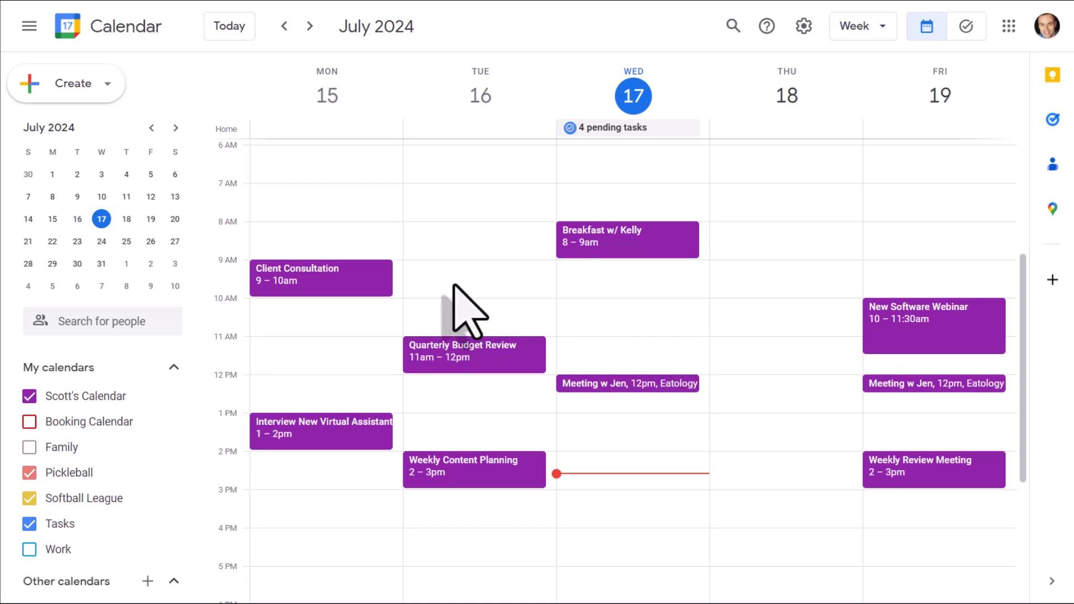
mouse_move(506, 446)
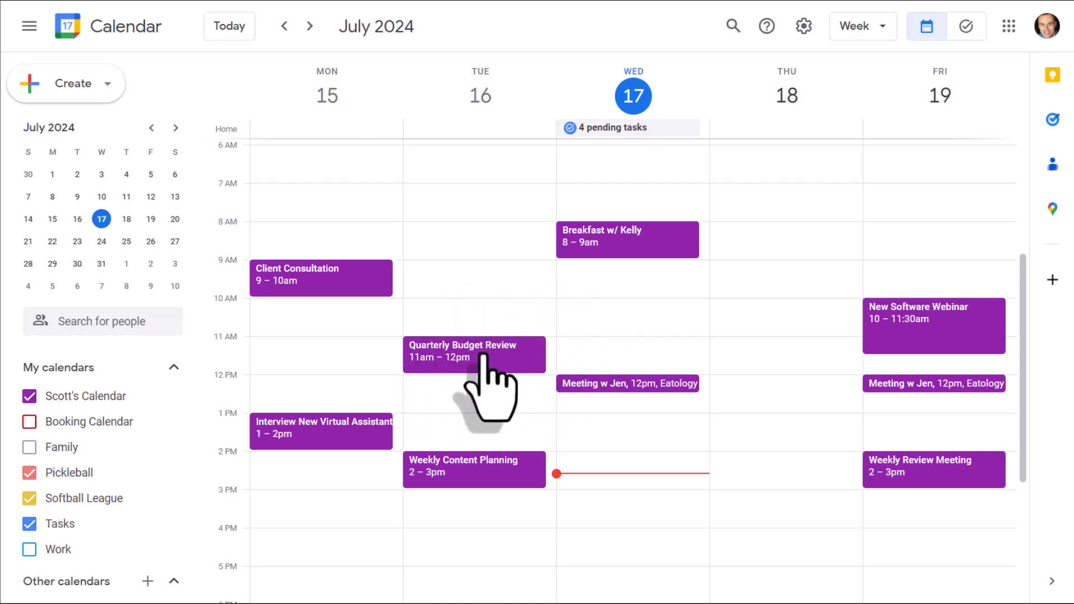
- Open Quarterly Budget Review for editing and show its More actions list with copy and publish options
left_click(470, 354)
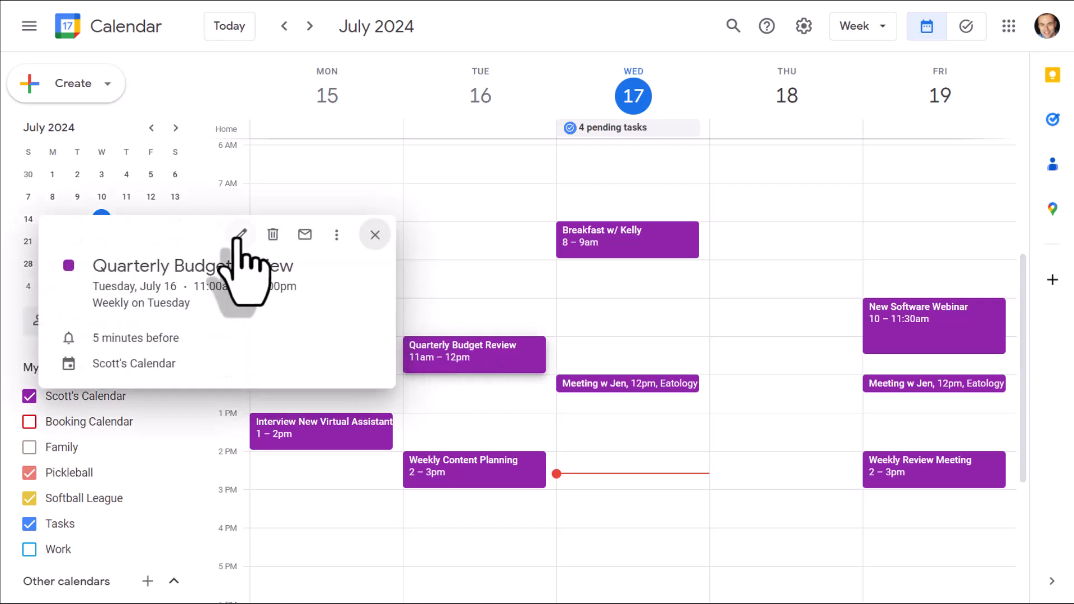
left_click(240, 235)
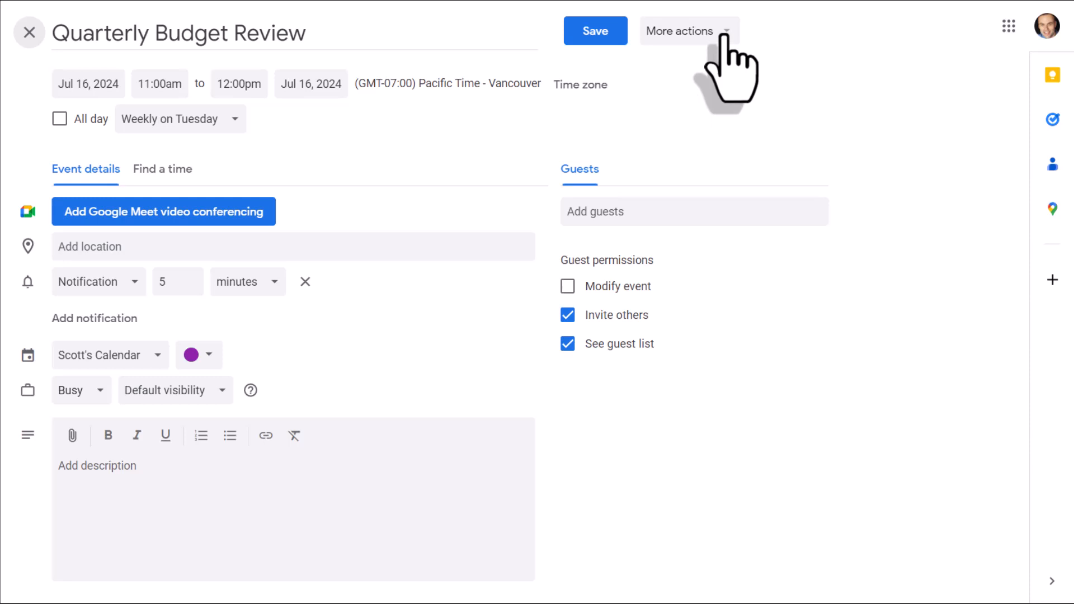
left_click(688, 31)
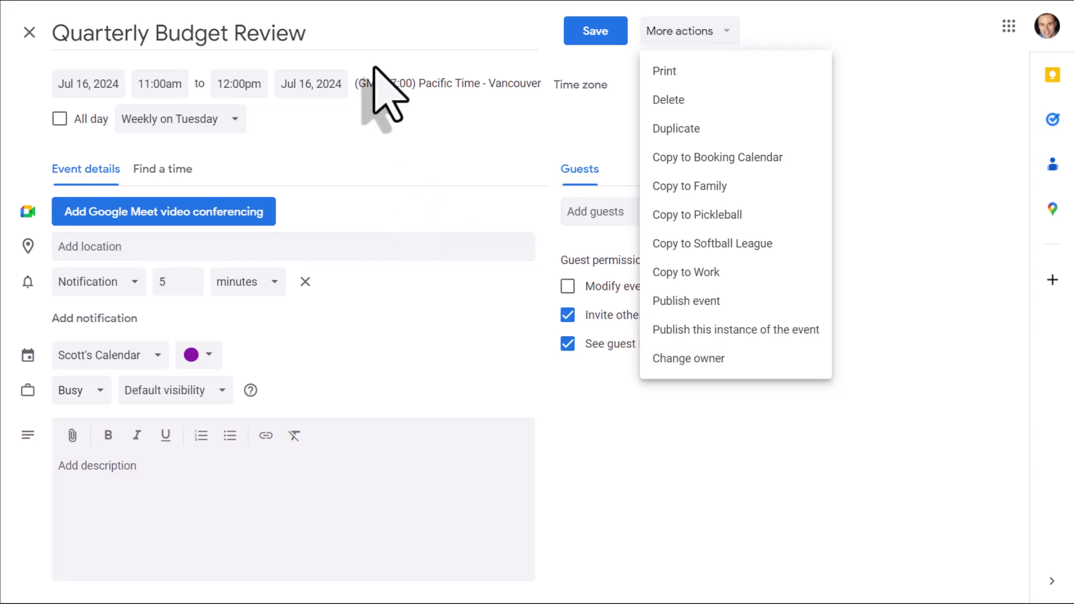
mouse_move(371, 92)
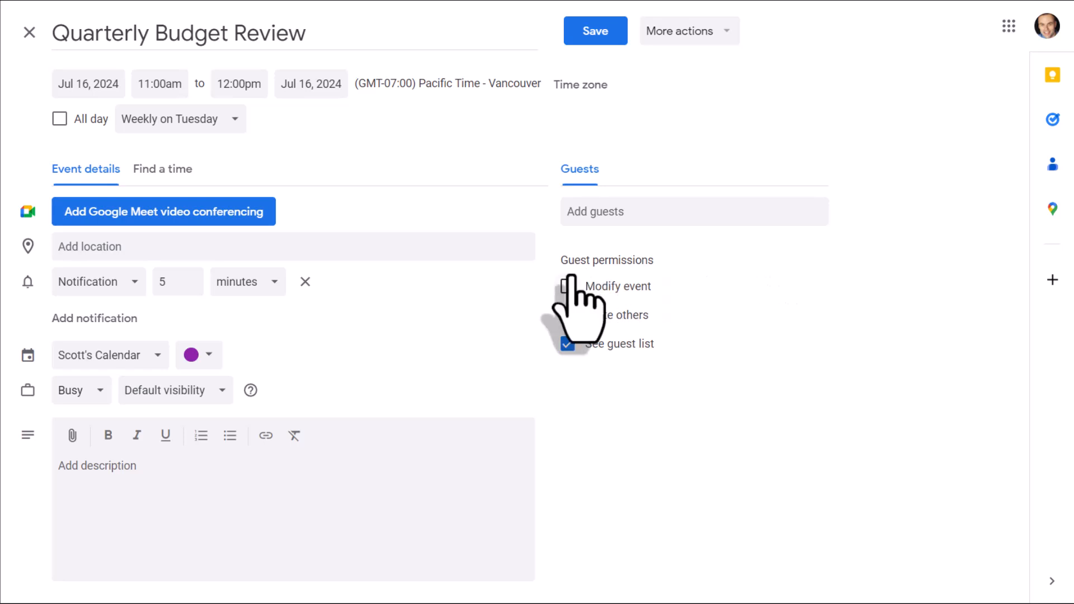
- Grant guests the Modify event permission, check a guest's contact card, then save back to week view
left_click(567, 316)
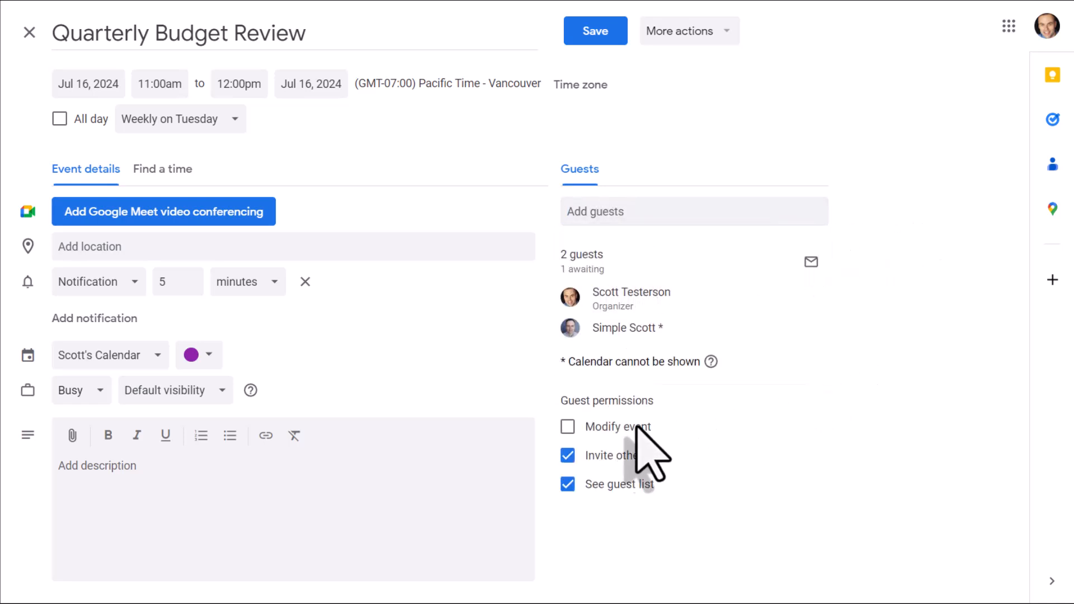
left_click(569, 428)
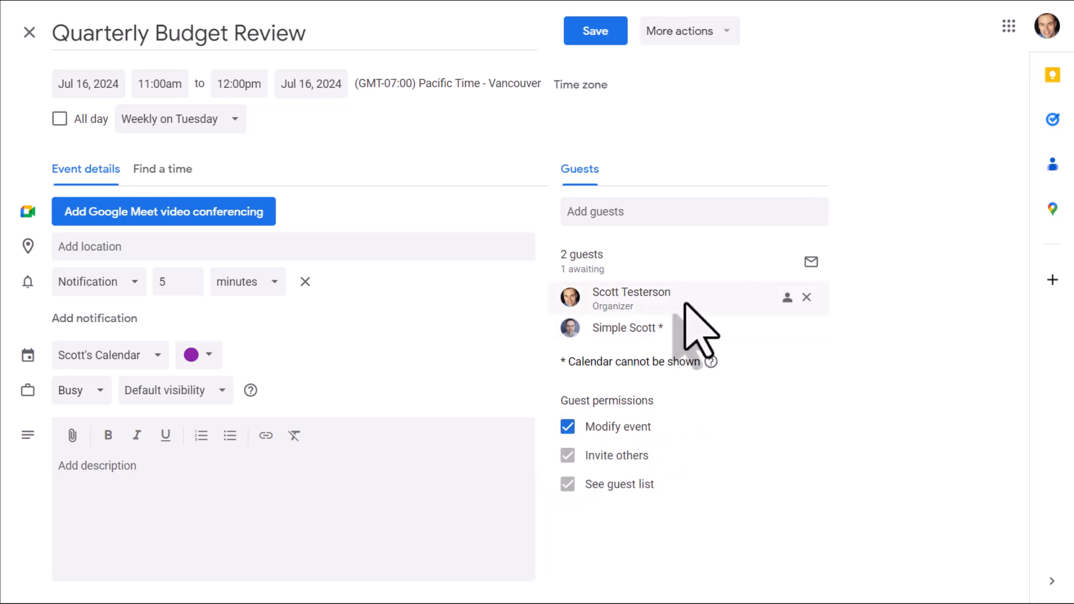
left_click(625, 328)
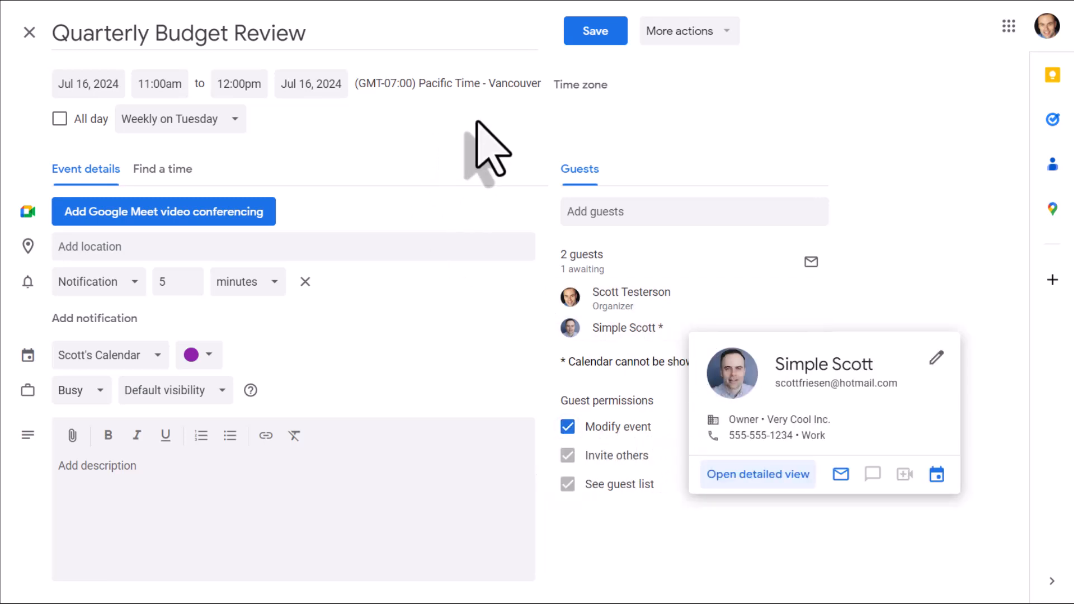
mouse_move(412, 173)
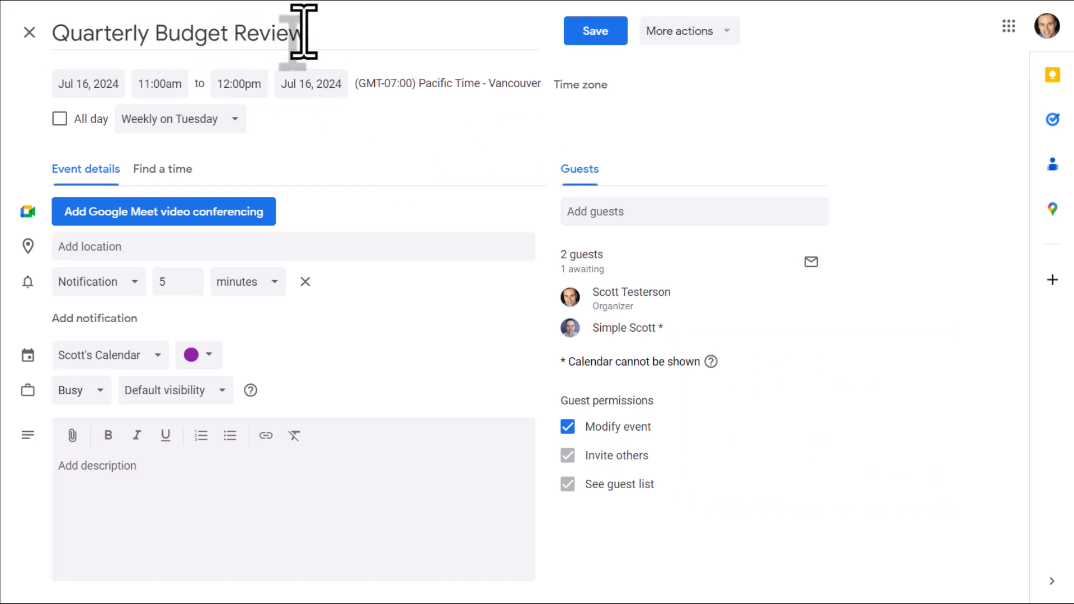
mouse_move(356, 166)
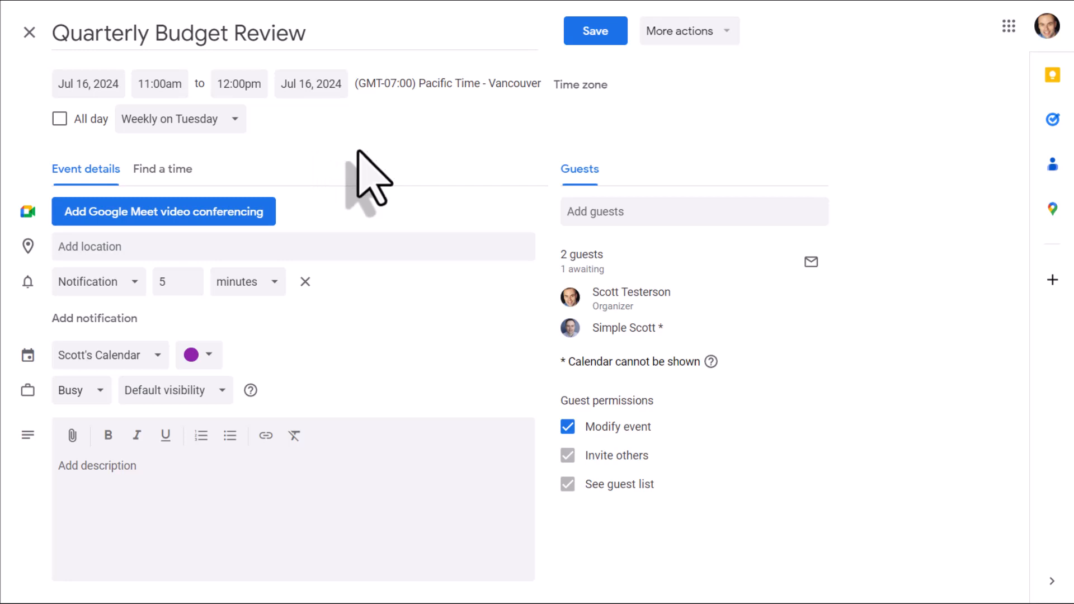
mouse_move(902, 240)
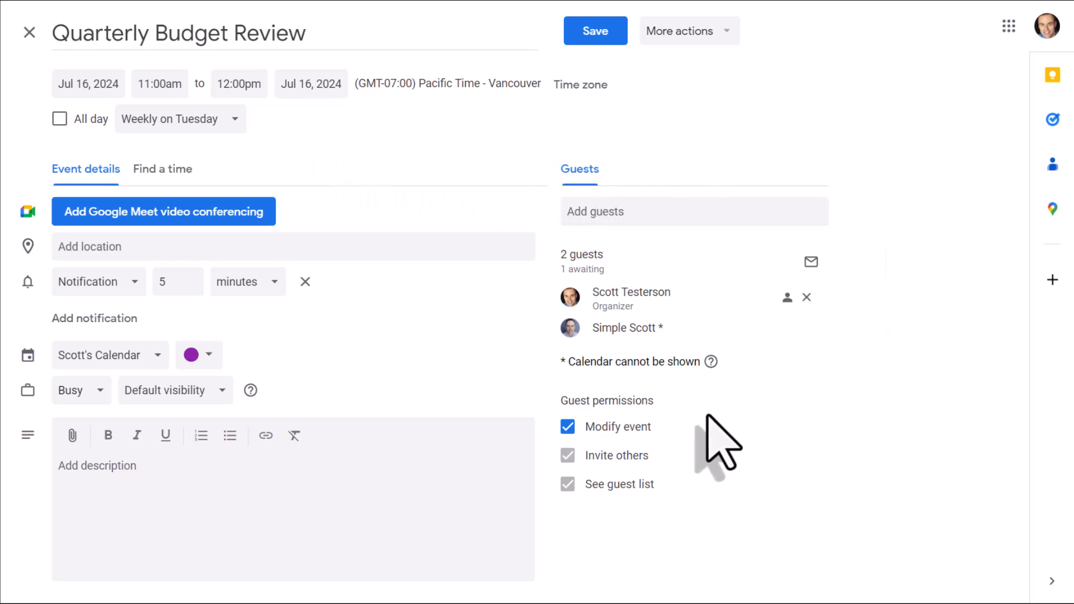
mouse_move(613, 449)
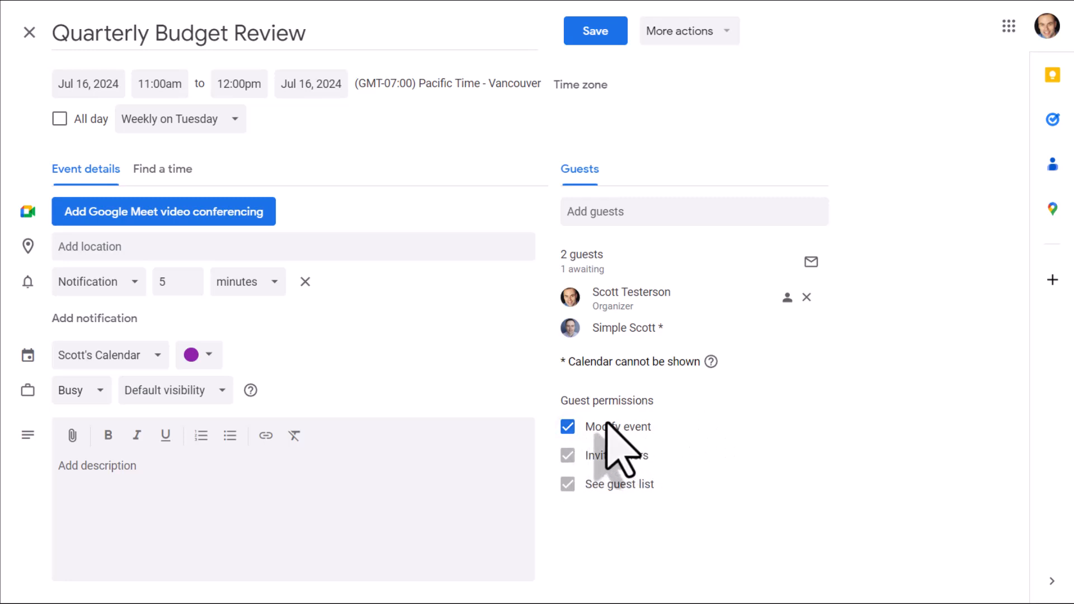
mouse_move(637, 446)
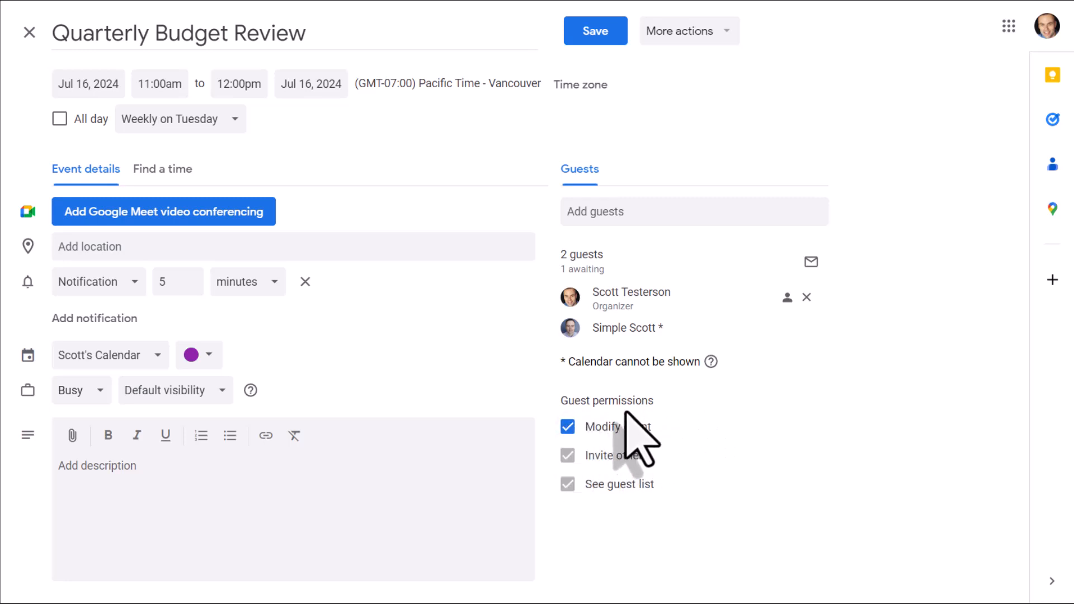
mouse_move(697, 313)
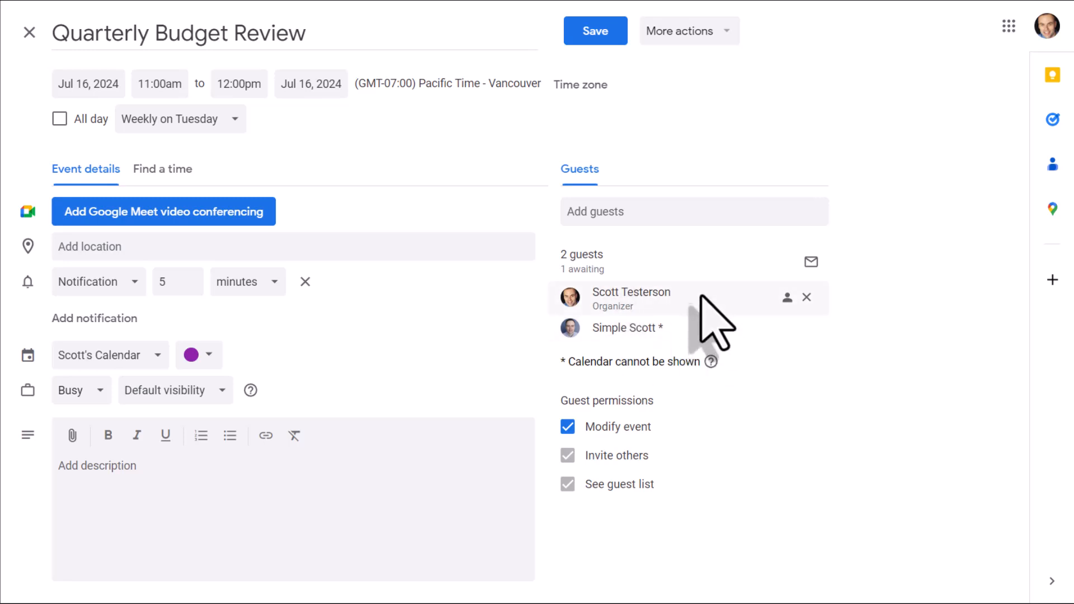
left_click(626, 328)
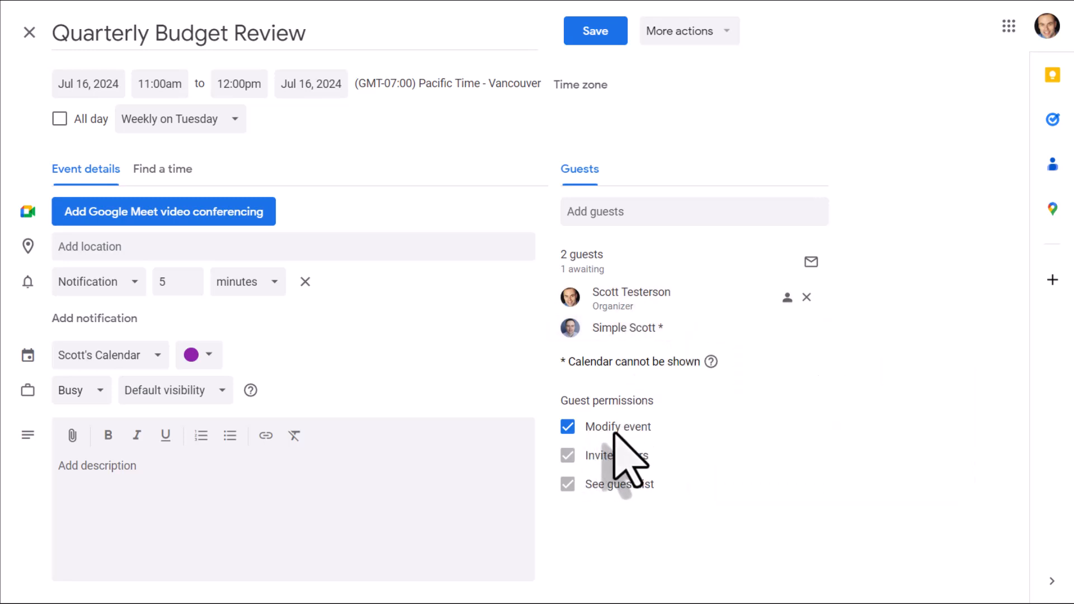
mouse_move(656, 362)
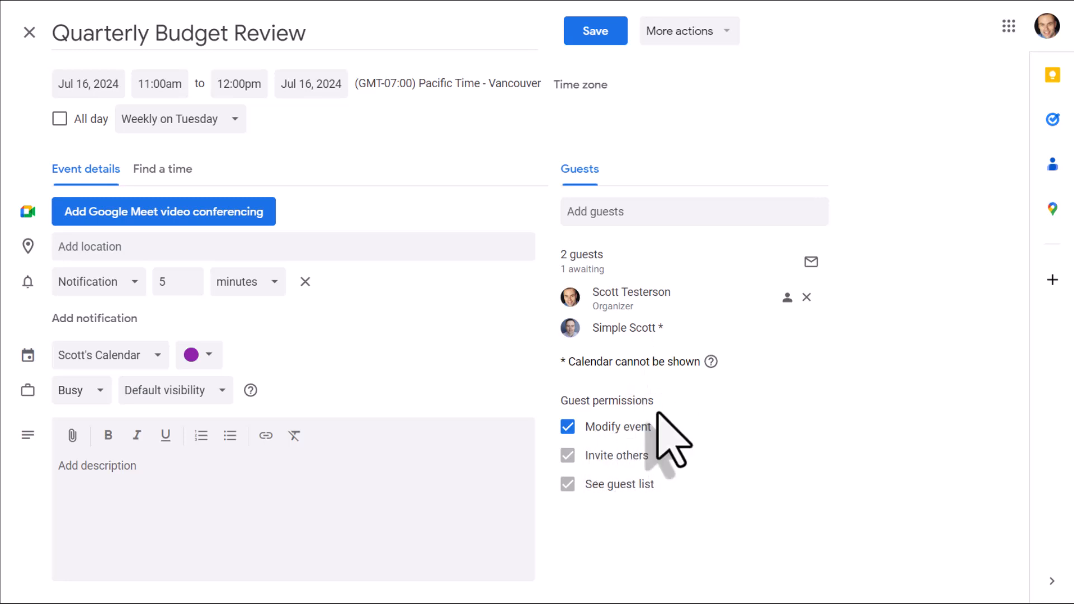
mouse_move(639, 446)
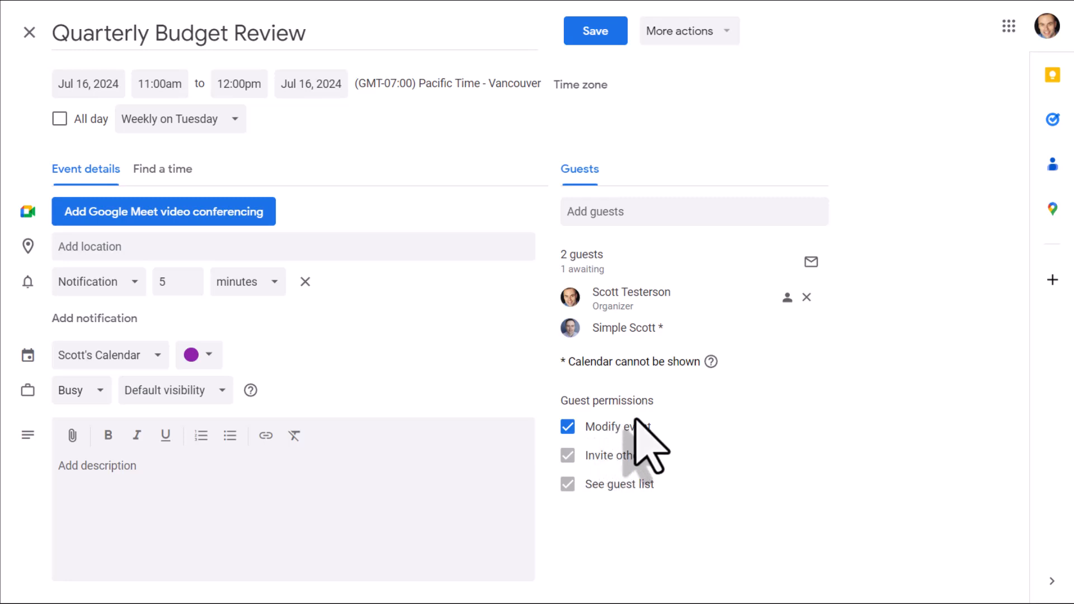
mouse_move(688, 447)
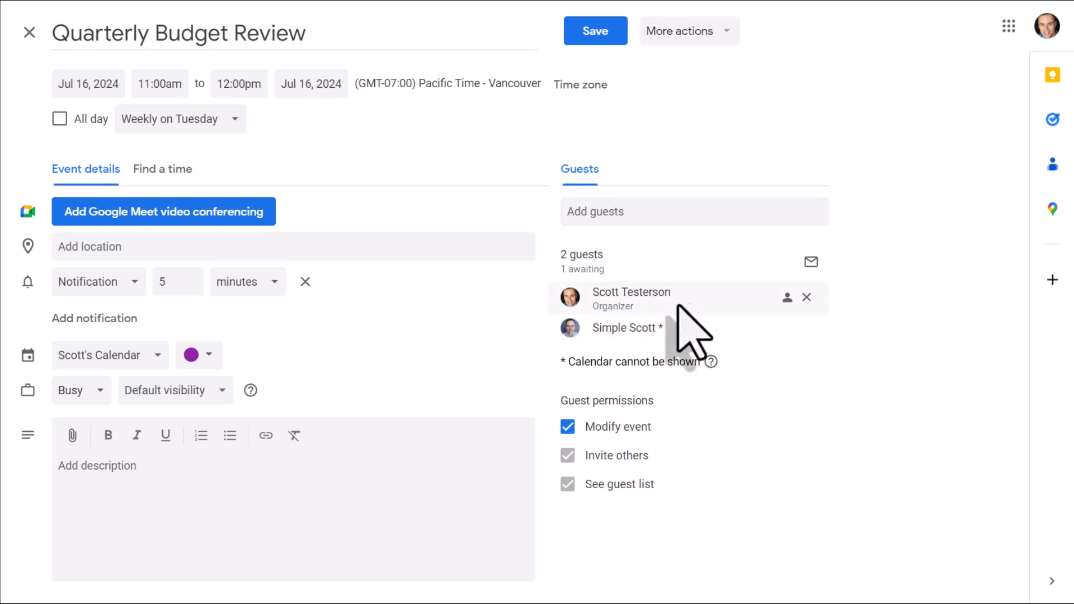
left_click(29, 31)
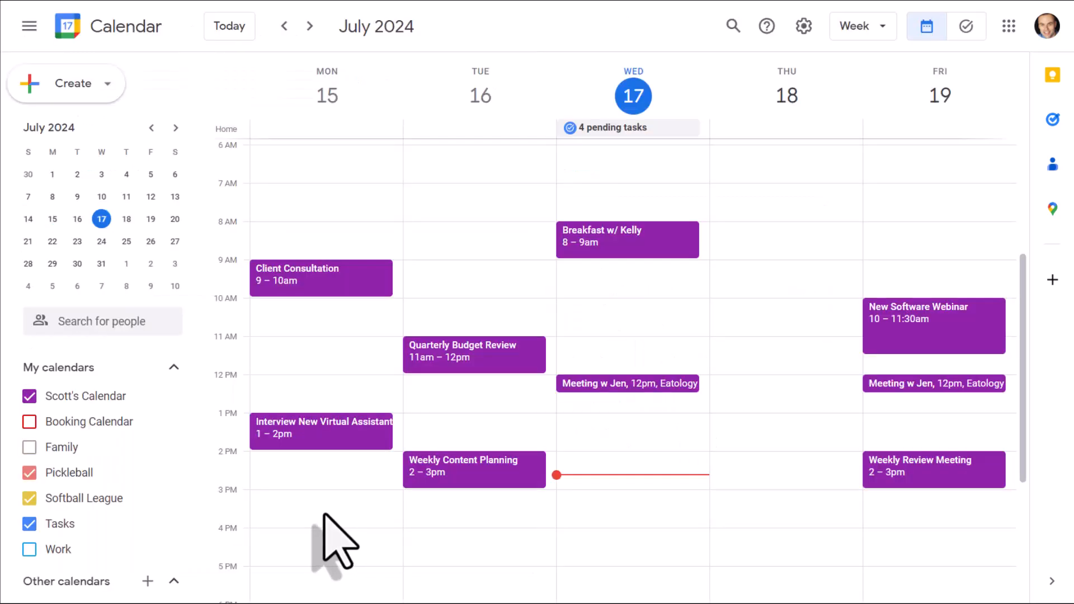
mouse_move(319, 532)
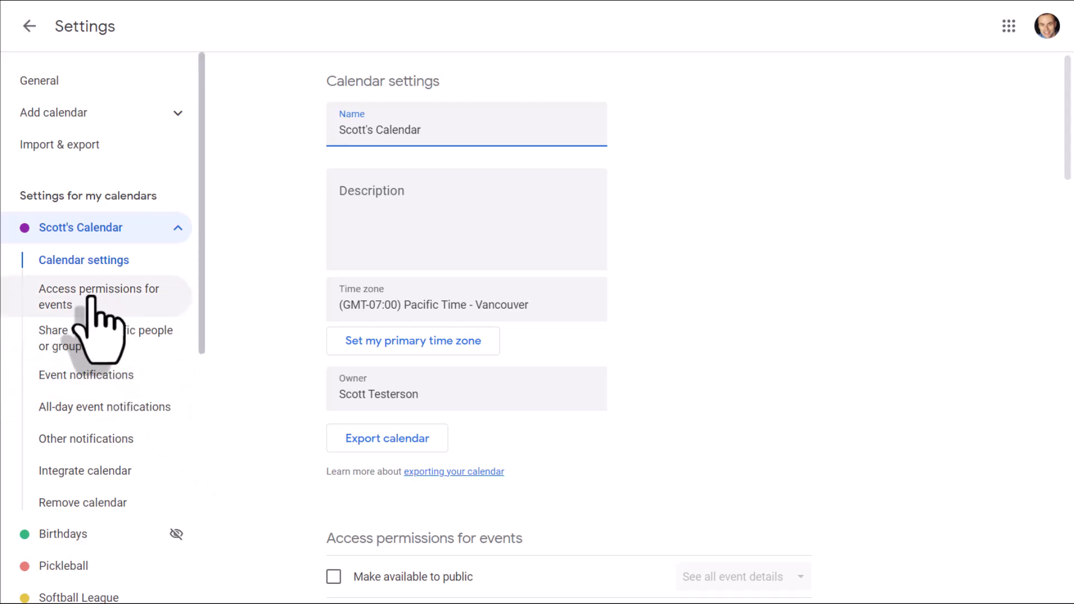
- Under Access permissions for events, make Scott's Calendar public and confirm the warning
left_click(98, 297)
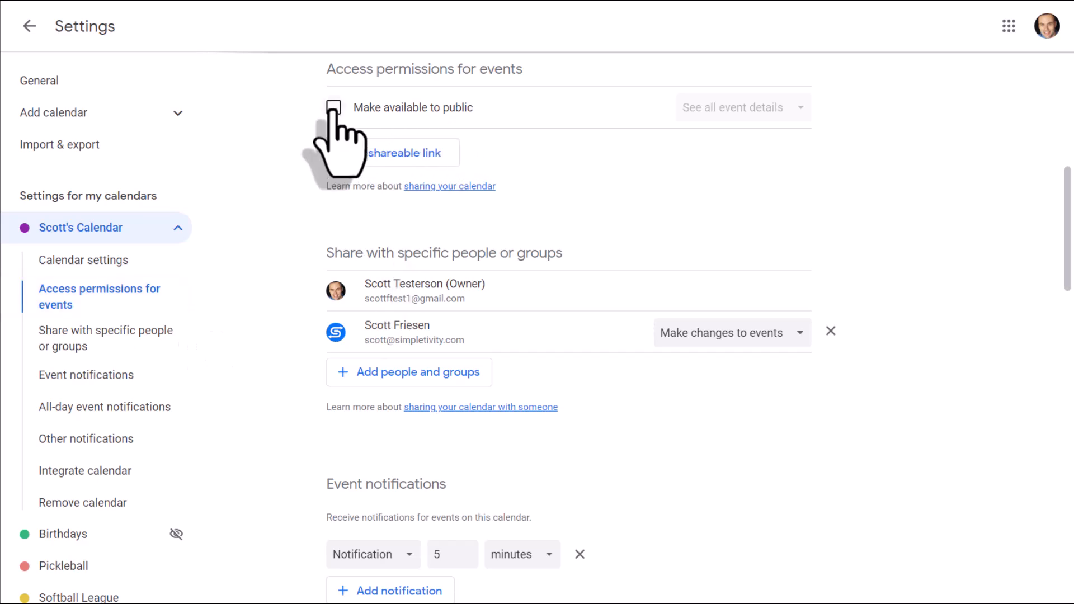
left_click(333, 107)
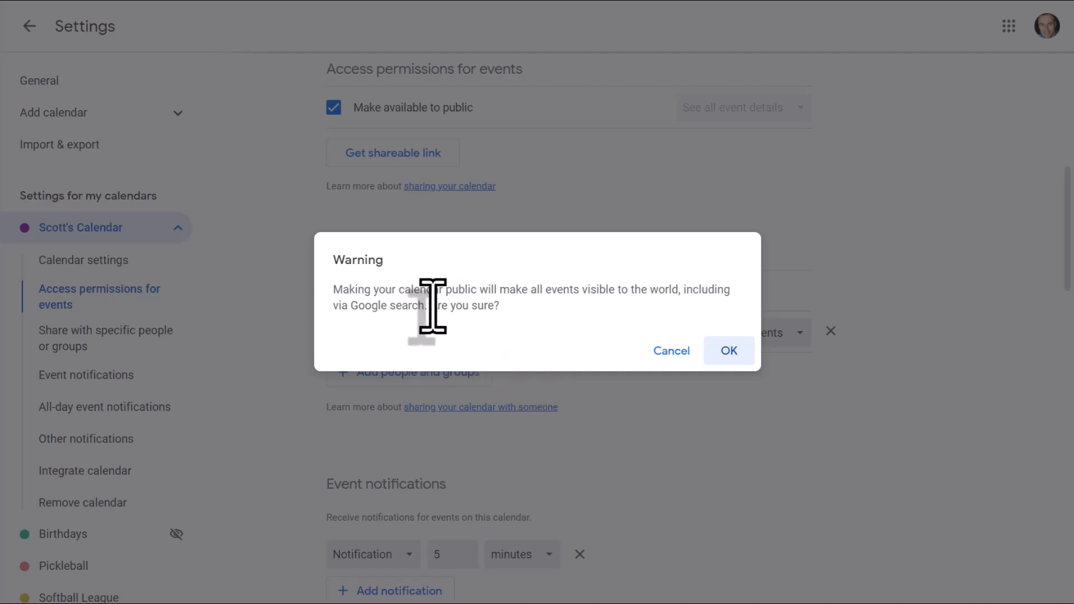
mouse_move(618, 320)
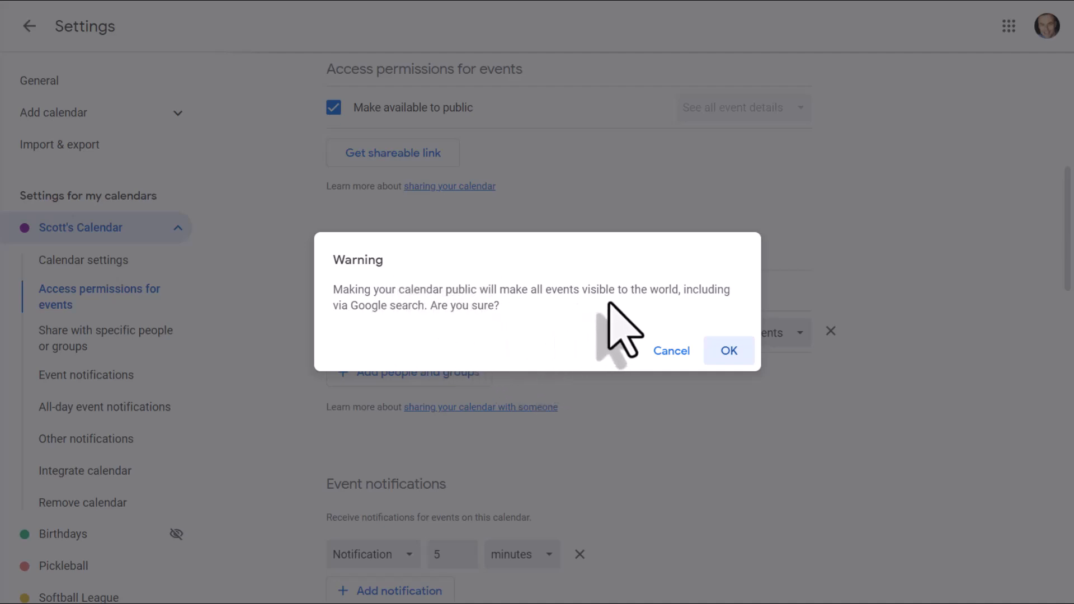
mouse_move(368, 350)
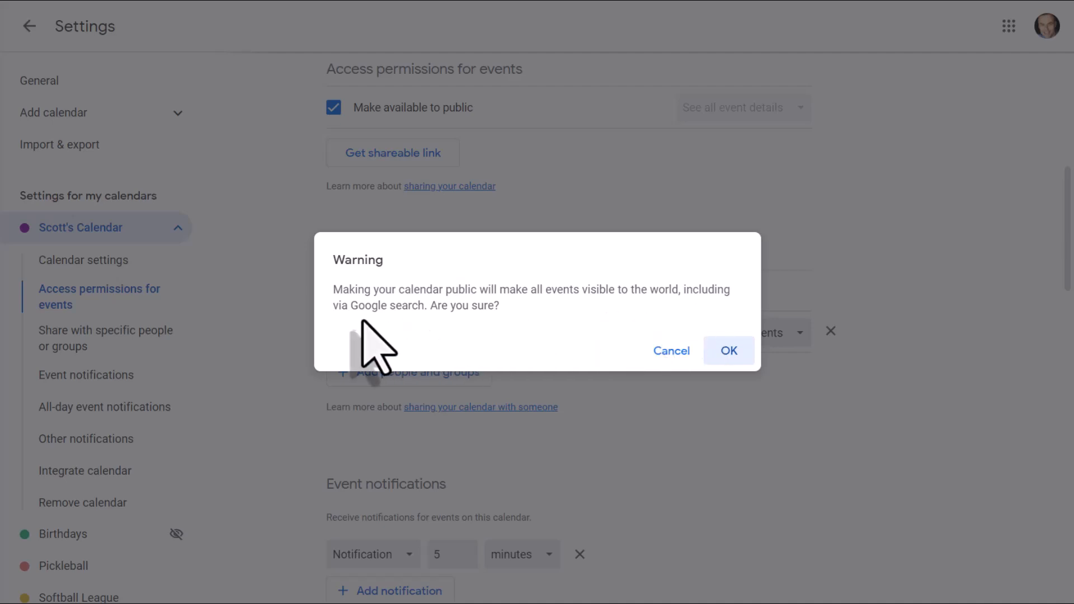
mouse_move(455, 350)
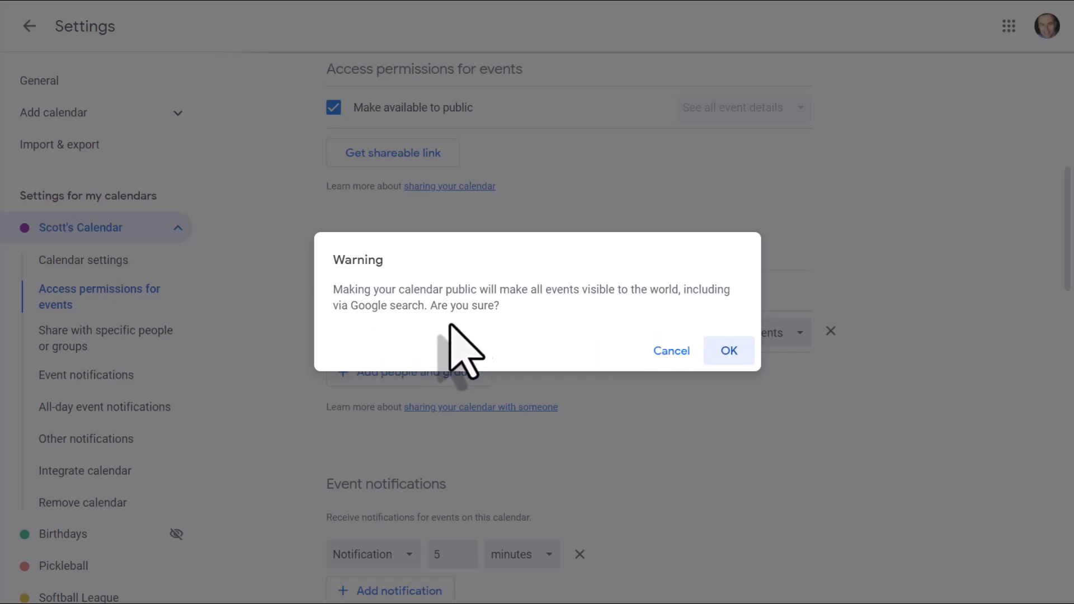
mouse_move(515, 340)
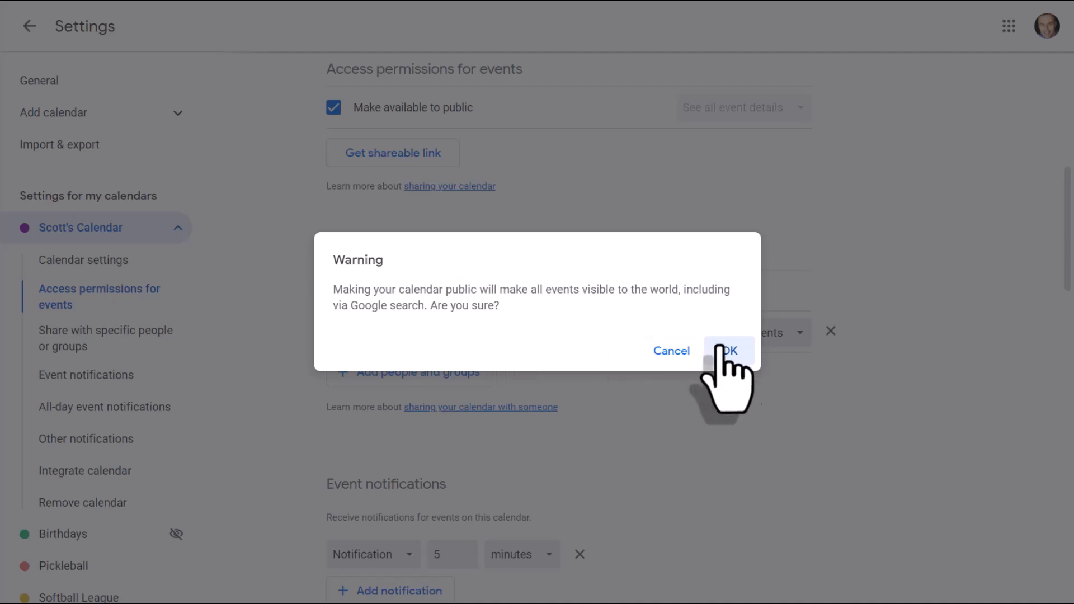
left_click(730, 351)
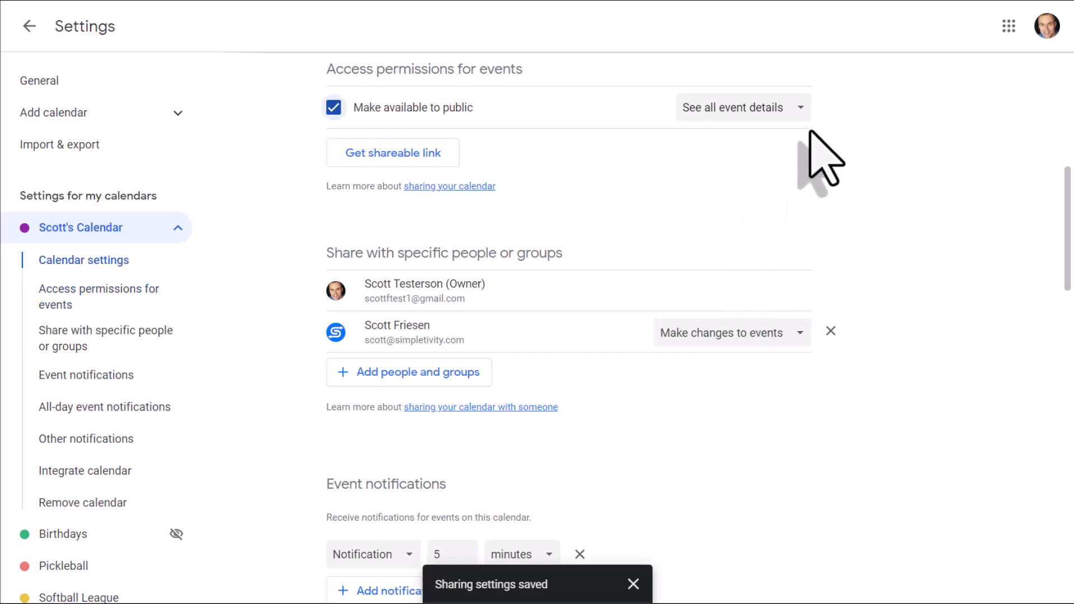
left_click(742, 107)
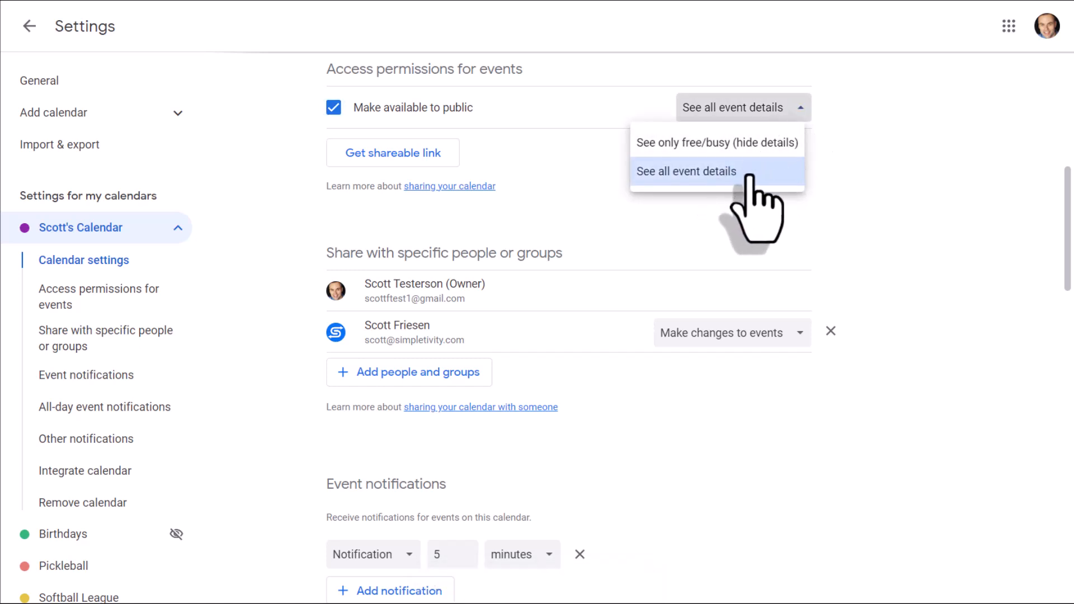
mouse_move(747, 157)
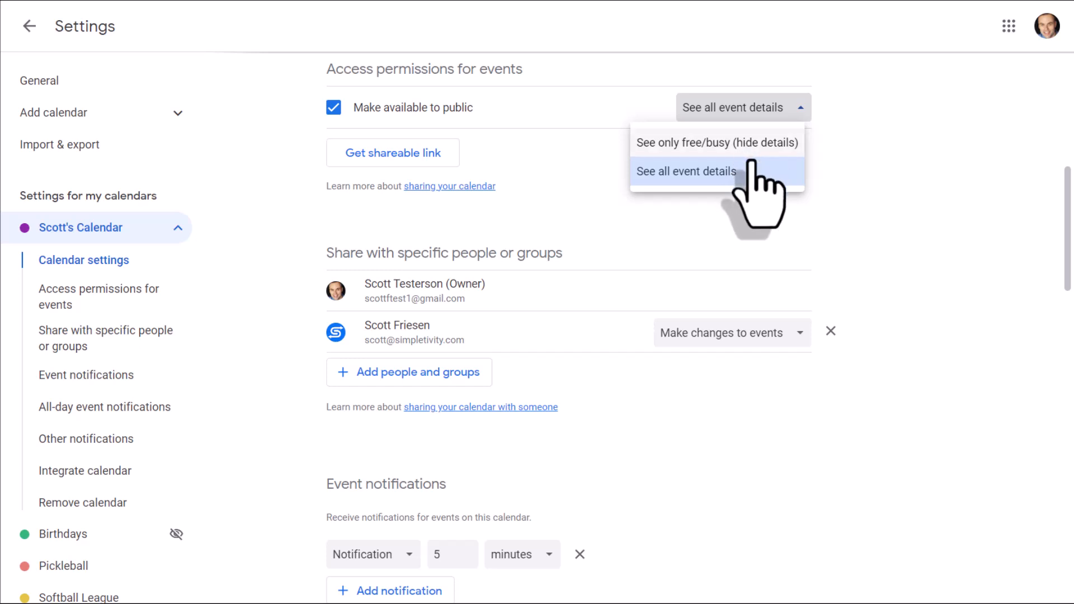
left_click(687, 171)
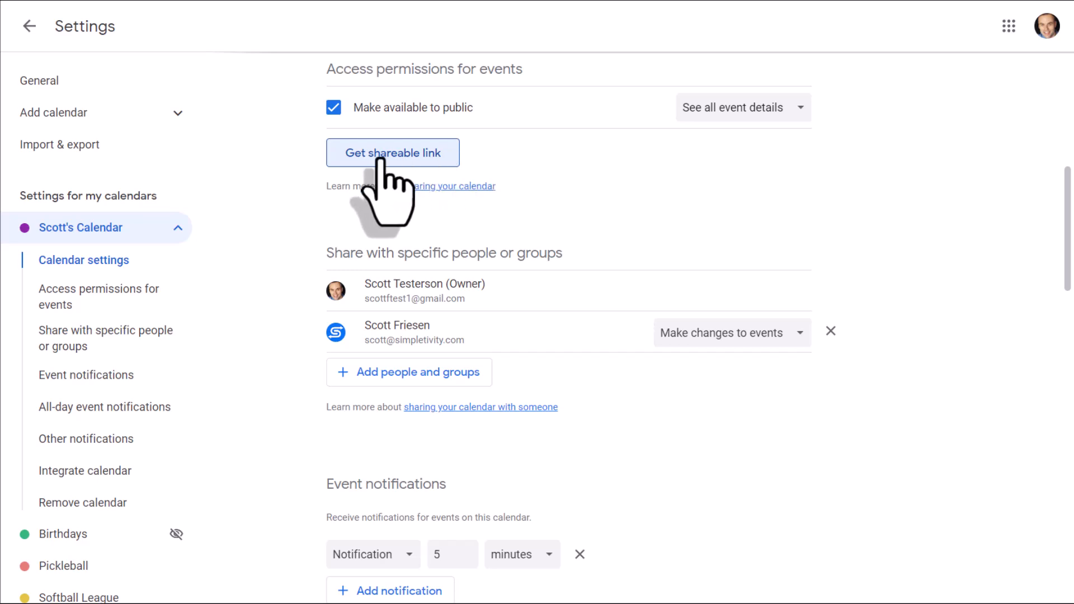
- Copy Scott's Calendar shareable link and load it in the browser address bar
left_click(392, 152)
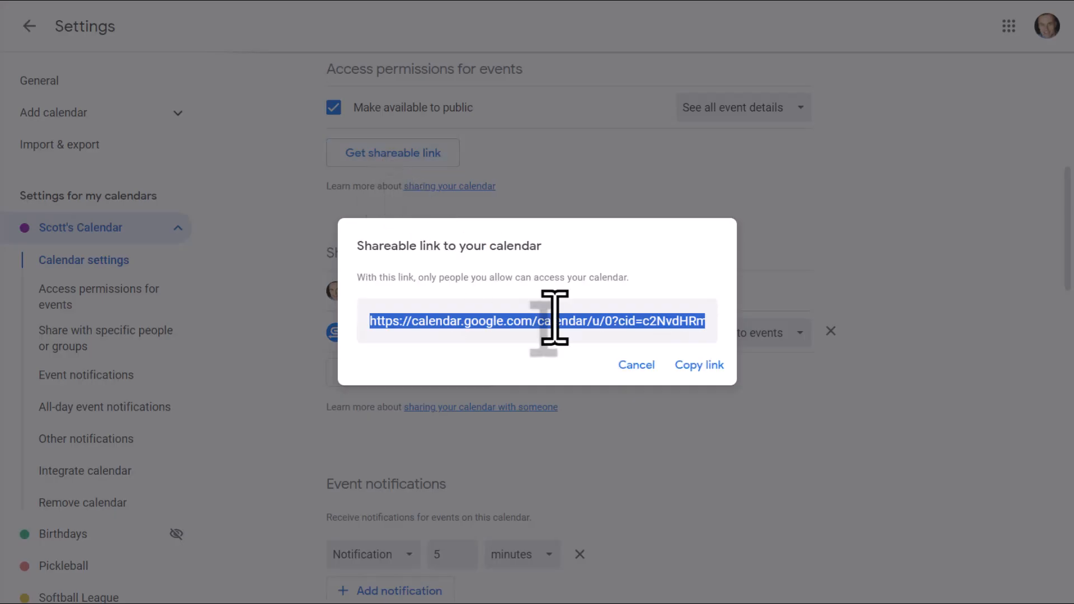
left_click(699, 364)
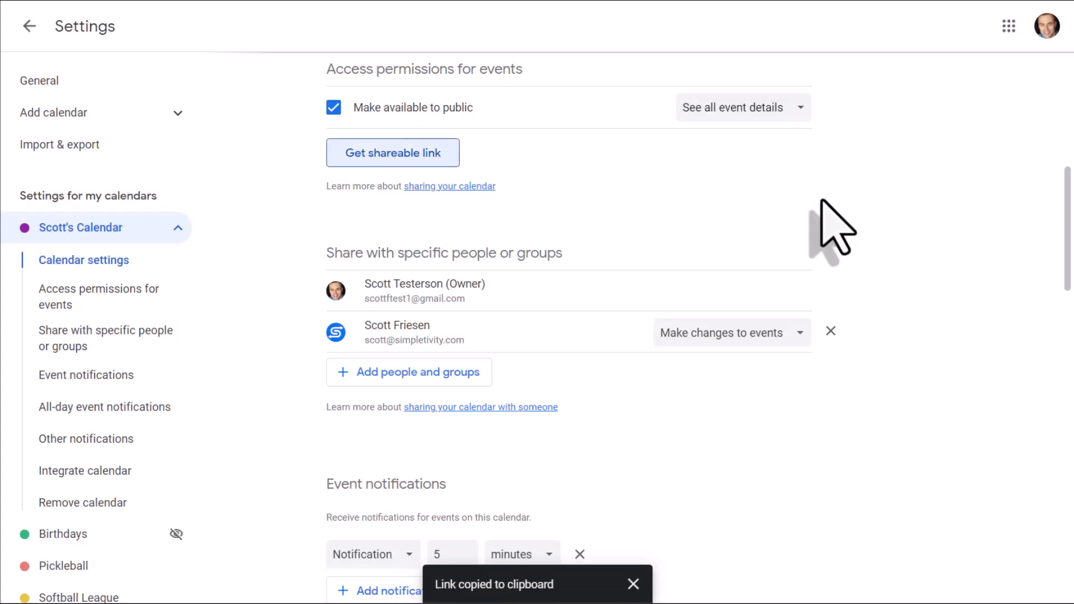
left_click(633, 600)
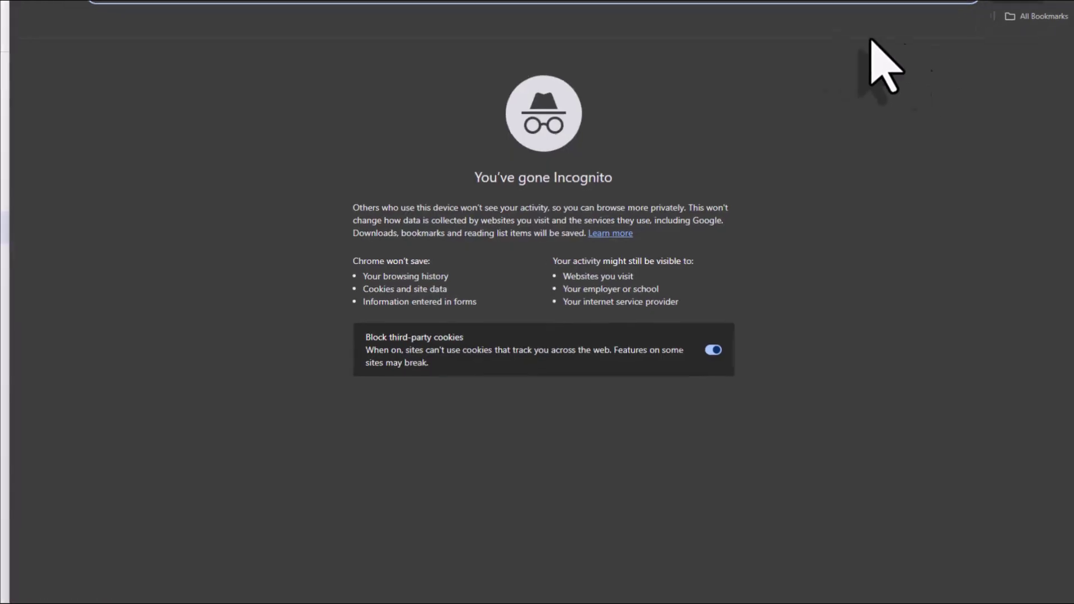
type("https://calendar.google.com/calendar/u/0?cid=c2NvdHRmdGVzdDFAZ21haWwuY29t")
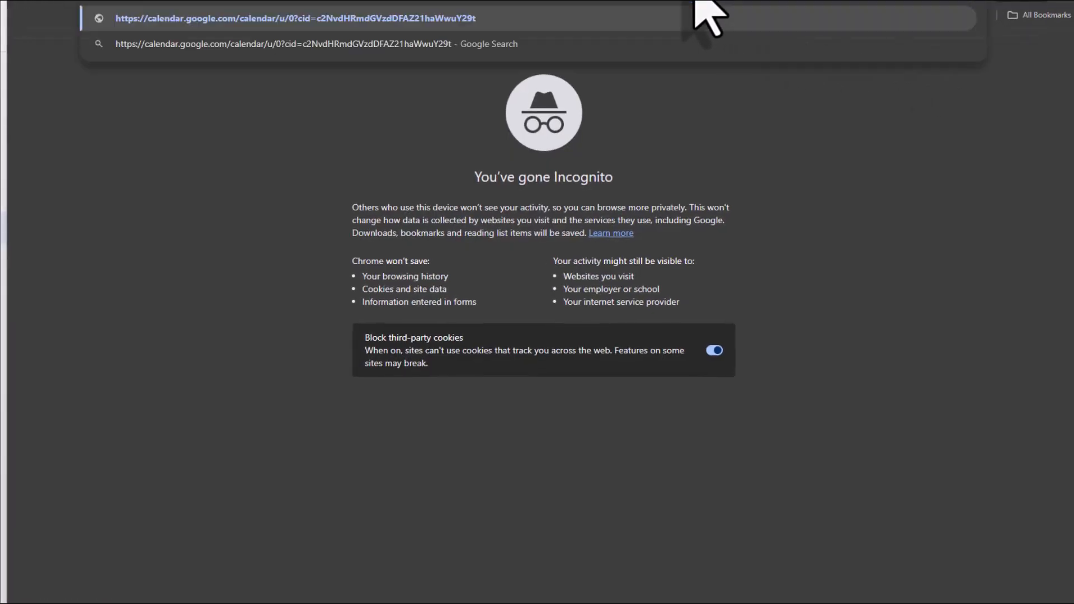
key("Enter")
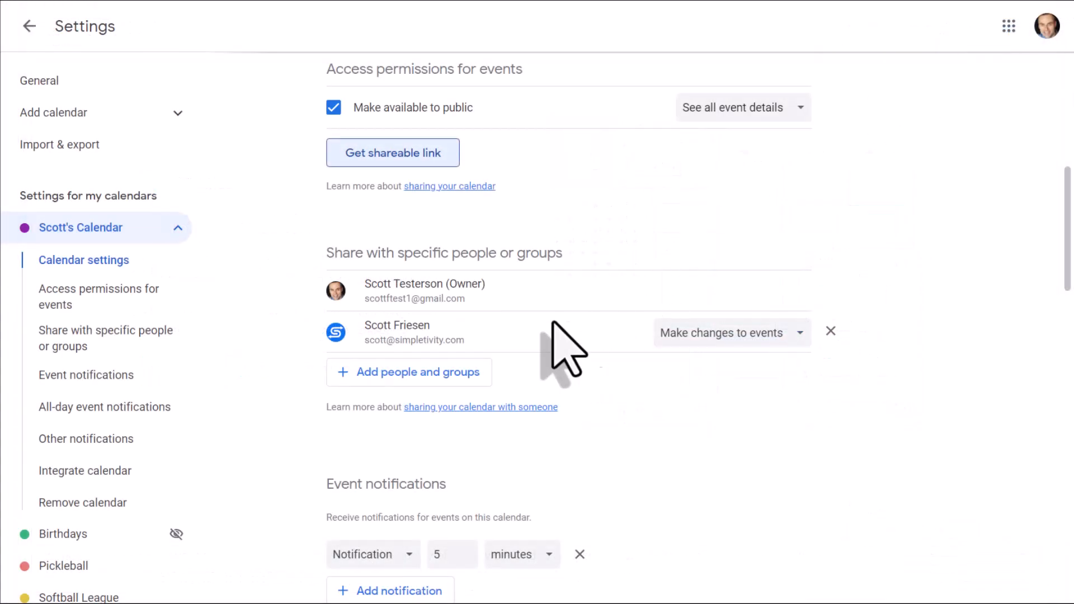
mouse_move(506, 340)
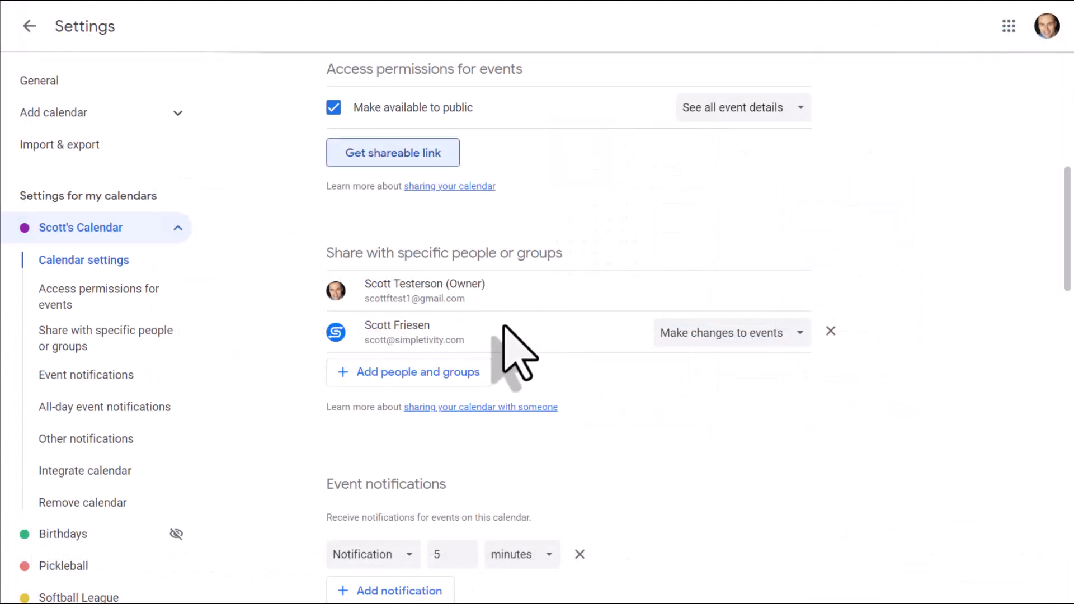
mouse_move(584, 229)
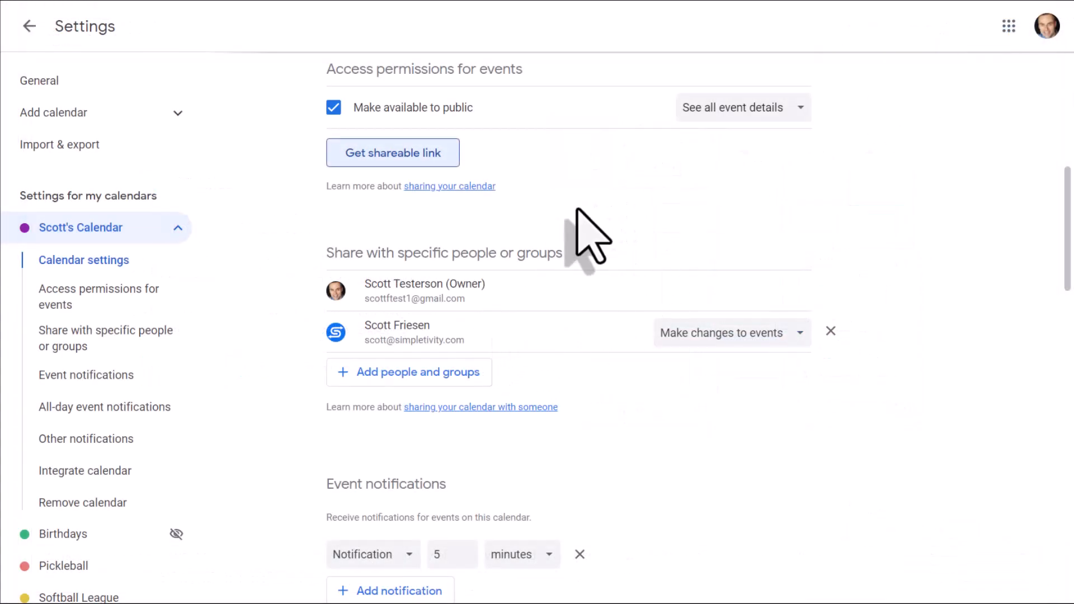
mouse_move(215, 259)
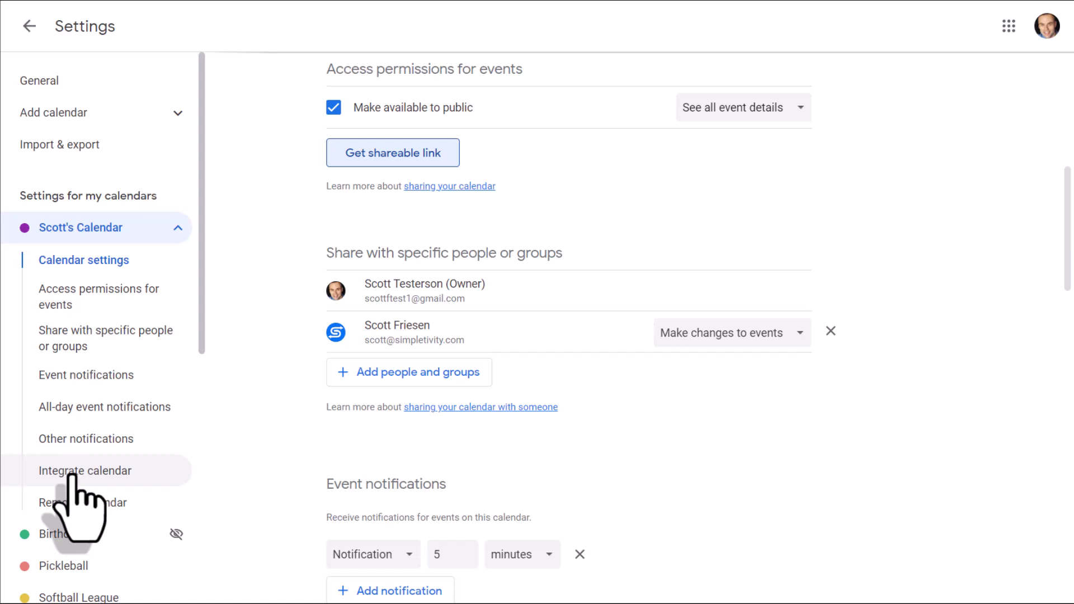
- Jump to the Integrate calendar section listing the public URL and embed code
left_click(85, 470)
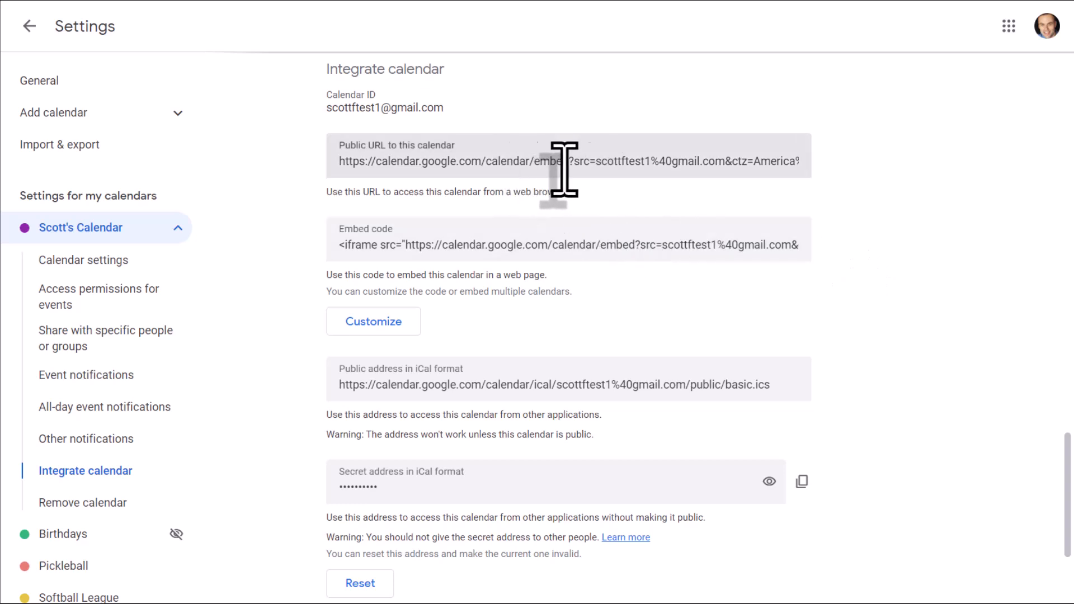
mouse_move(390, 162)
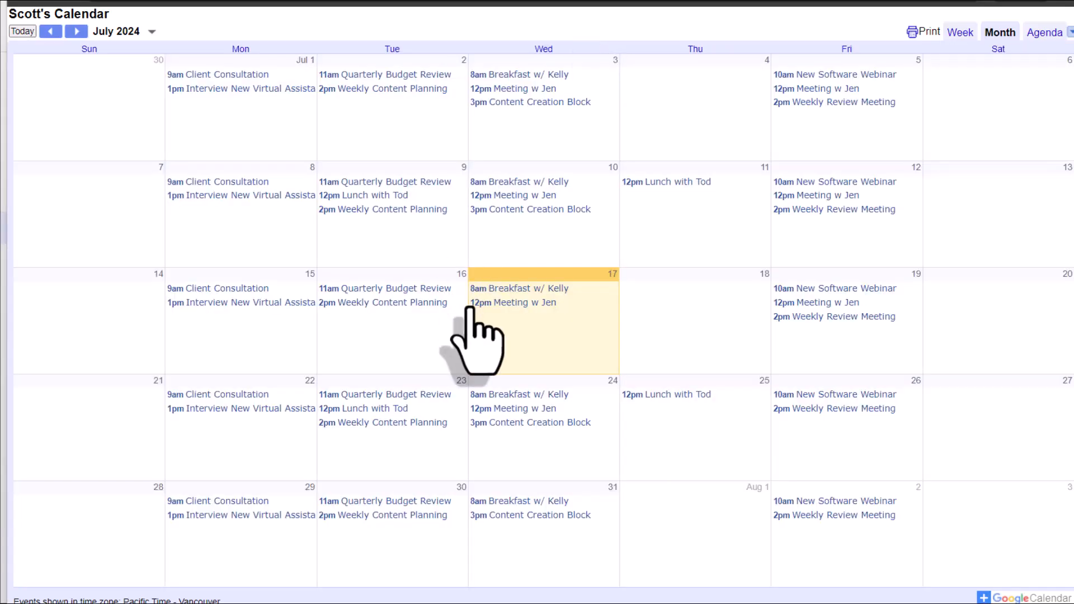
mouse_move(493, 327)
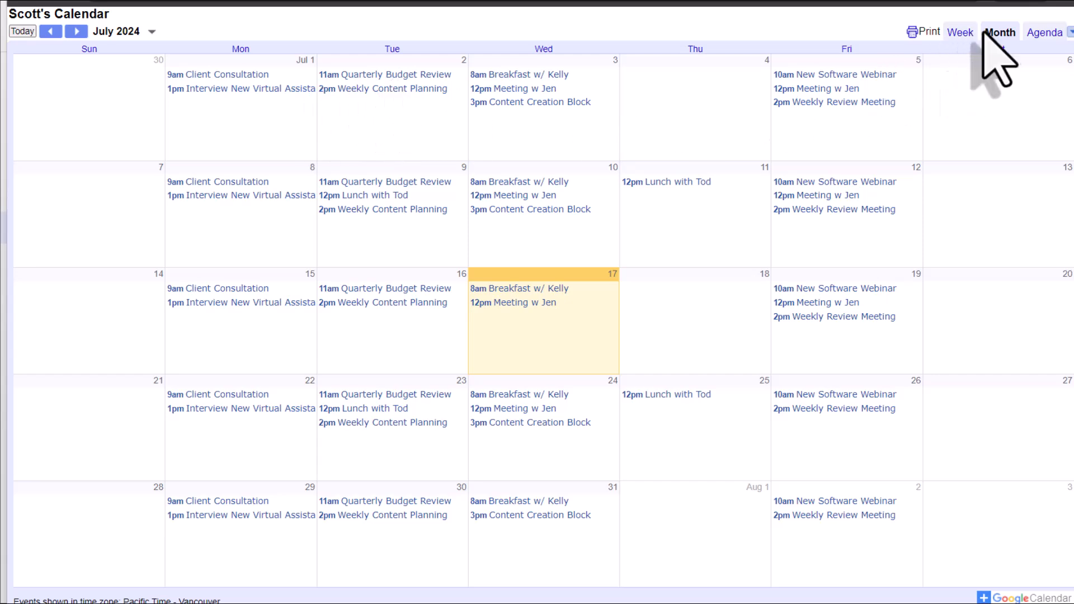
left_click(960, 31)
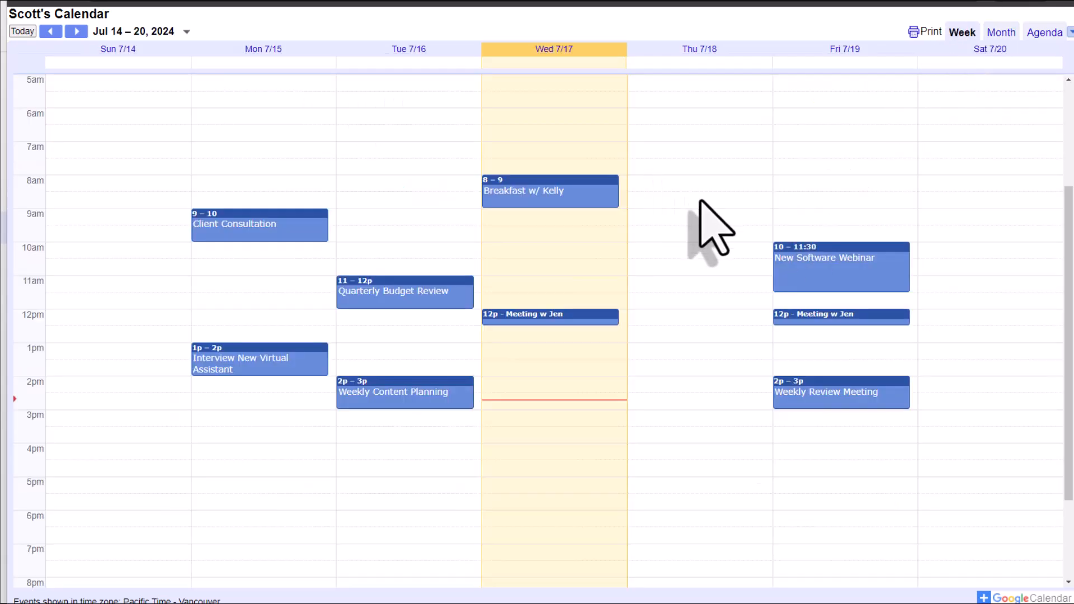
left_click(1000, 31)
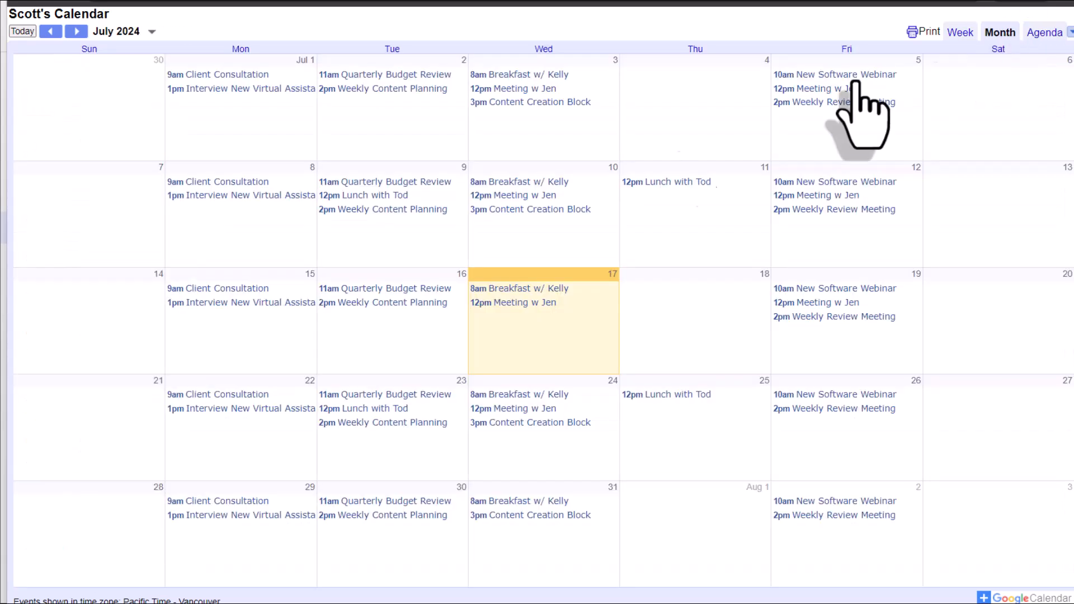
left_click(531, 209)
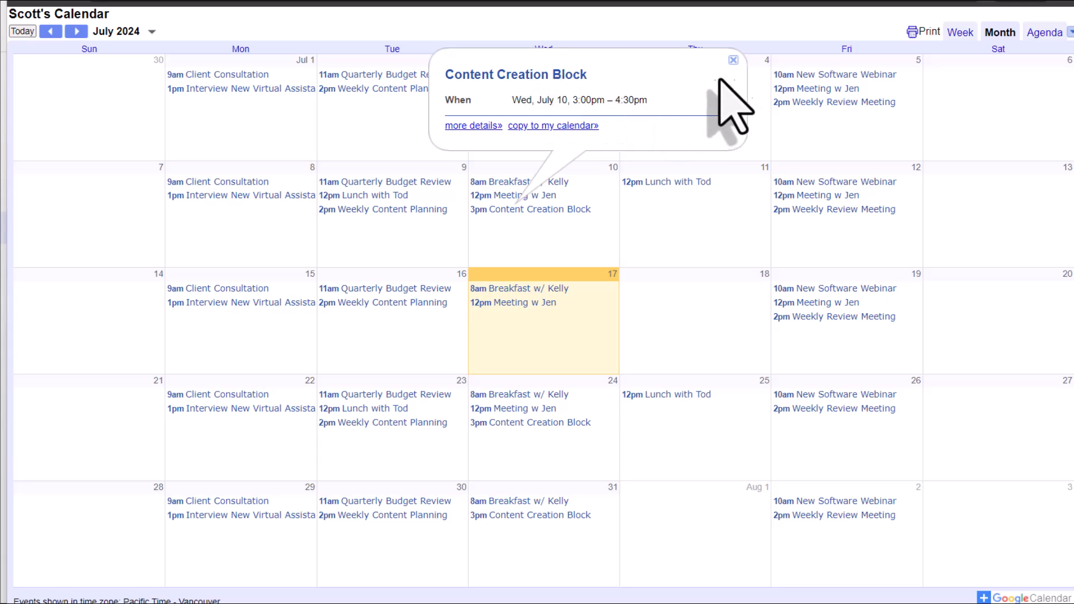
left_click(733, 59)
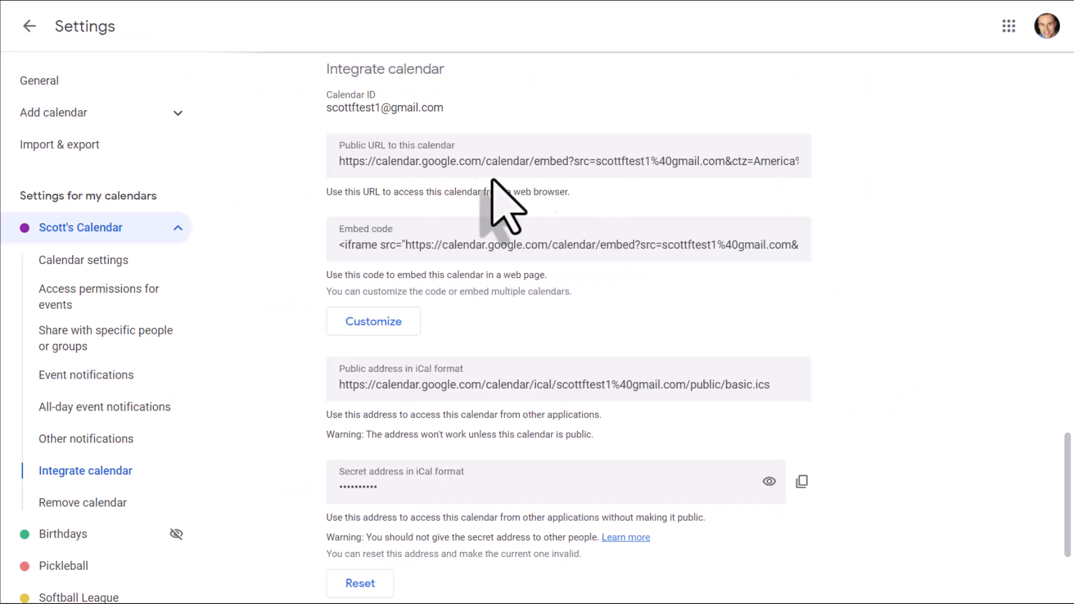
mouse_move(611, 202)
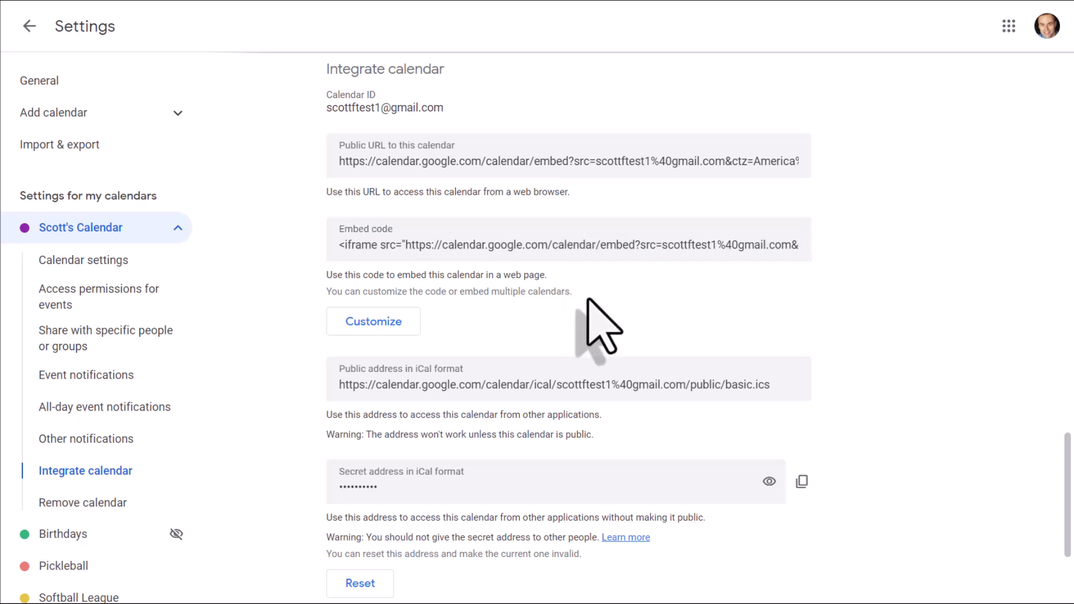
mouse_move(426, 282)
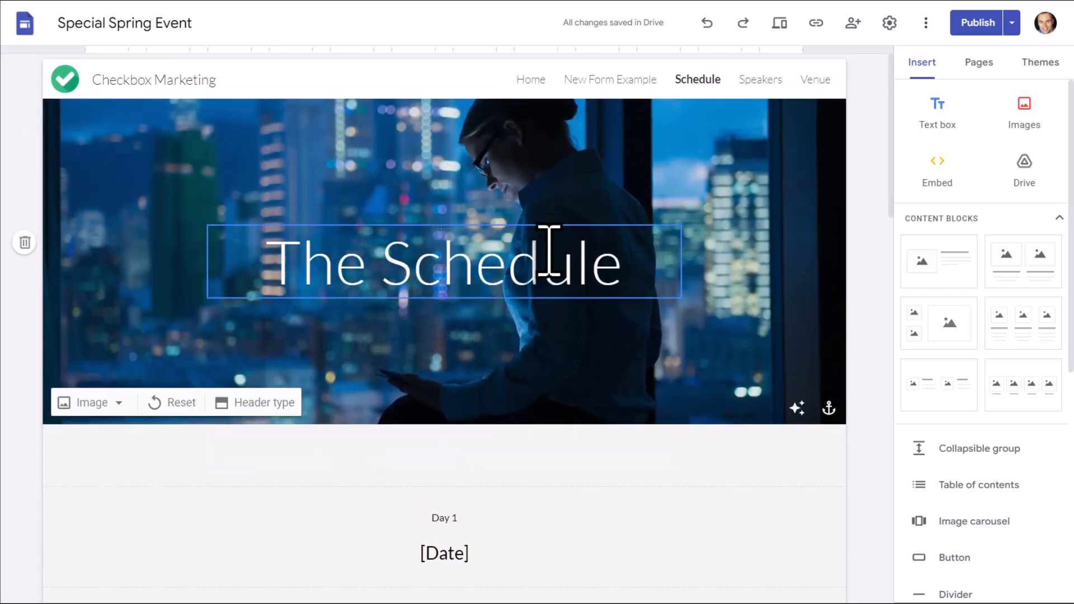
- Go to the empty bottom section of the Schedule page and start an Embed from the web
scroll("down", 3)
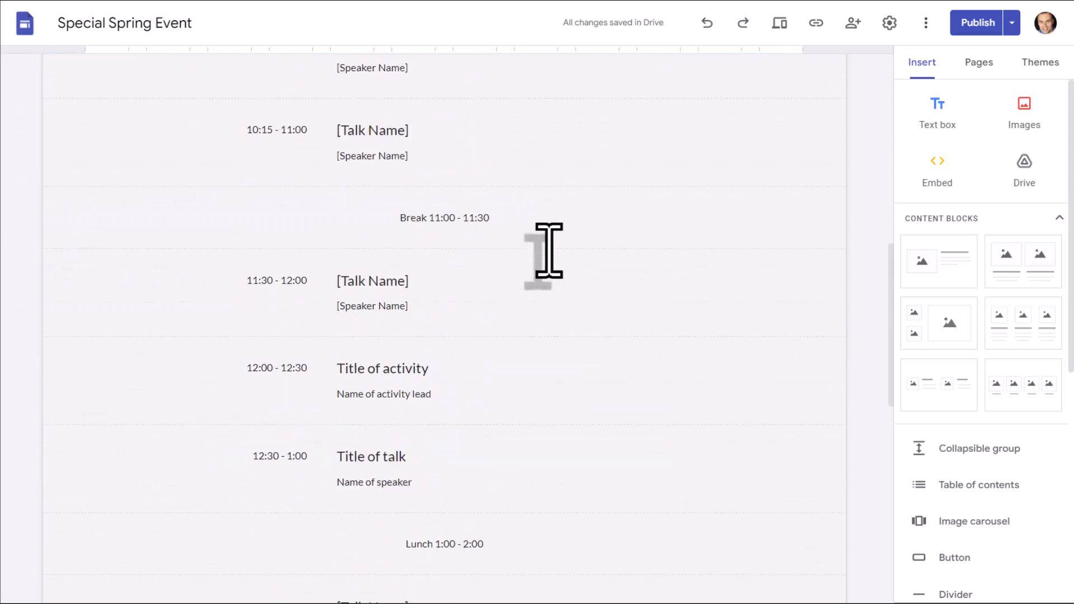
scroll("down", 3)
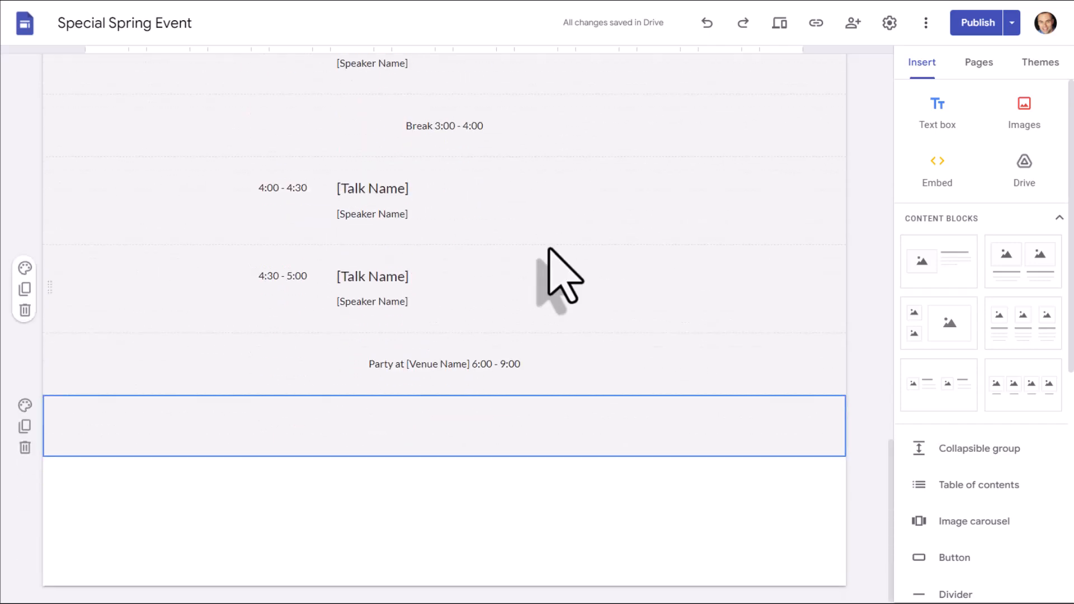
mouse_move(756, 268)
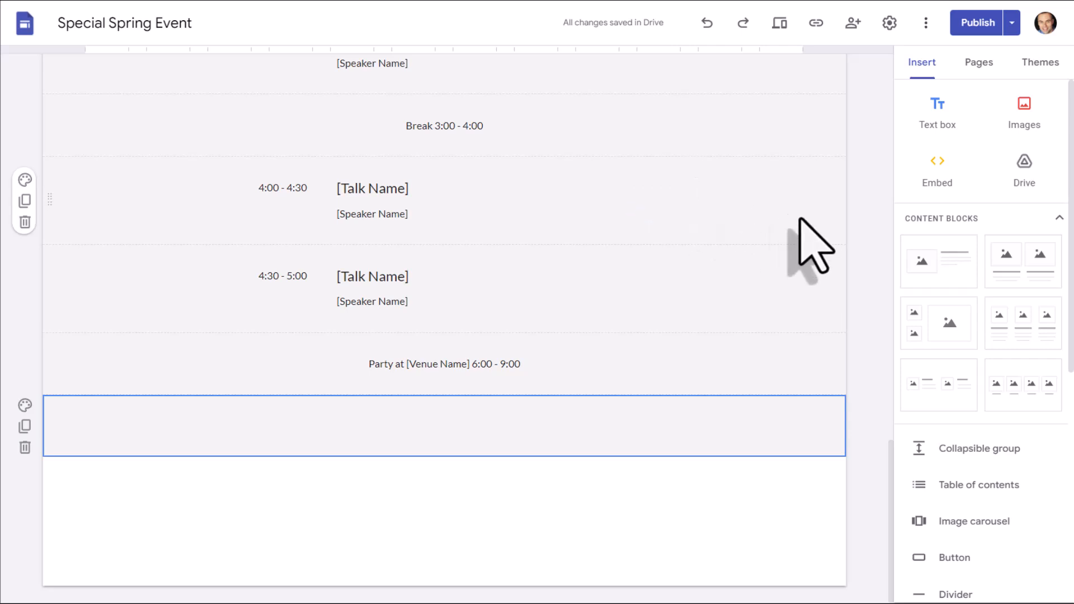
mouse_move(938, 168)
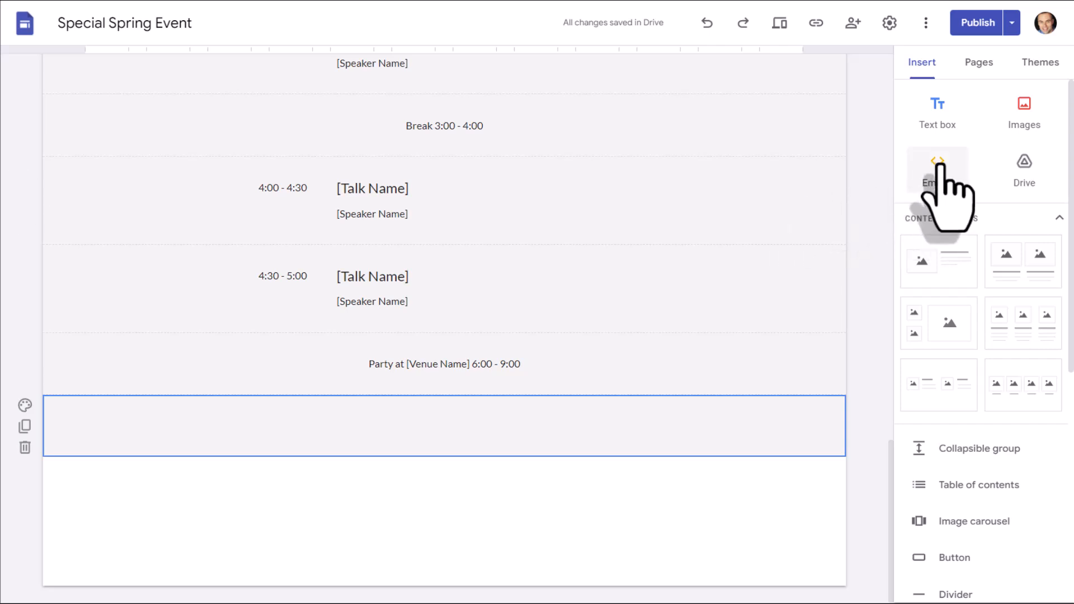
left_click(938, 168)
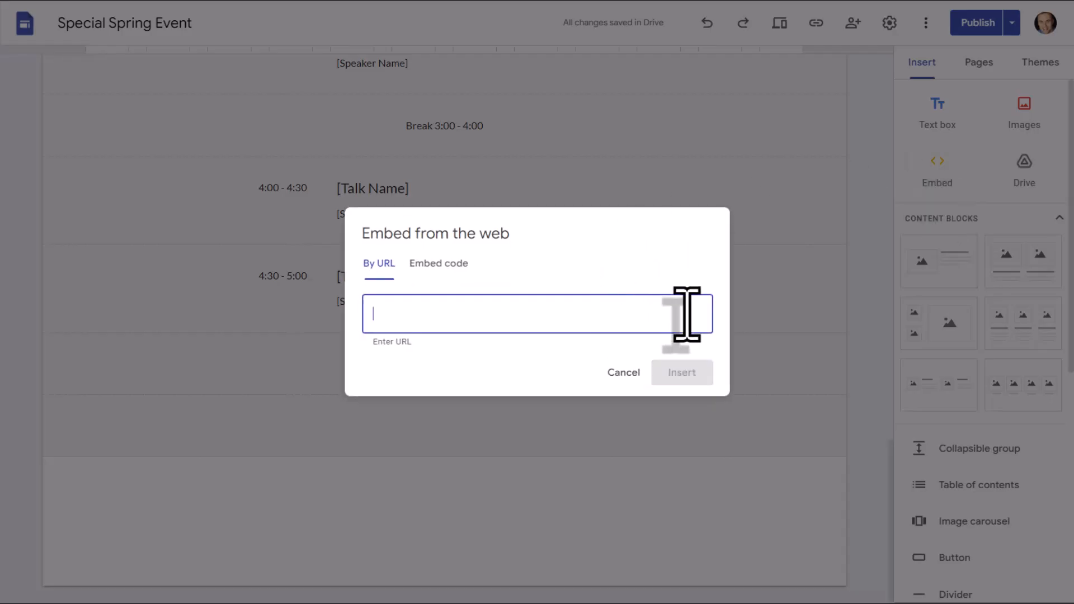
mouse_move(436, 305)
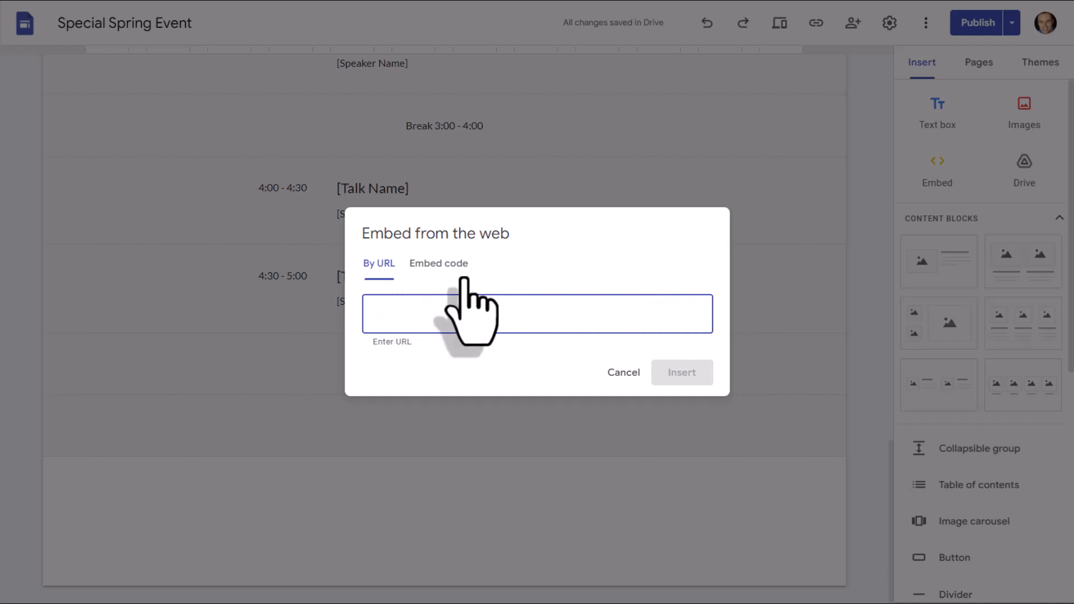
mouse_move(449, 316)
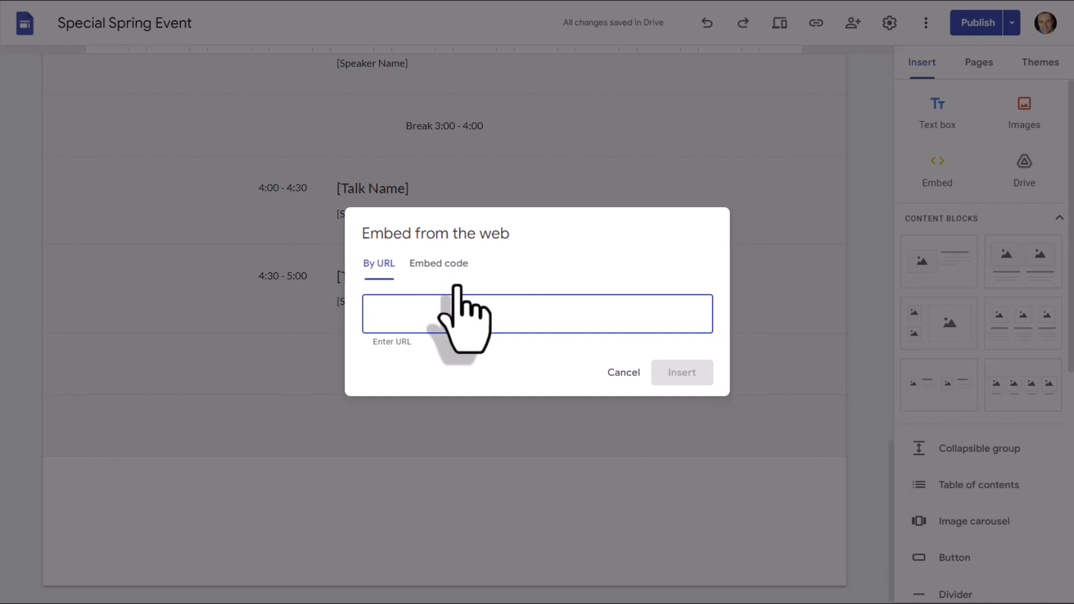
mouse_move(420, 223)
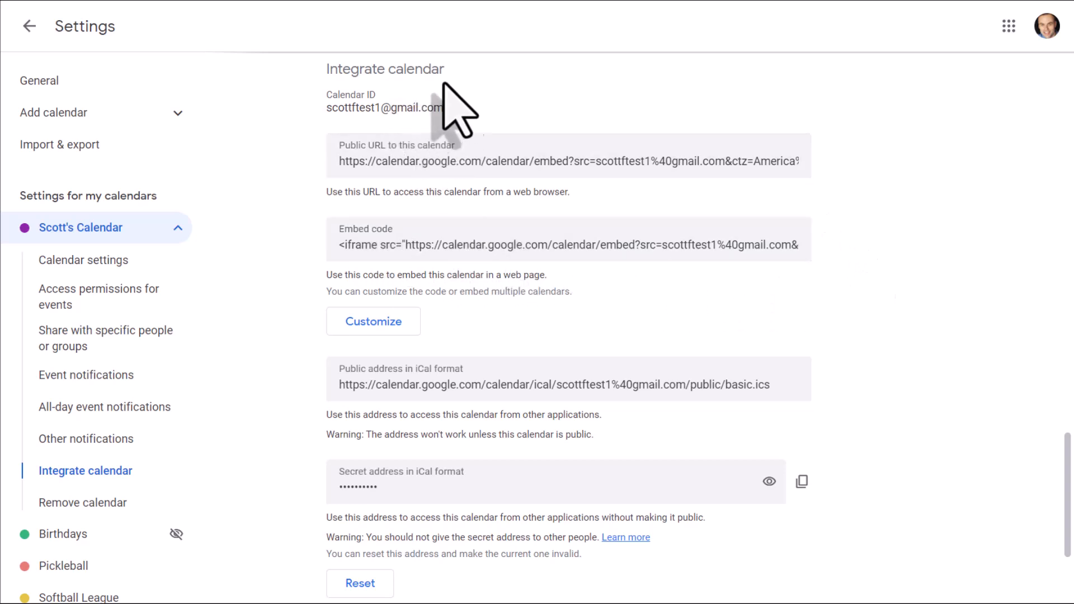
mouse_move(528, 251)
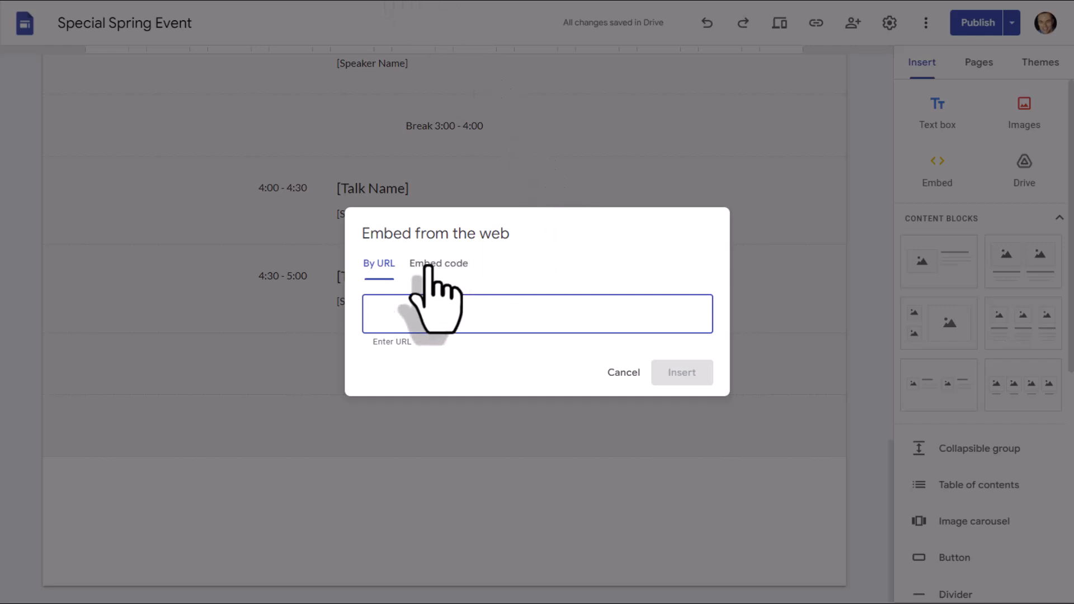
- Paste Scott's Calendar iframe embed code, preview it and insert it onto the page
left_click(438, 263)
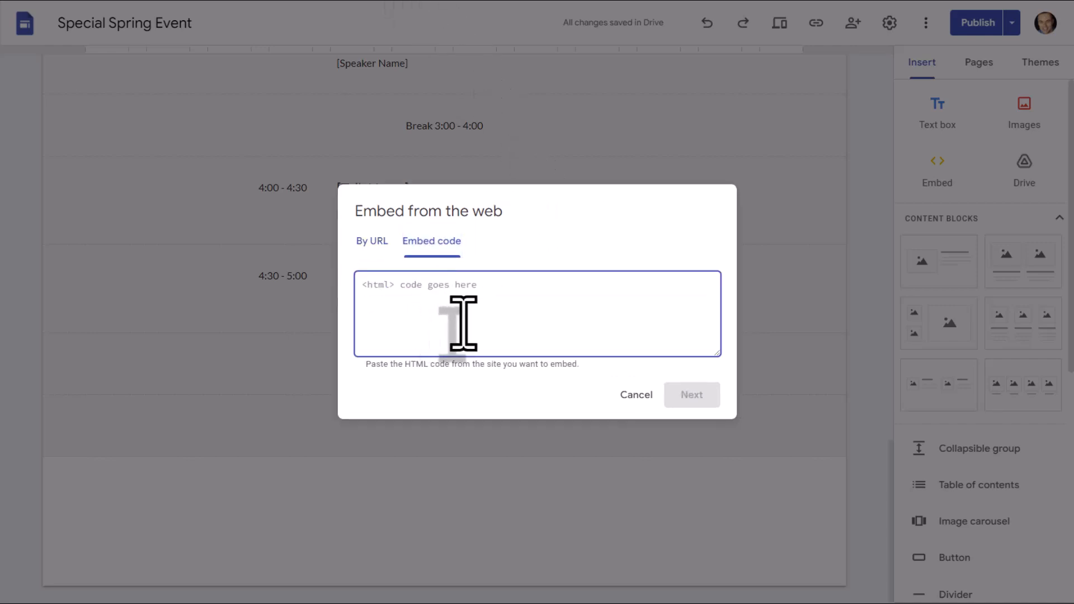
type("<iframe src=\"https://calendar.google.com/calendar/embed?src=scottftest1%40gmail.com&ctz=America%2FVancouver\" style=\"border: 0\" width=\"800\" height=\"600\" frameborder=\"0\" scrolling=\"no\"></iframe>")
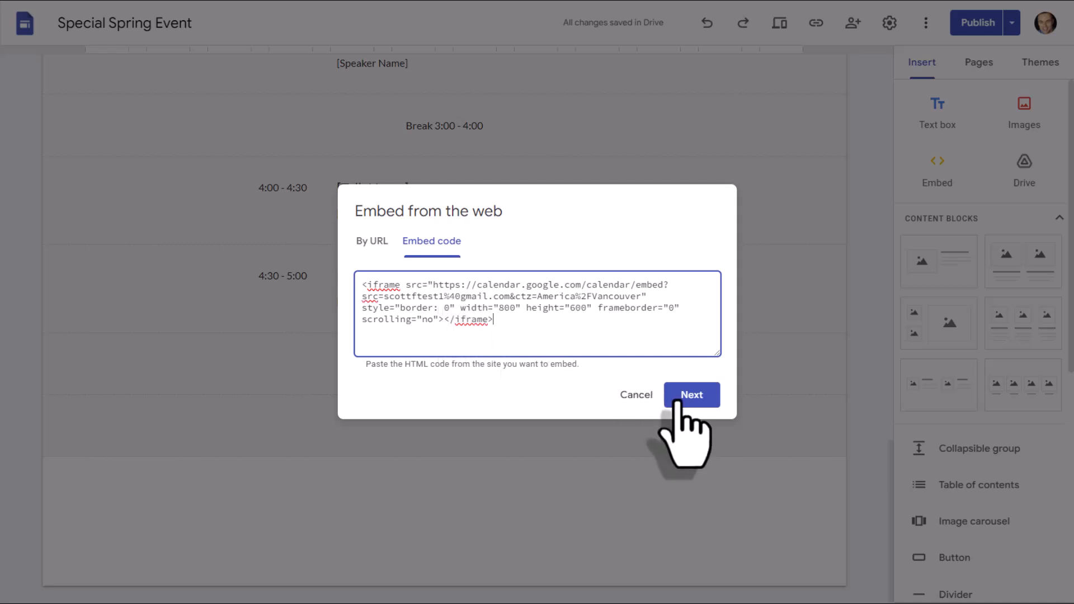
left_click(692, 395)
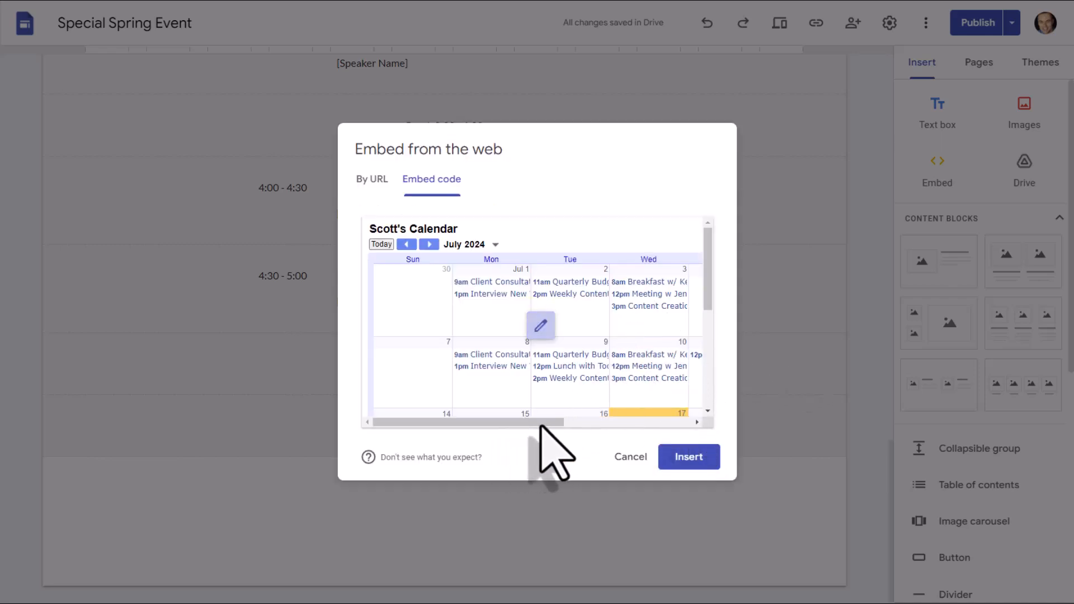
mouse_move(559, 326)
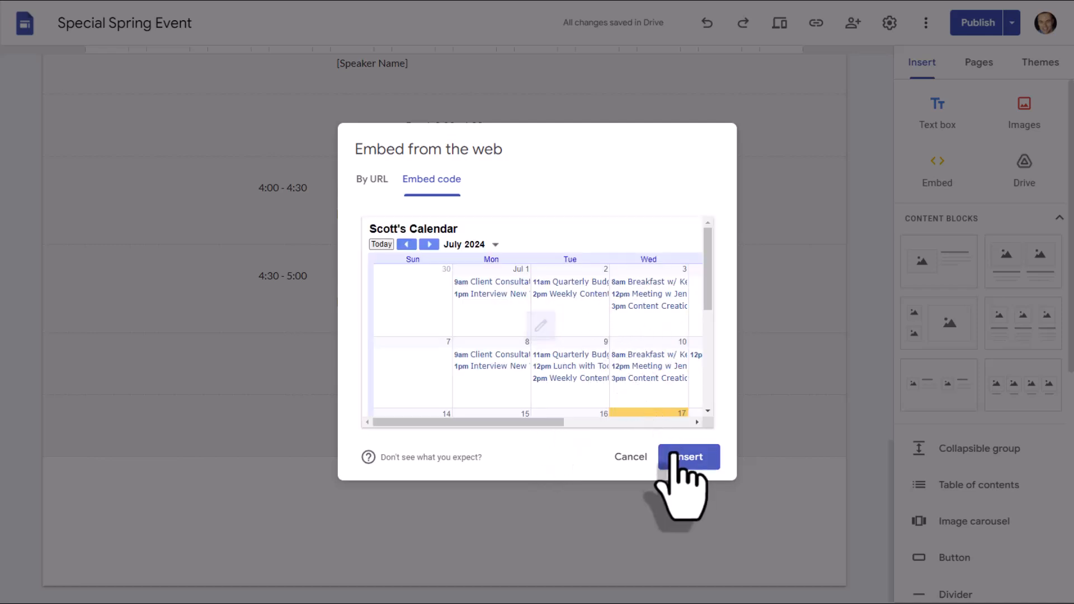
left_click(689, 457)
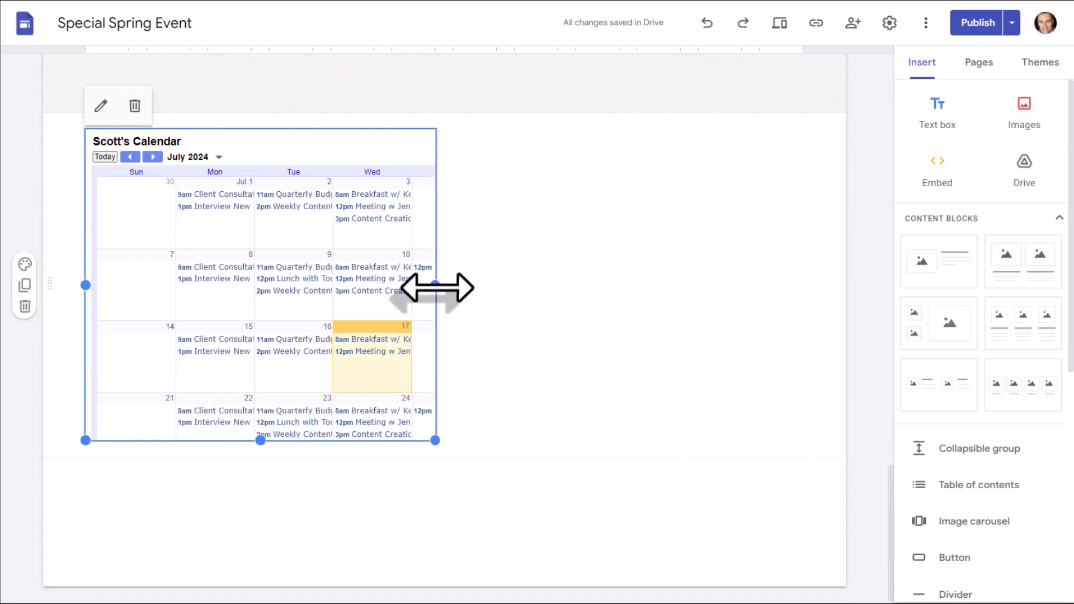
- Widen the embedded calendar so all weekdays of the month view are visible
left_click_drag(435, 286, 756, 286)
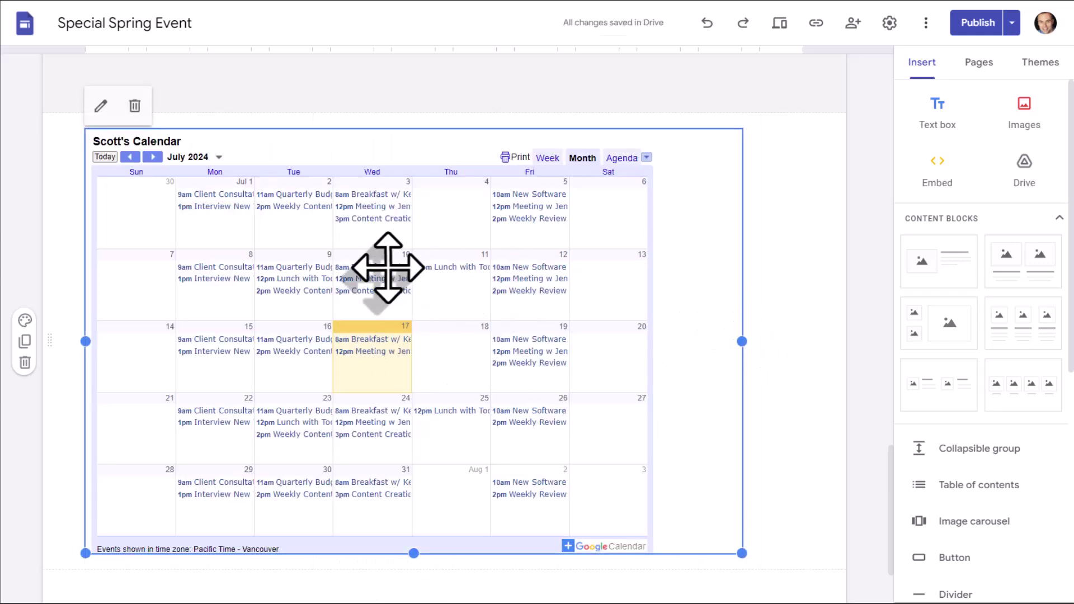
scroll("down", 3)
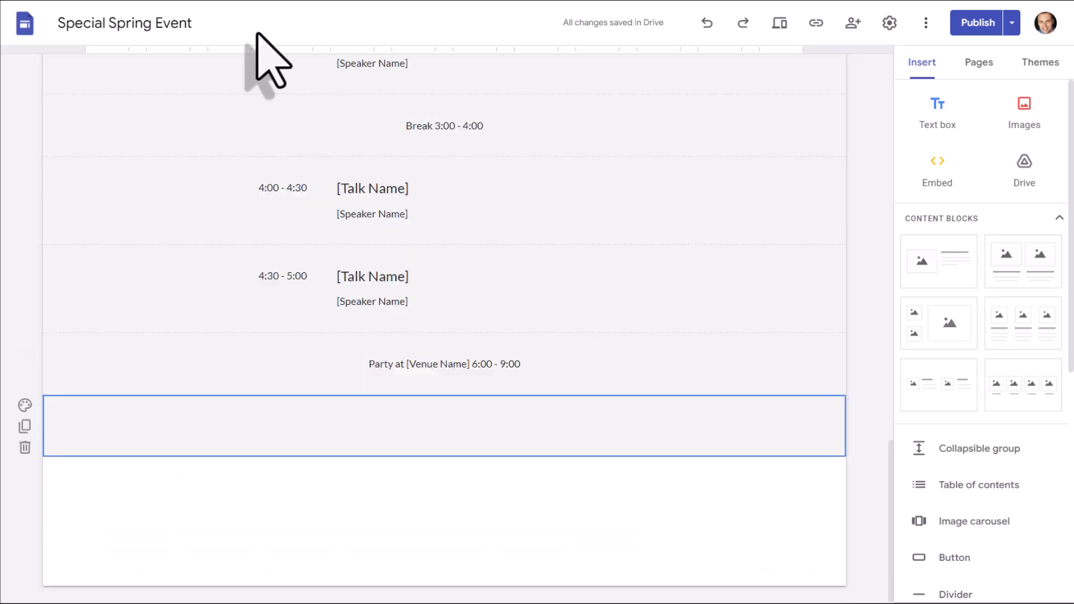
mouse_move(251, 15)
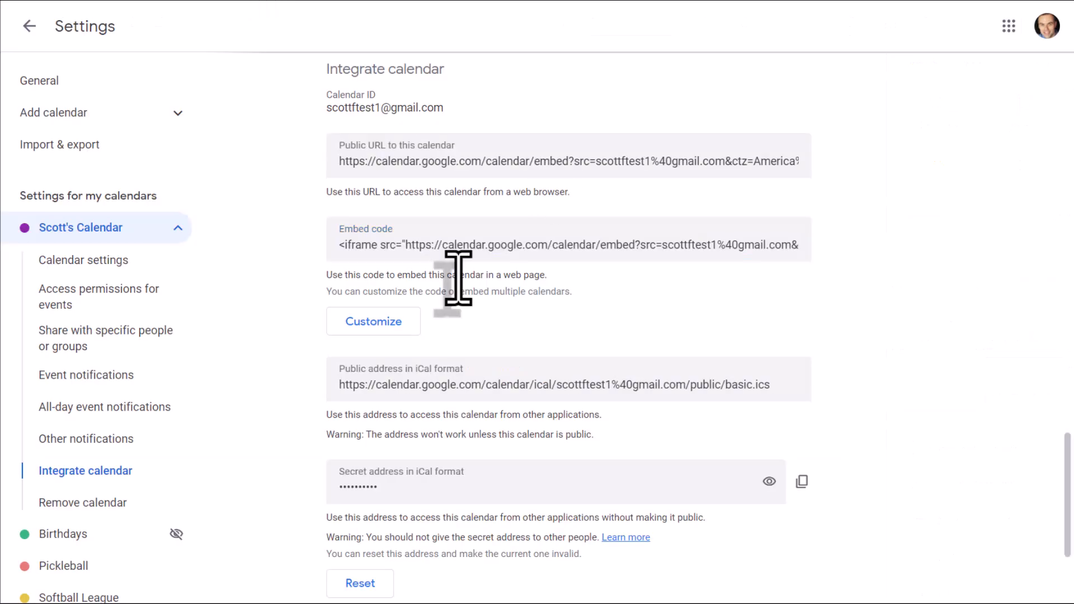
mouse_move(567, 224)
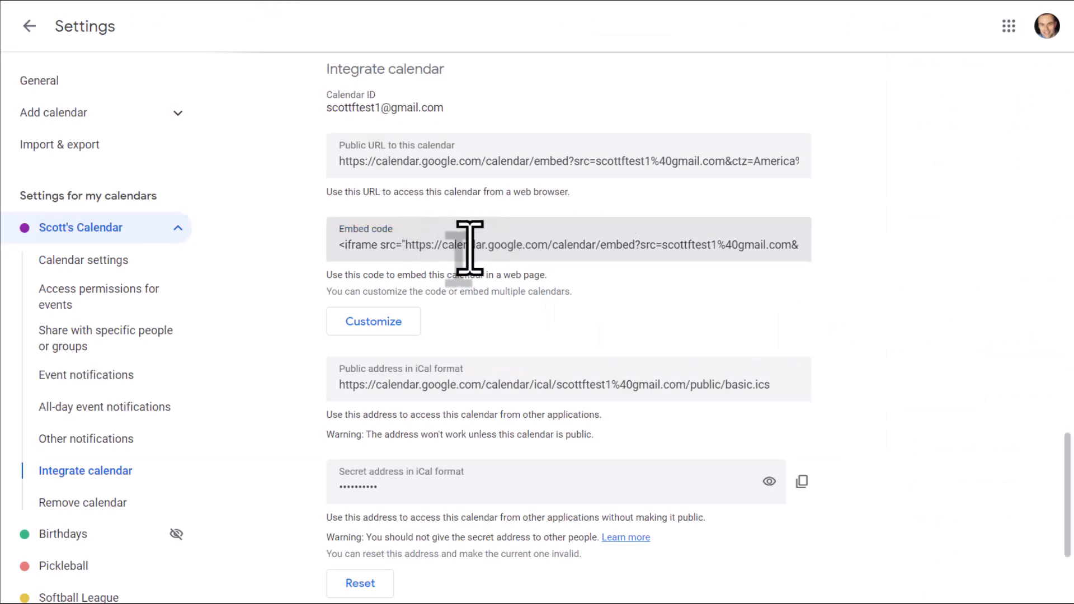
mouse_move(439, 359)
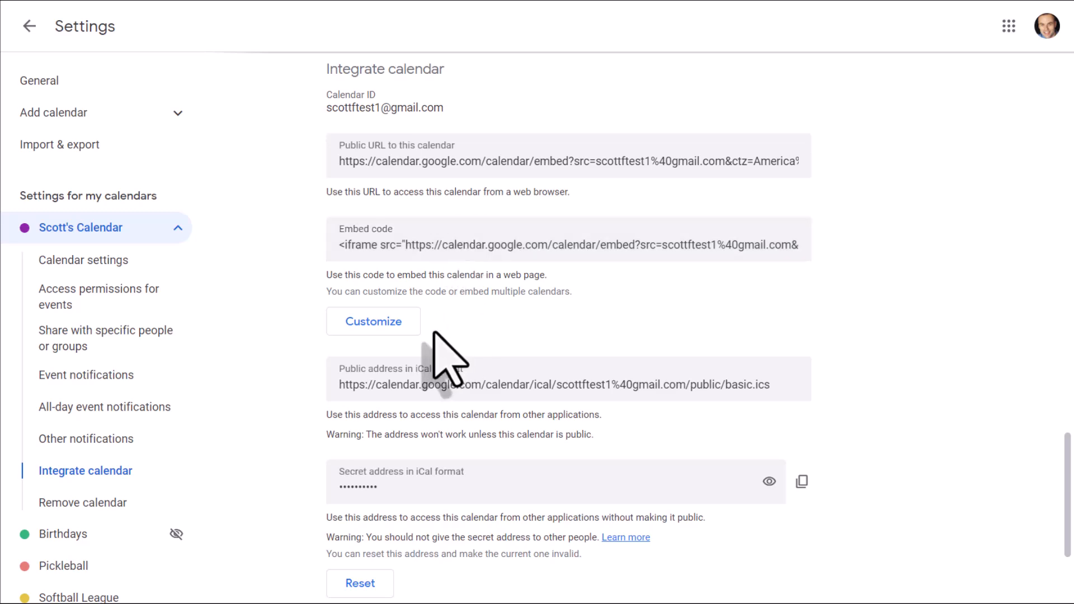
left_click(374, 321)
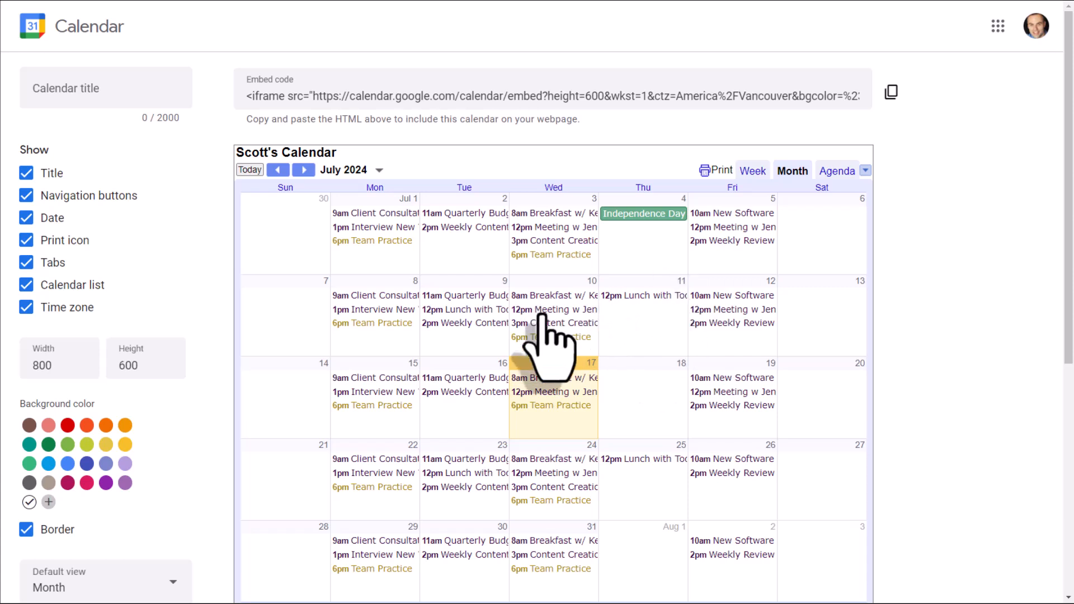
mouse_move(141, 279)
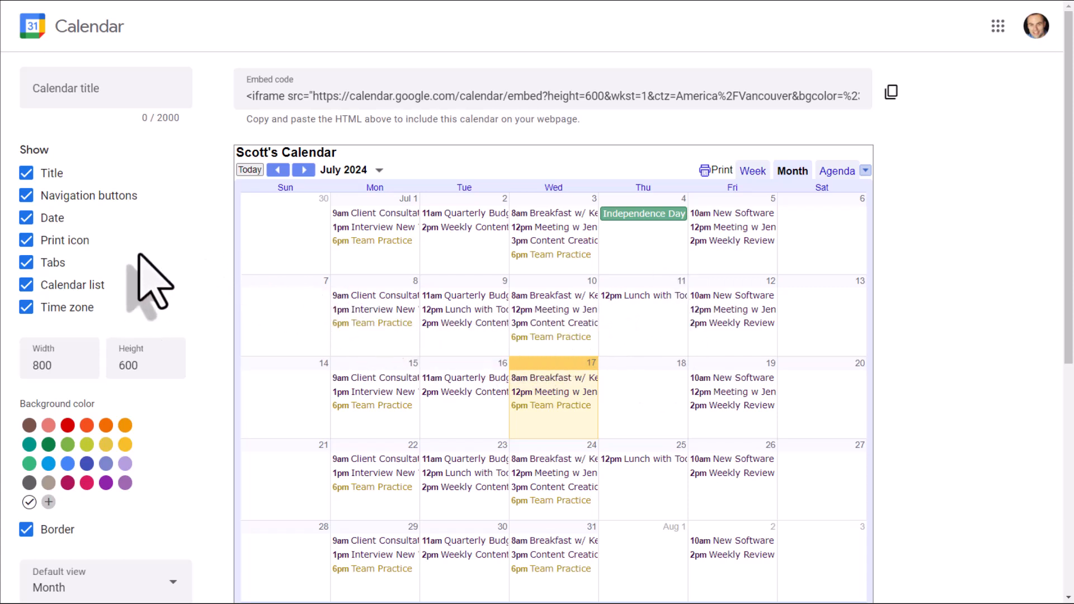
scroll("down", 3)
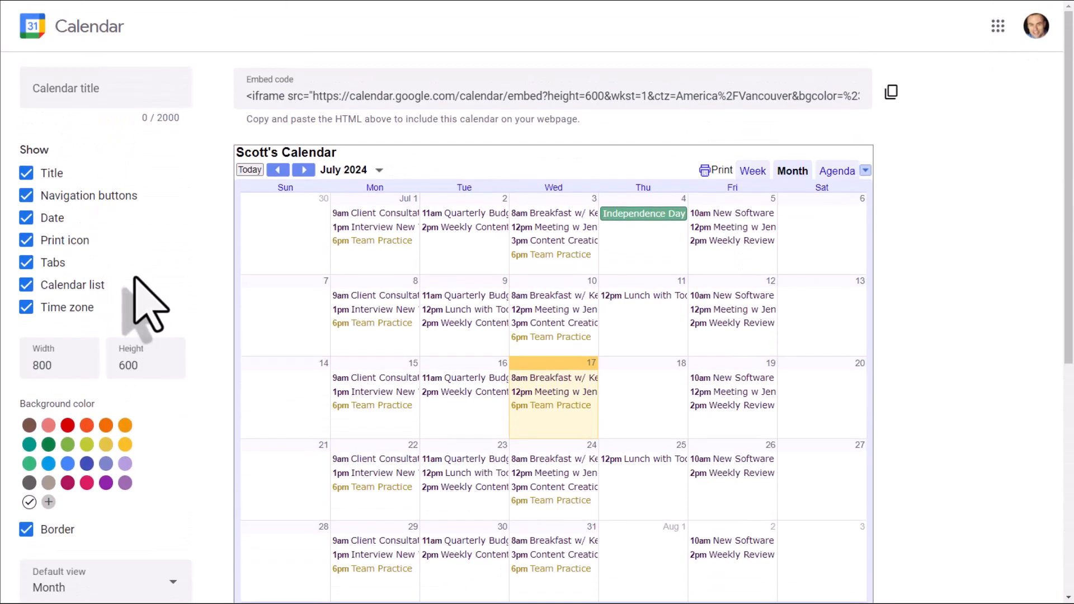
scroll("down", 3)
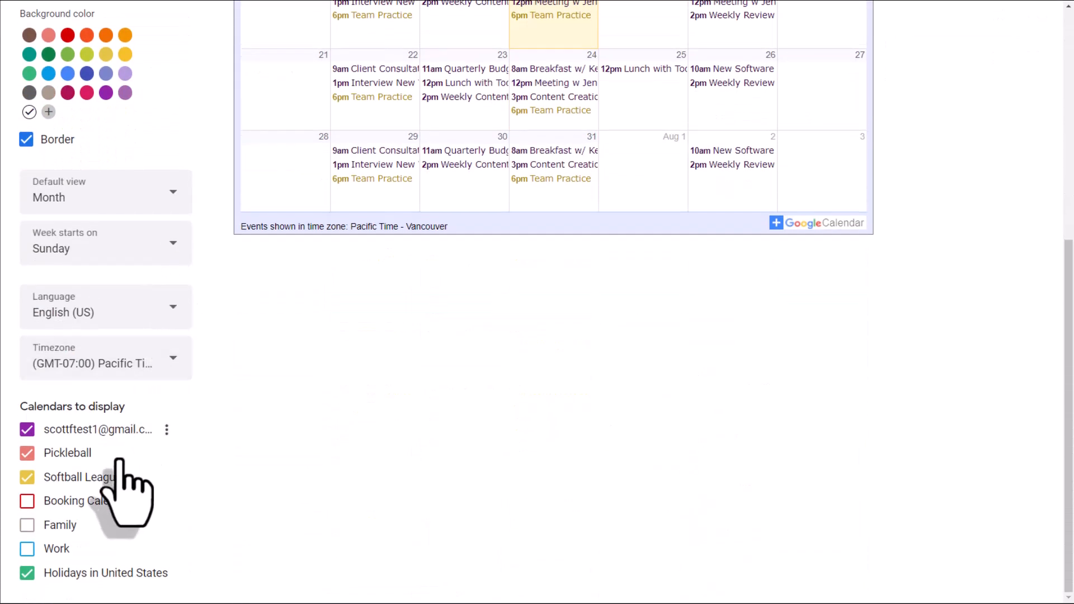
mouse_move(89, 559)
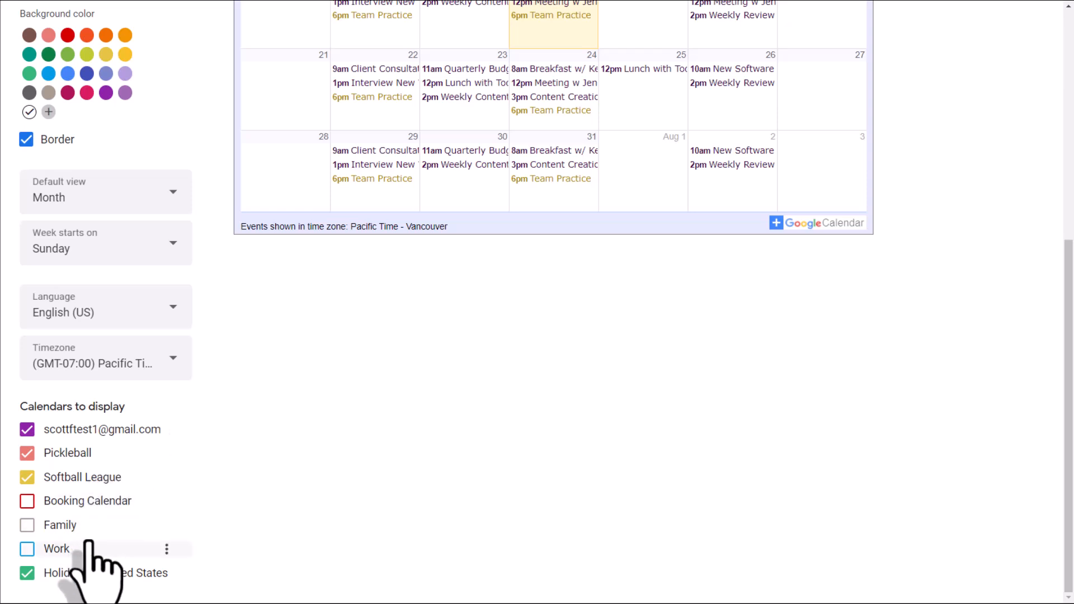
mouse_move(112, 511)
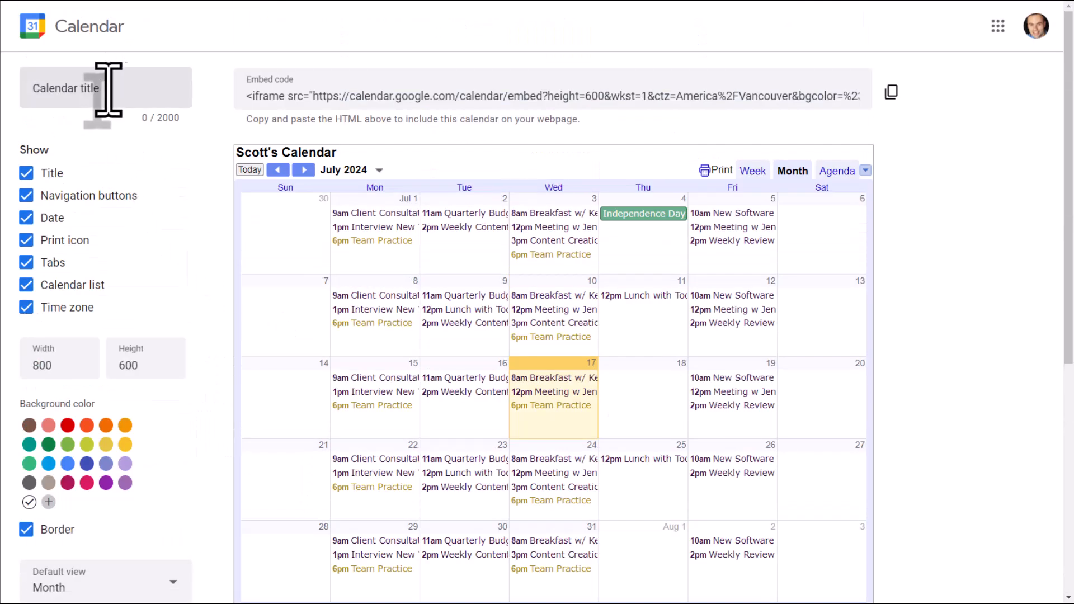
- Title the embed 'Booking Schedule' and hide its print icon and calendar list
left_click(84, 88)
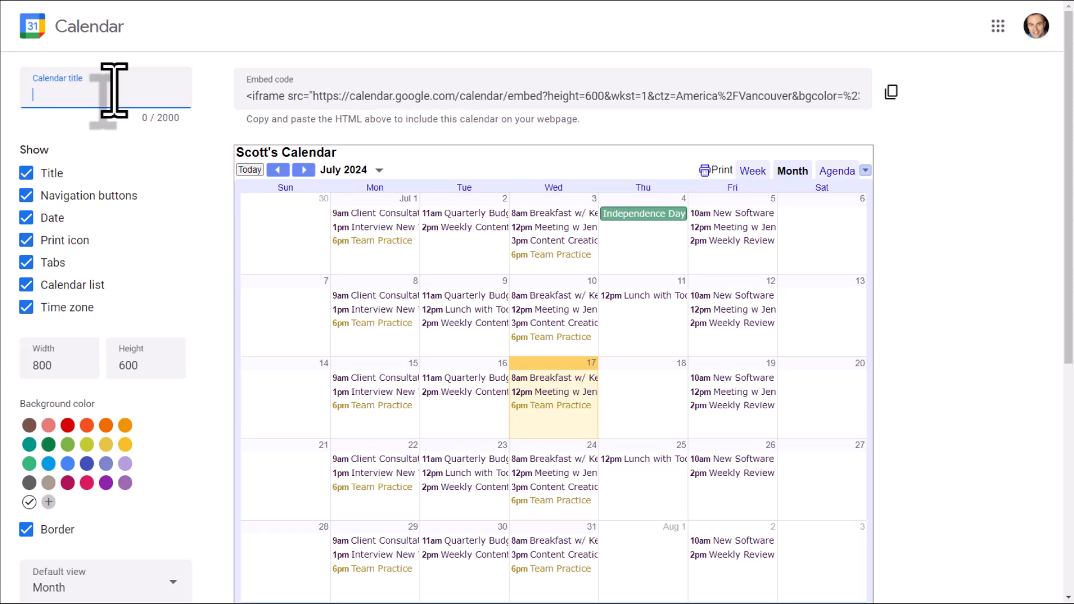
type("Booking Schedule")
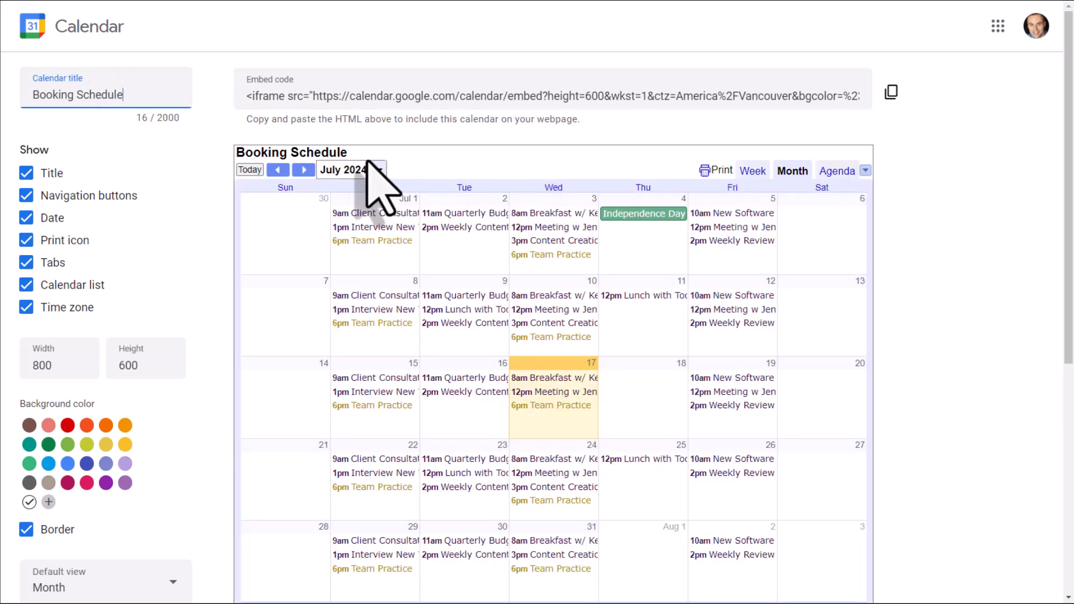
mouse_move(56, 246)
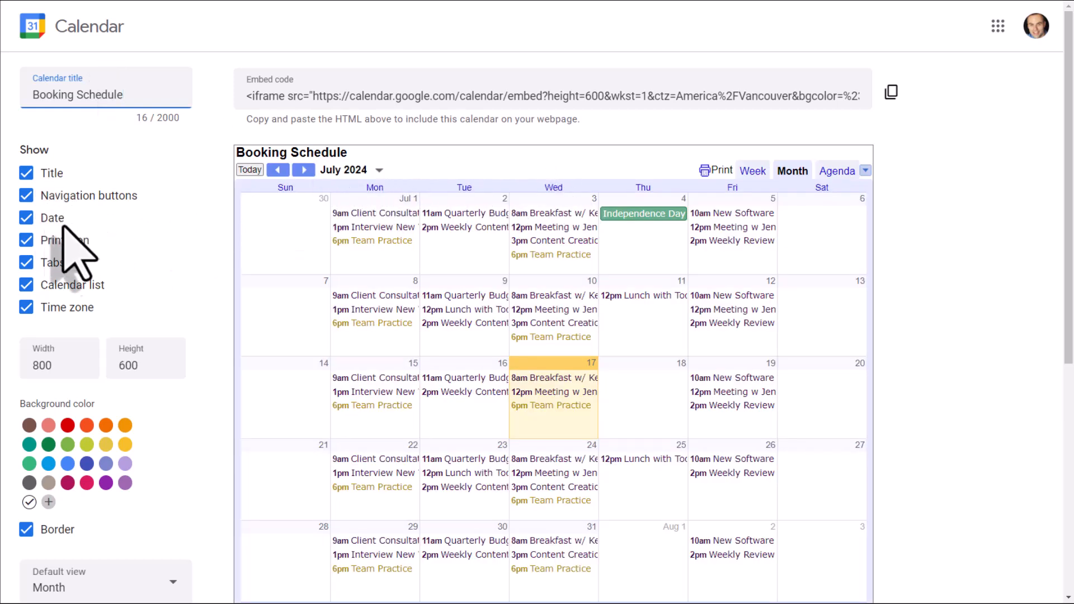
mouse_move(114, 251)
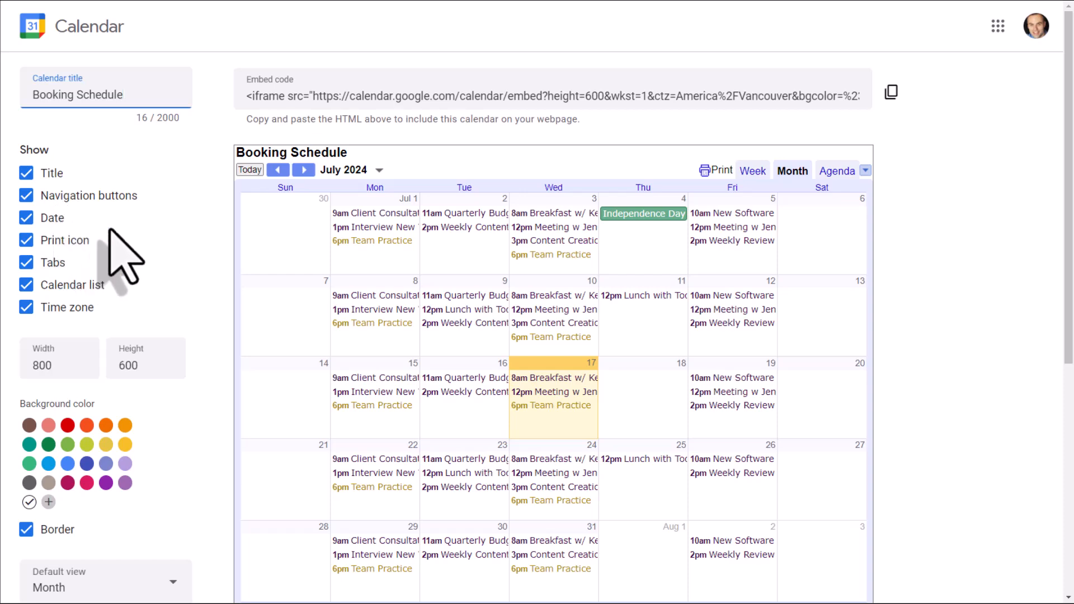
mouse_move(42, 266)
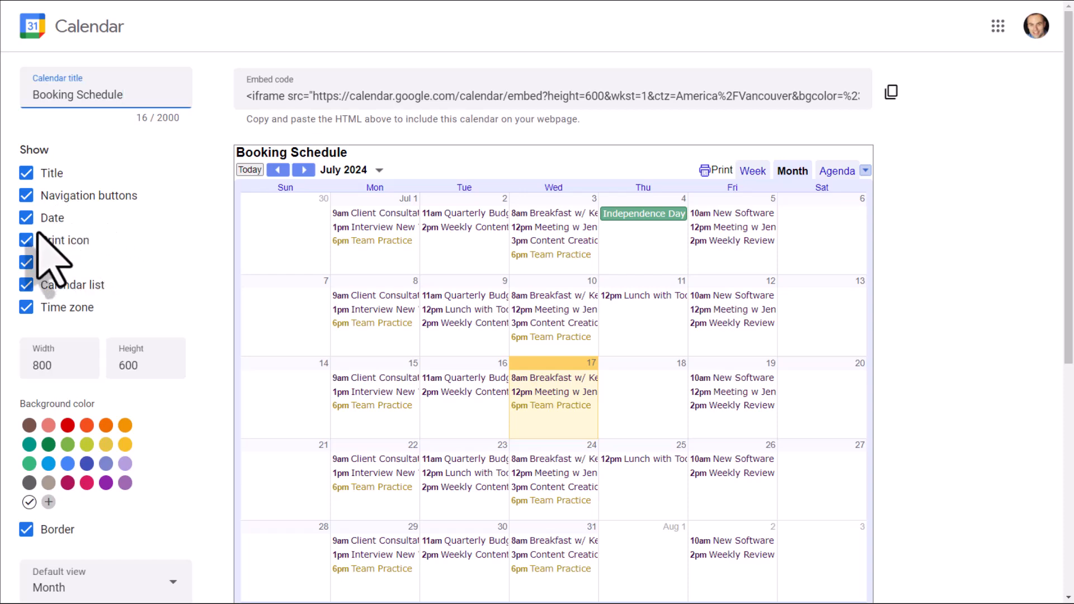
left_click(26, 240)
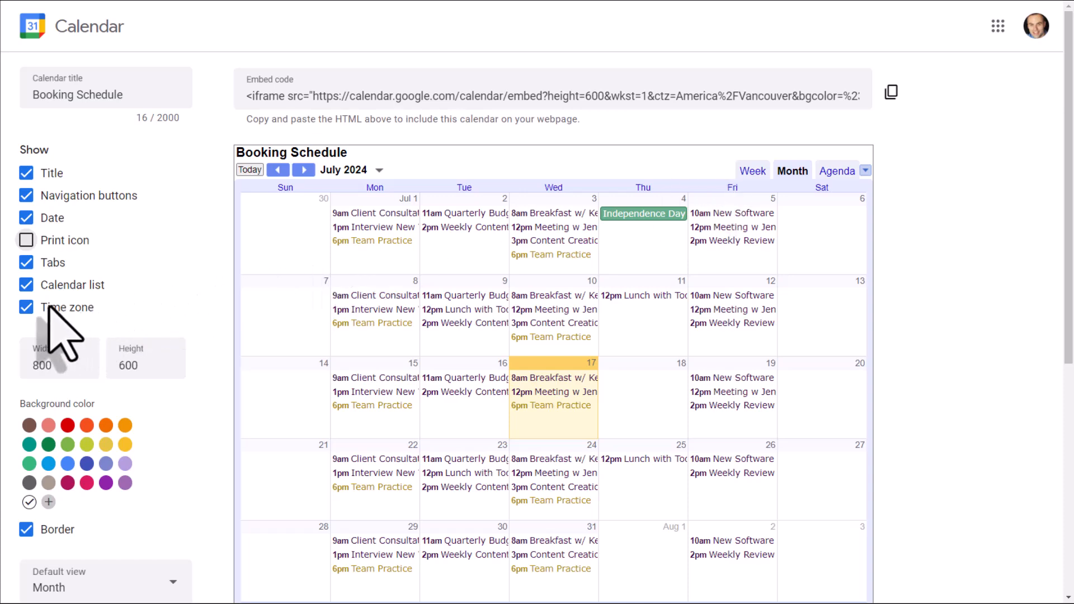
left_click(27, 285)
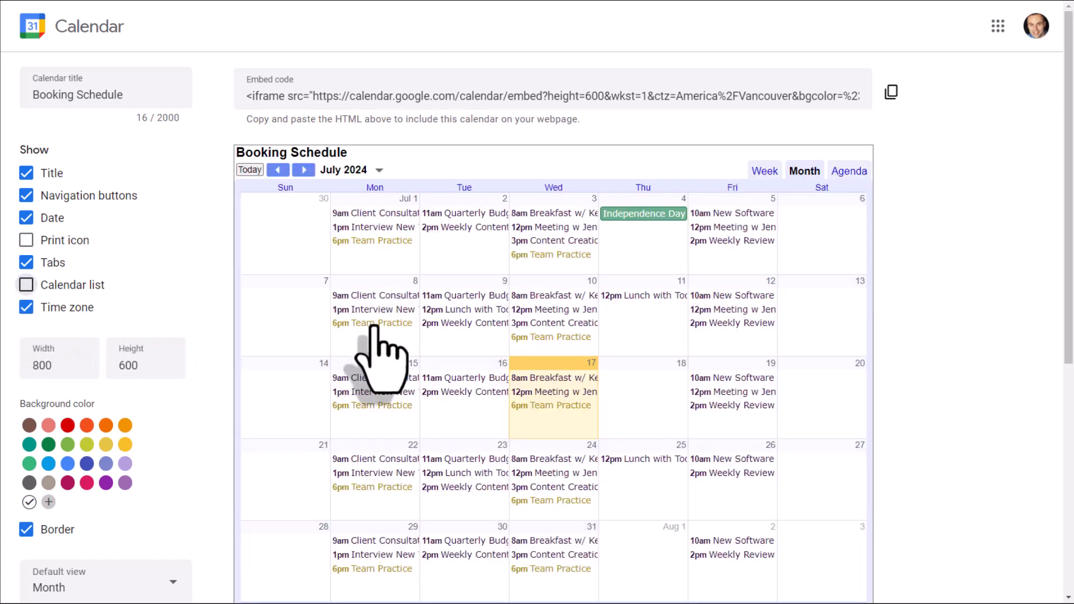
scroll("down", 3)
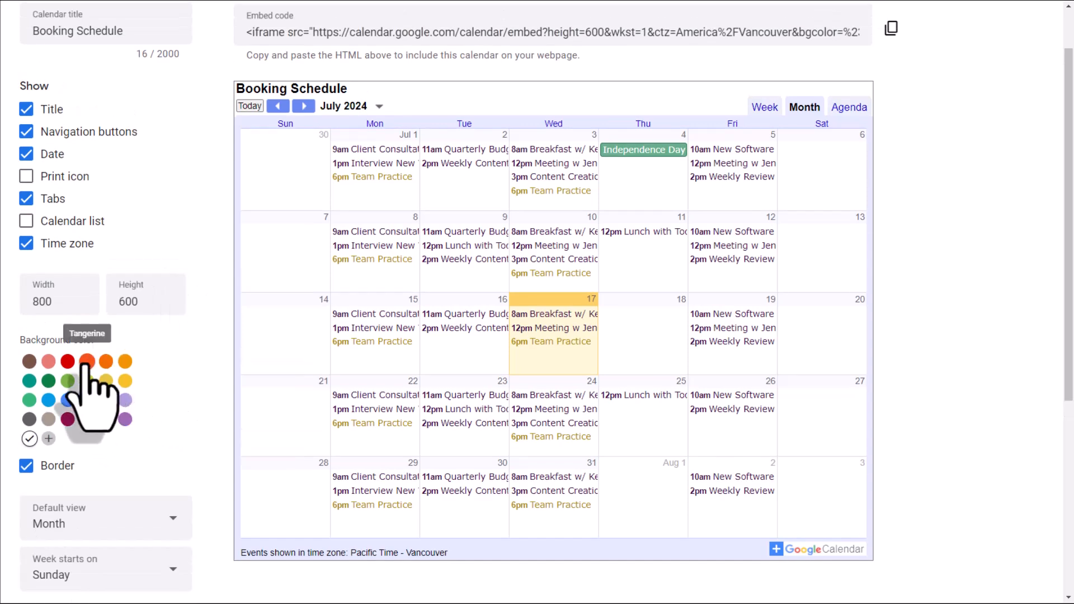
- Set the embed background color to red and its default view to Schedule (agenda)
left_click(67, 362)
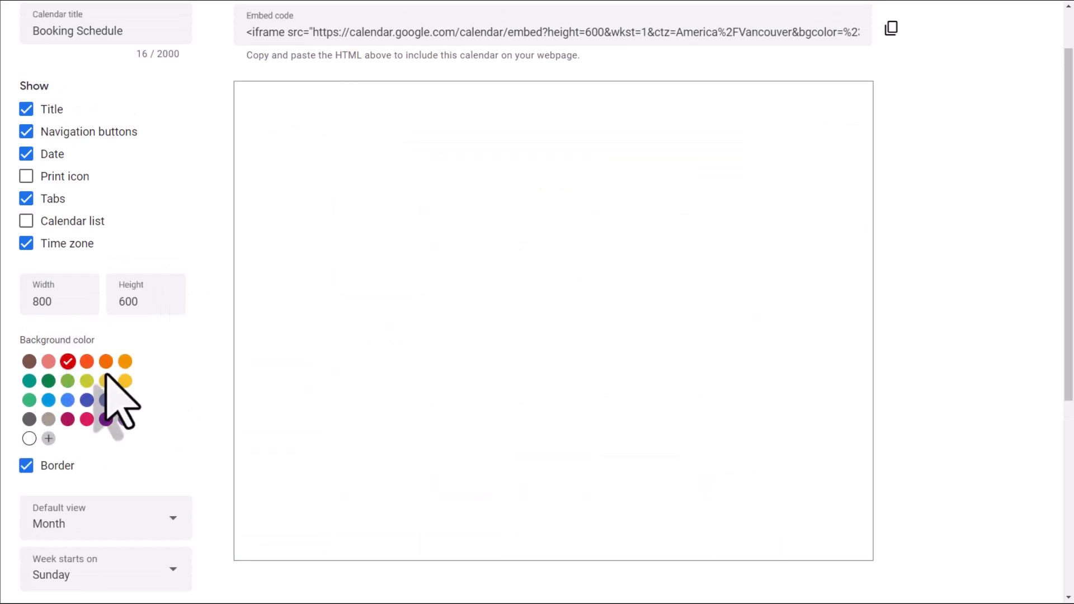
scroll("down", 3)
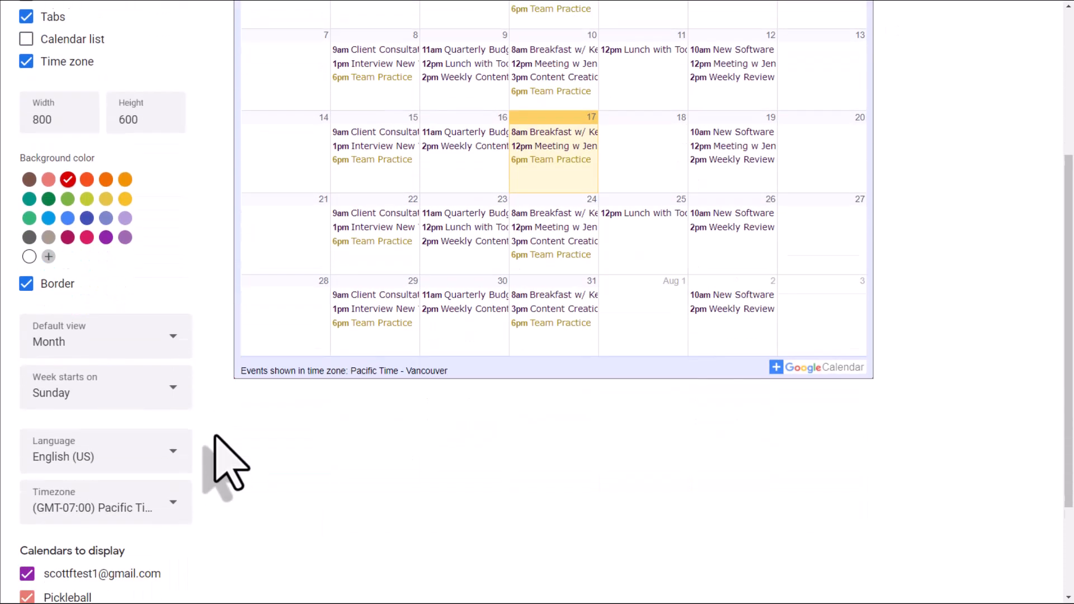
scroll("down", 3)
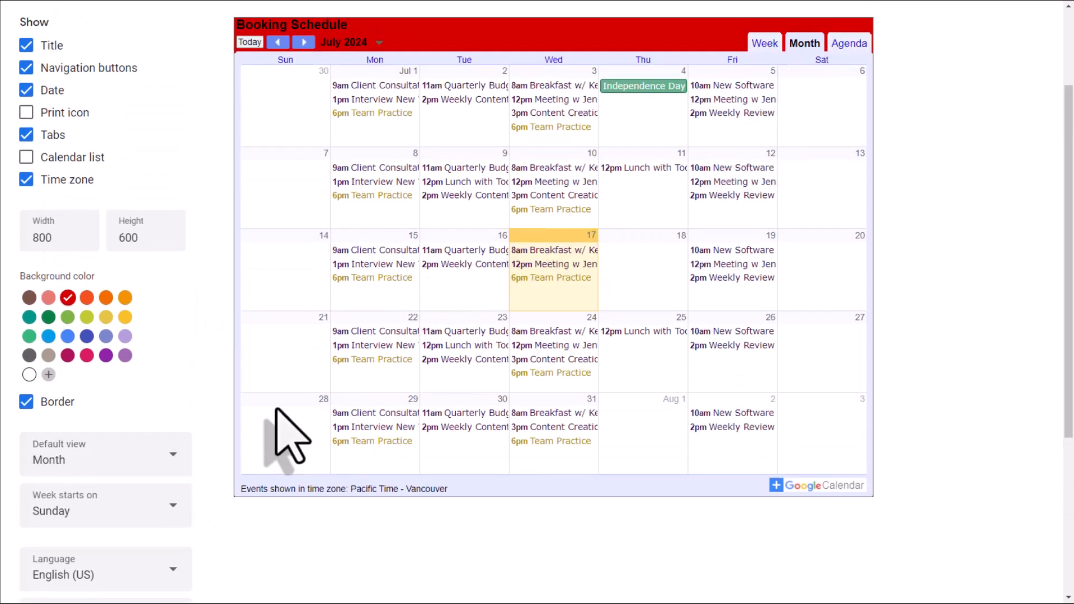
left_click(105, 455)
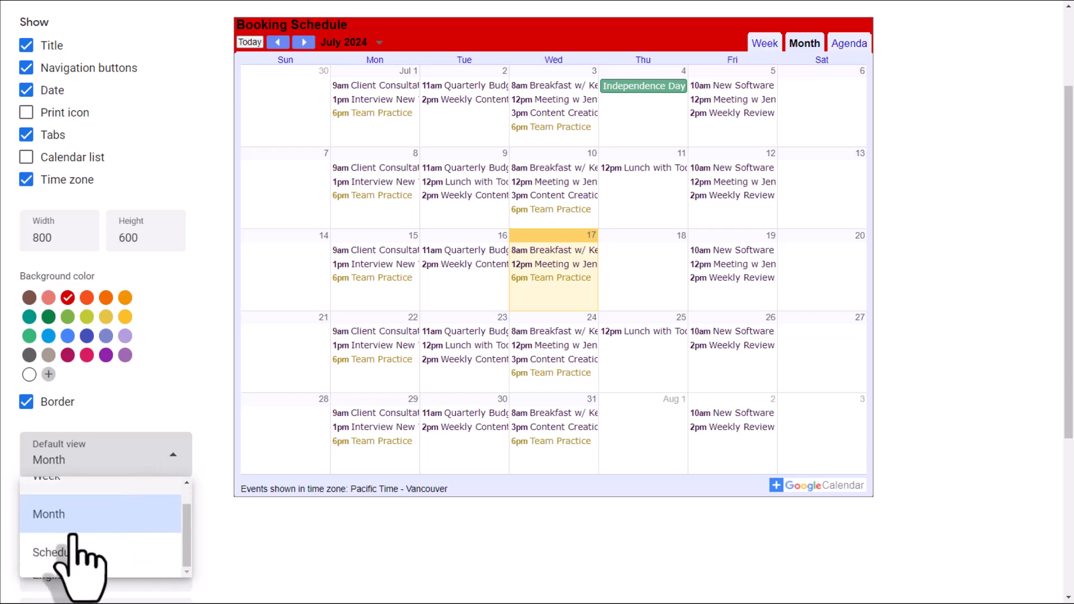
left_click(47, 553)
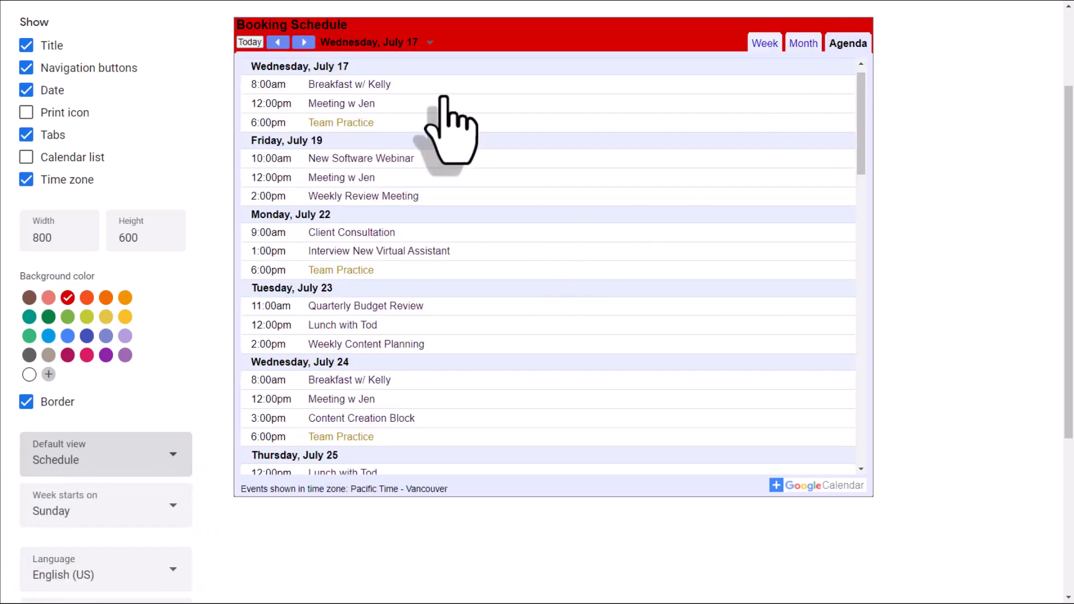
mouse_move(831, 151)
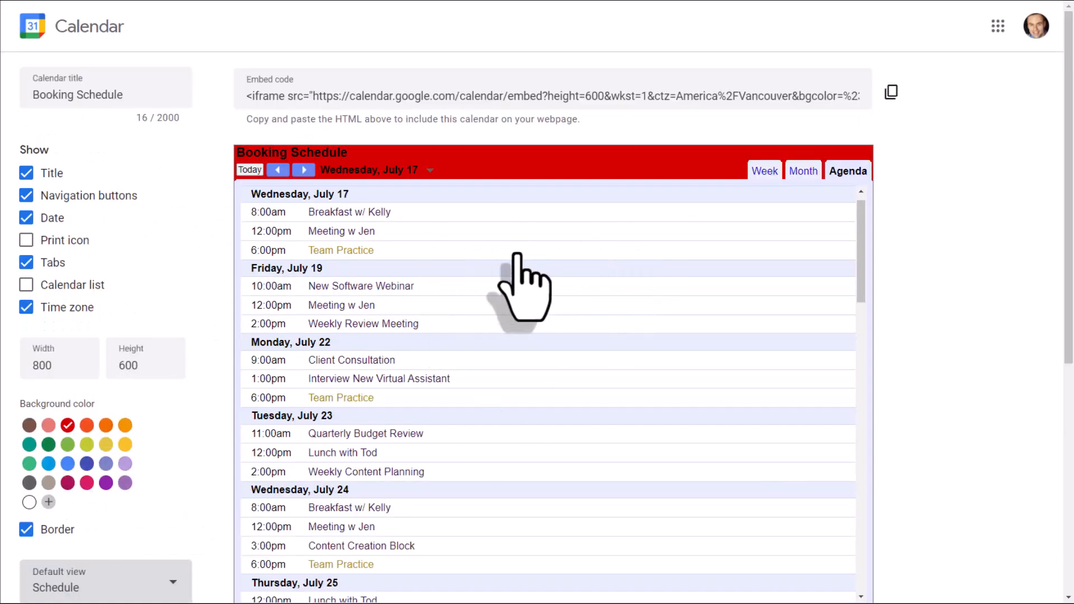
mouse_move(633, 98)
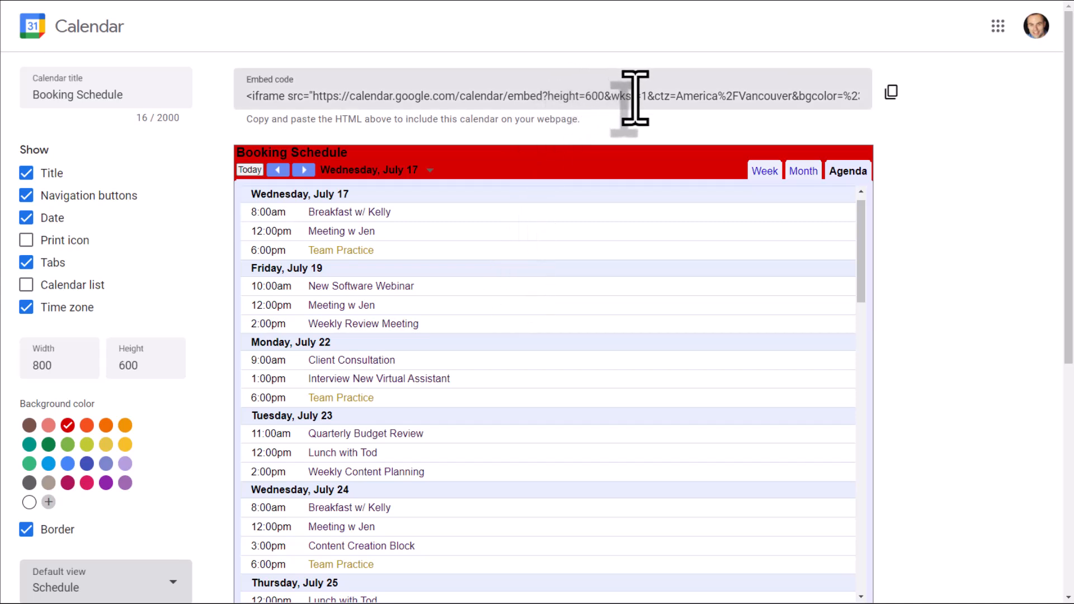
- Copy the customized embed code and insert it as Embed code into the Sites page's bottom section
left_click(891, 92)
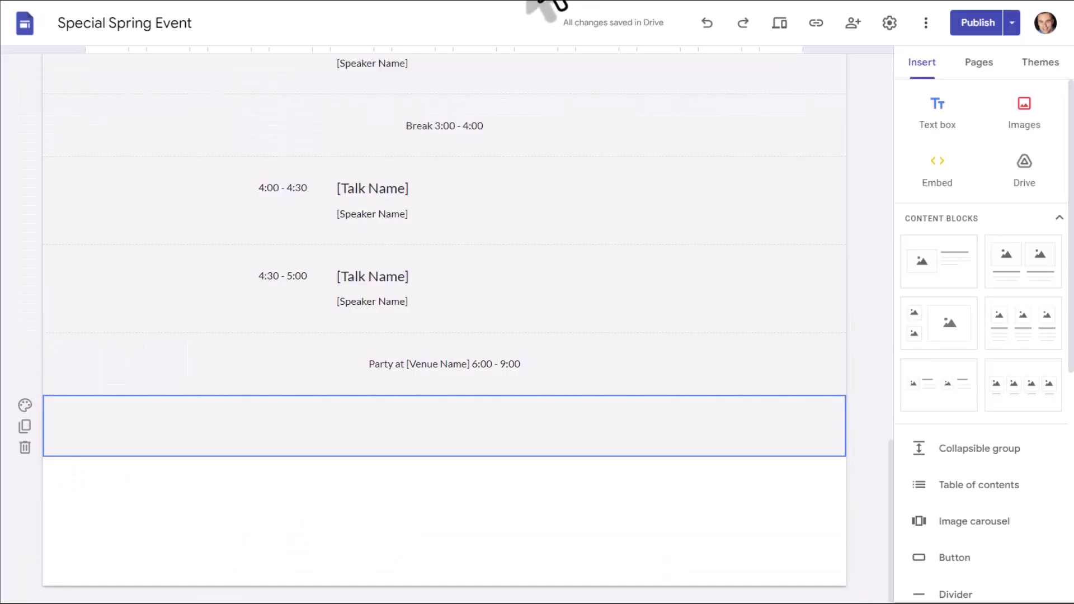
left_click(938, 168)
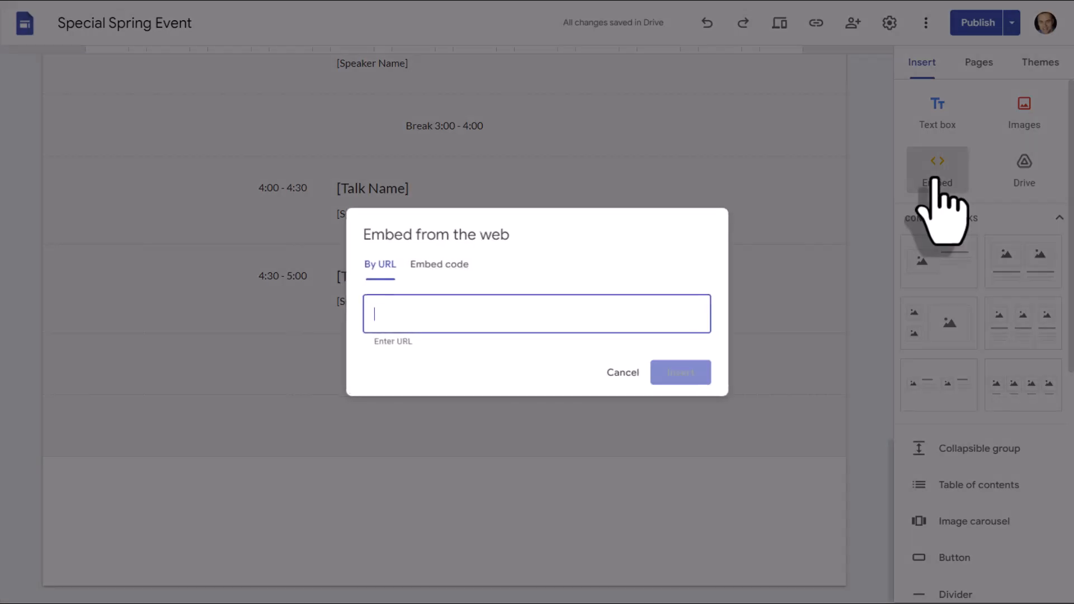
left_click(432, 242)
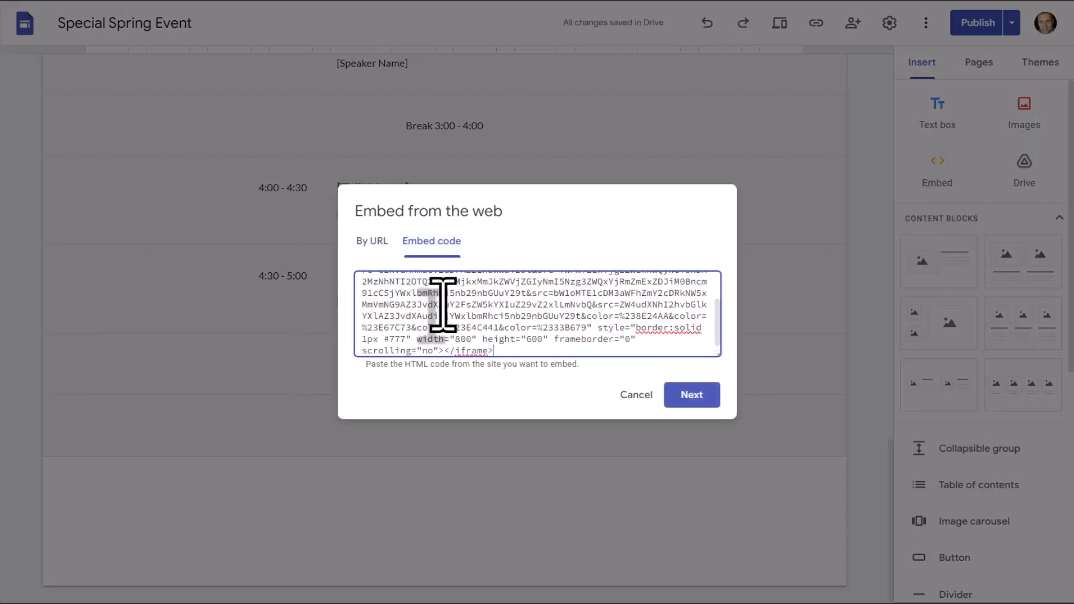
left_click(691, 395)
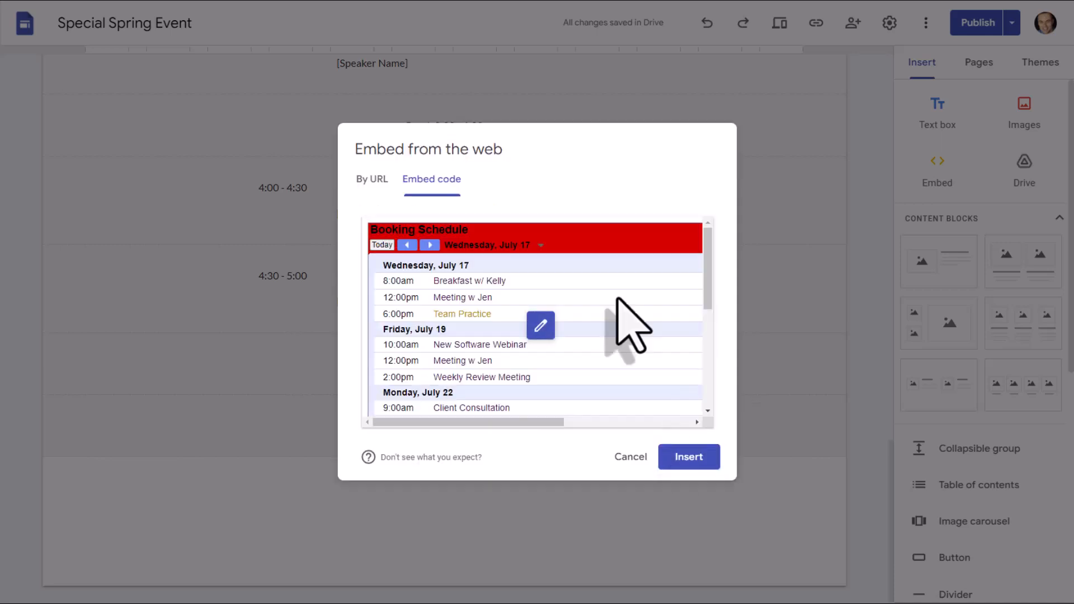
mouse_move(637, 346)
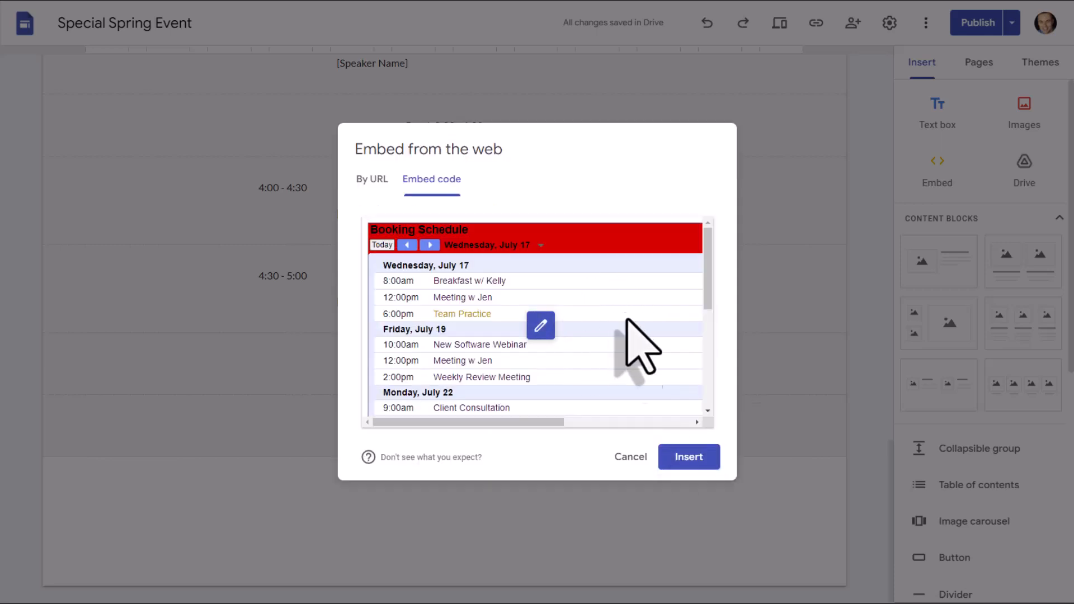
left_click(689, 456)
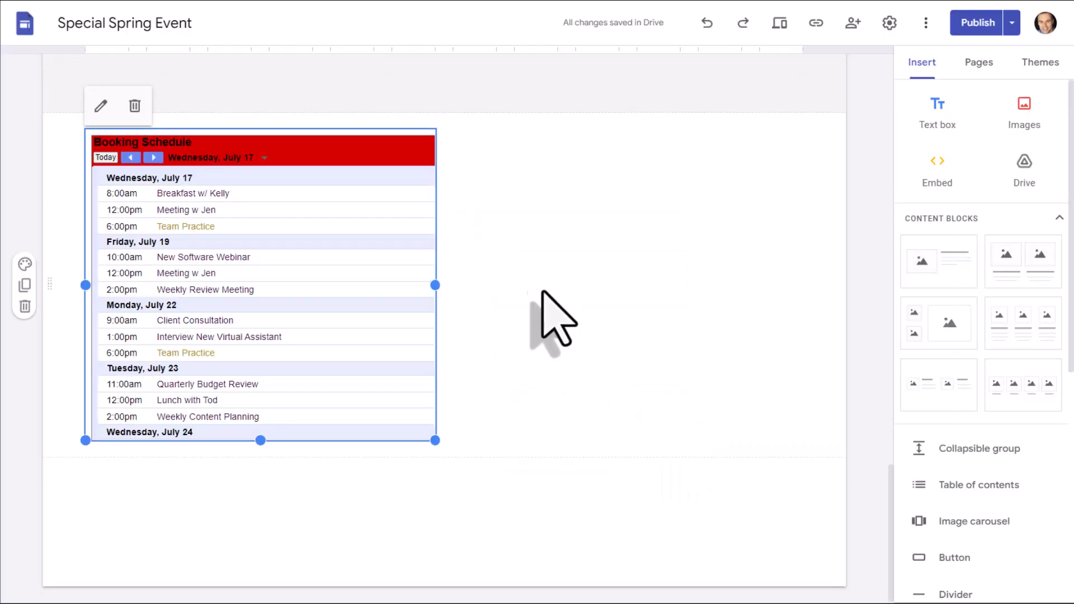
mouse_move(344, 31)
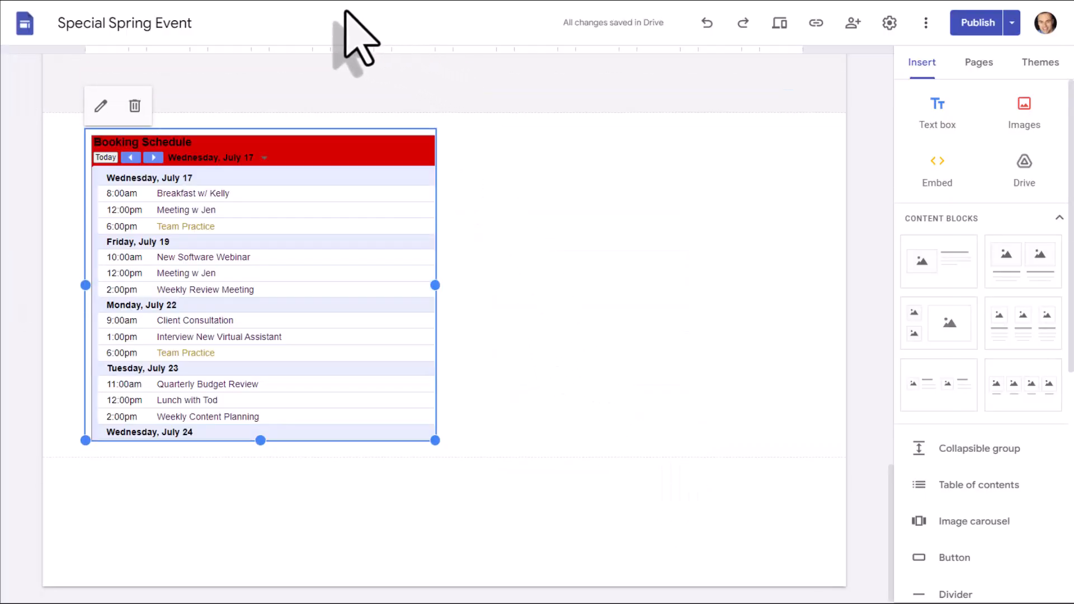